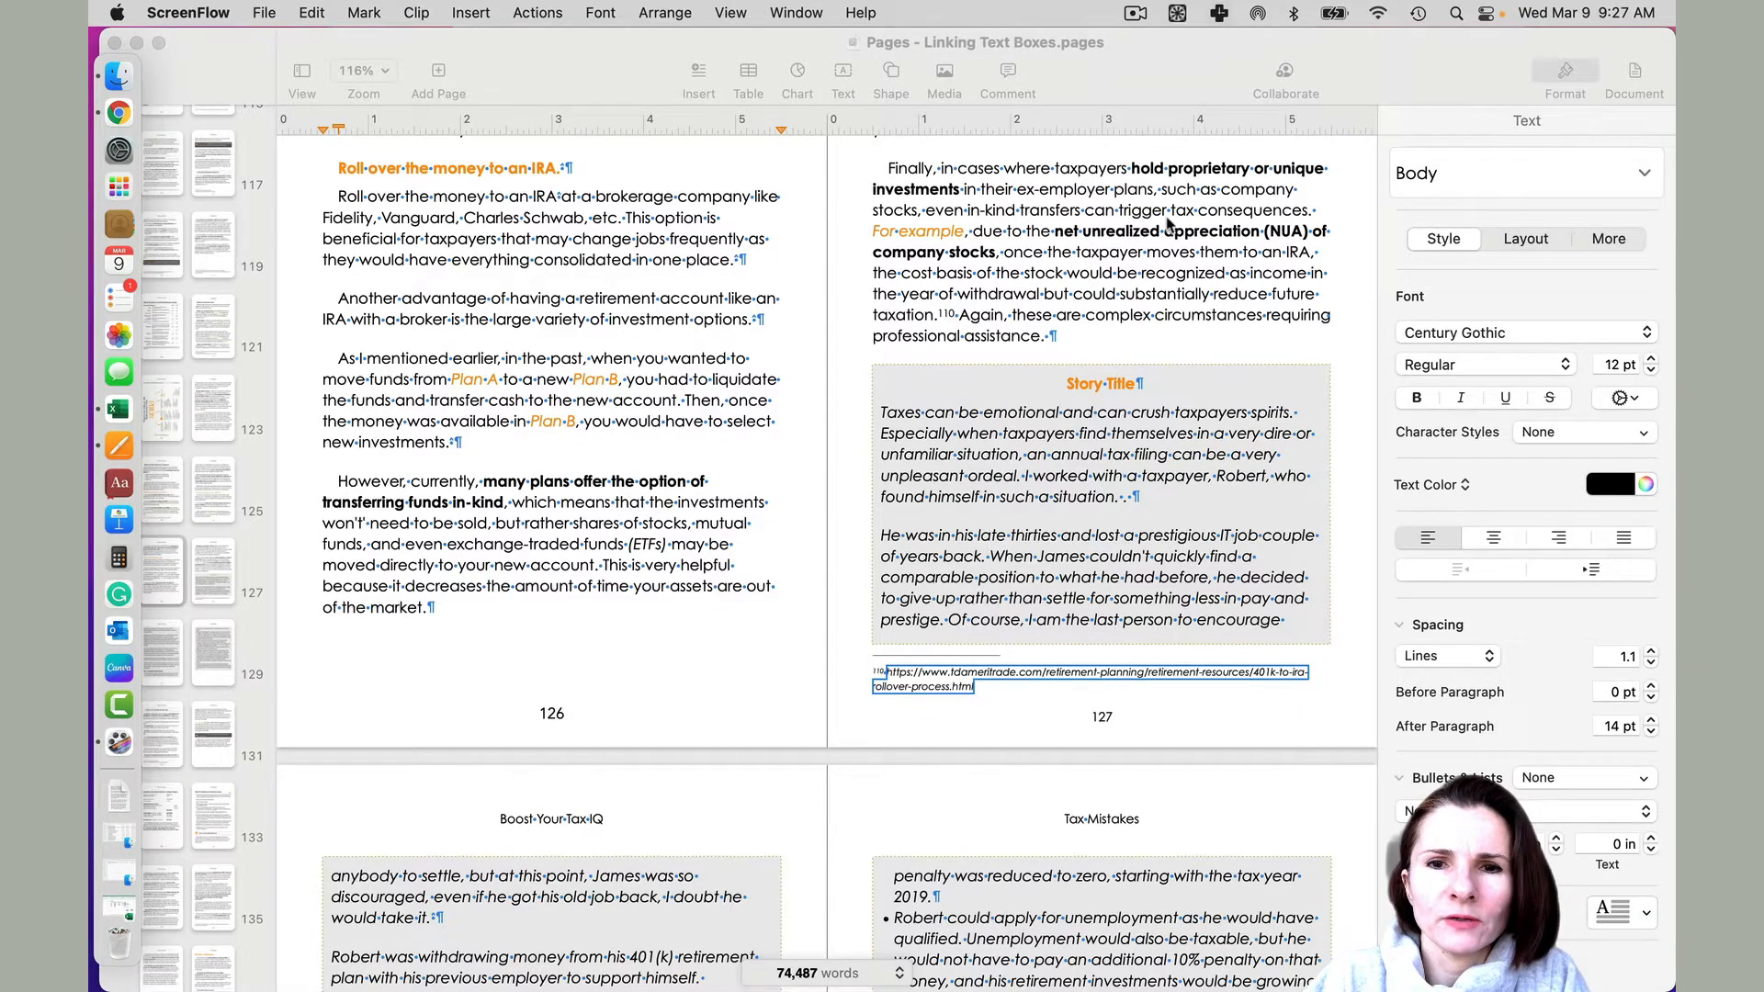
mouse_move(1133, 262)
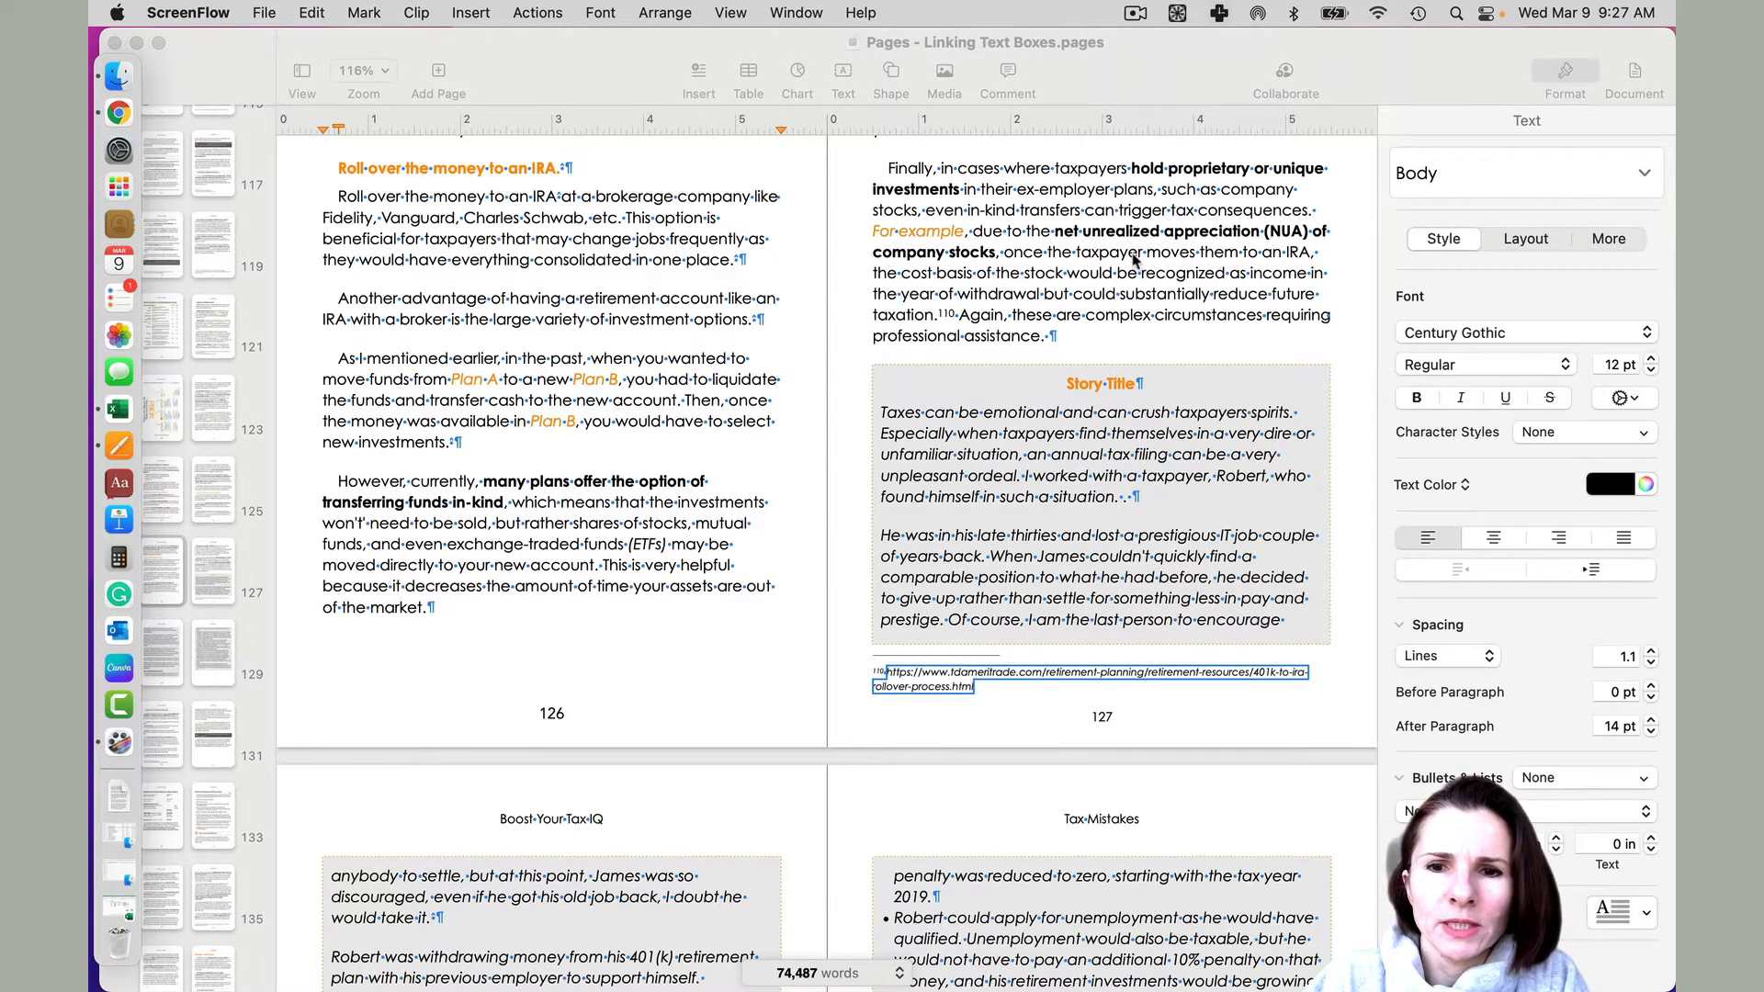
Scroll down to pages 128–129 to view linked story boxes 2 and 3
scroll(down, 3)
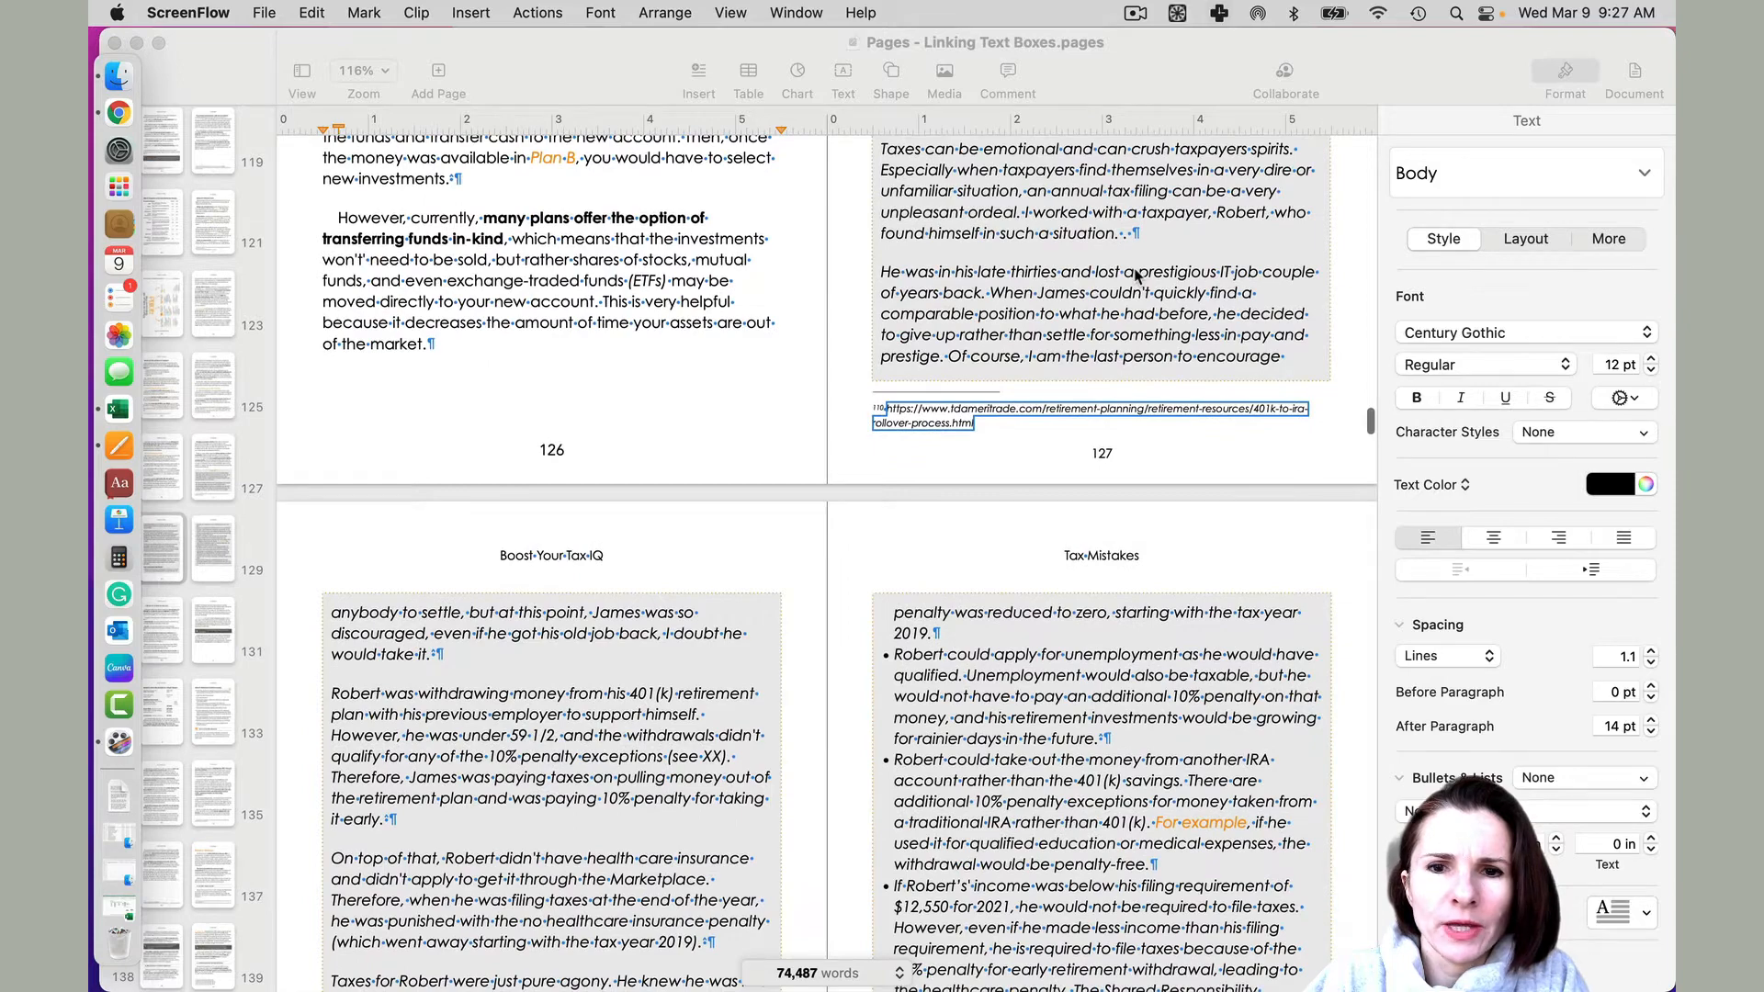
scroll(up, 3)
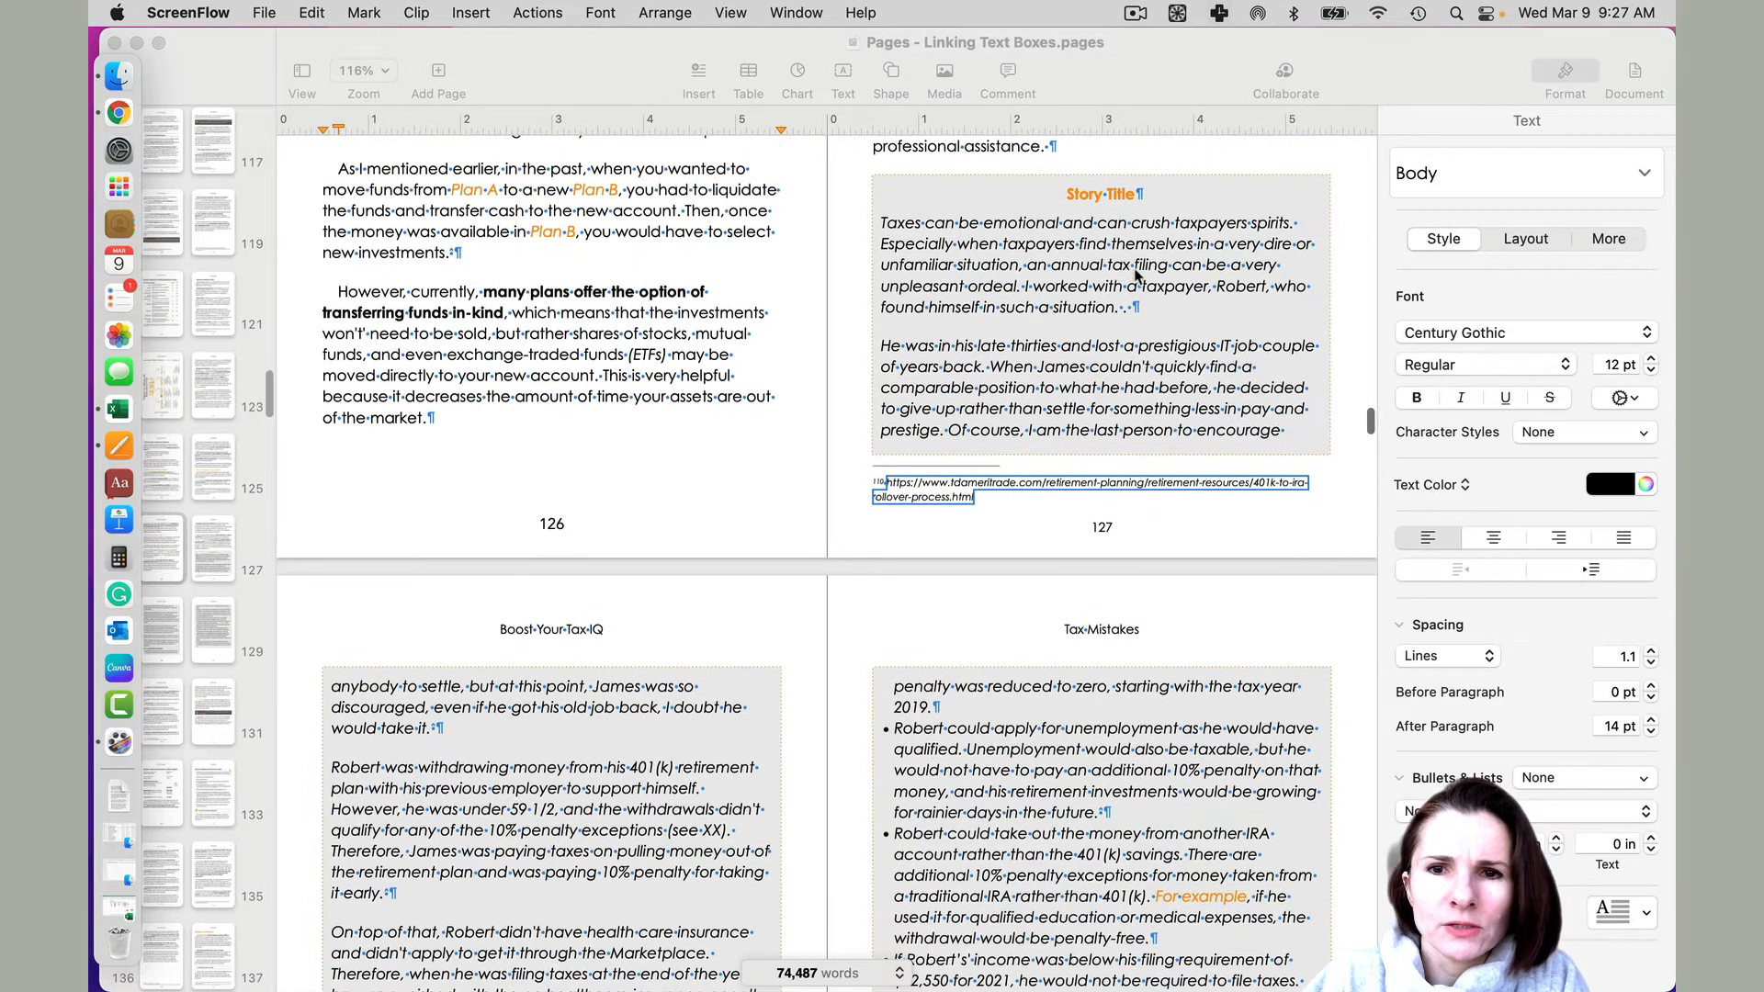
scroll(down, 3)
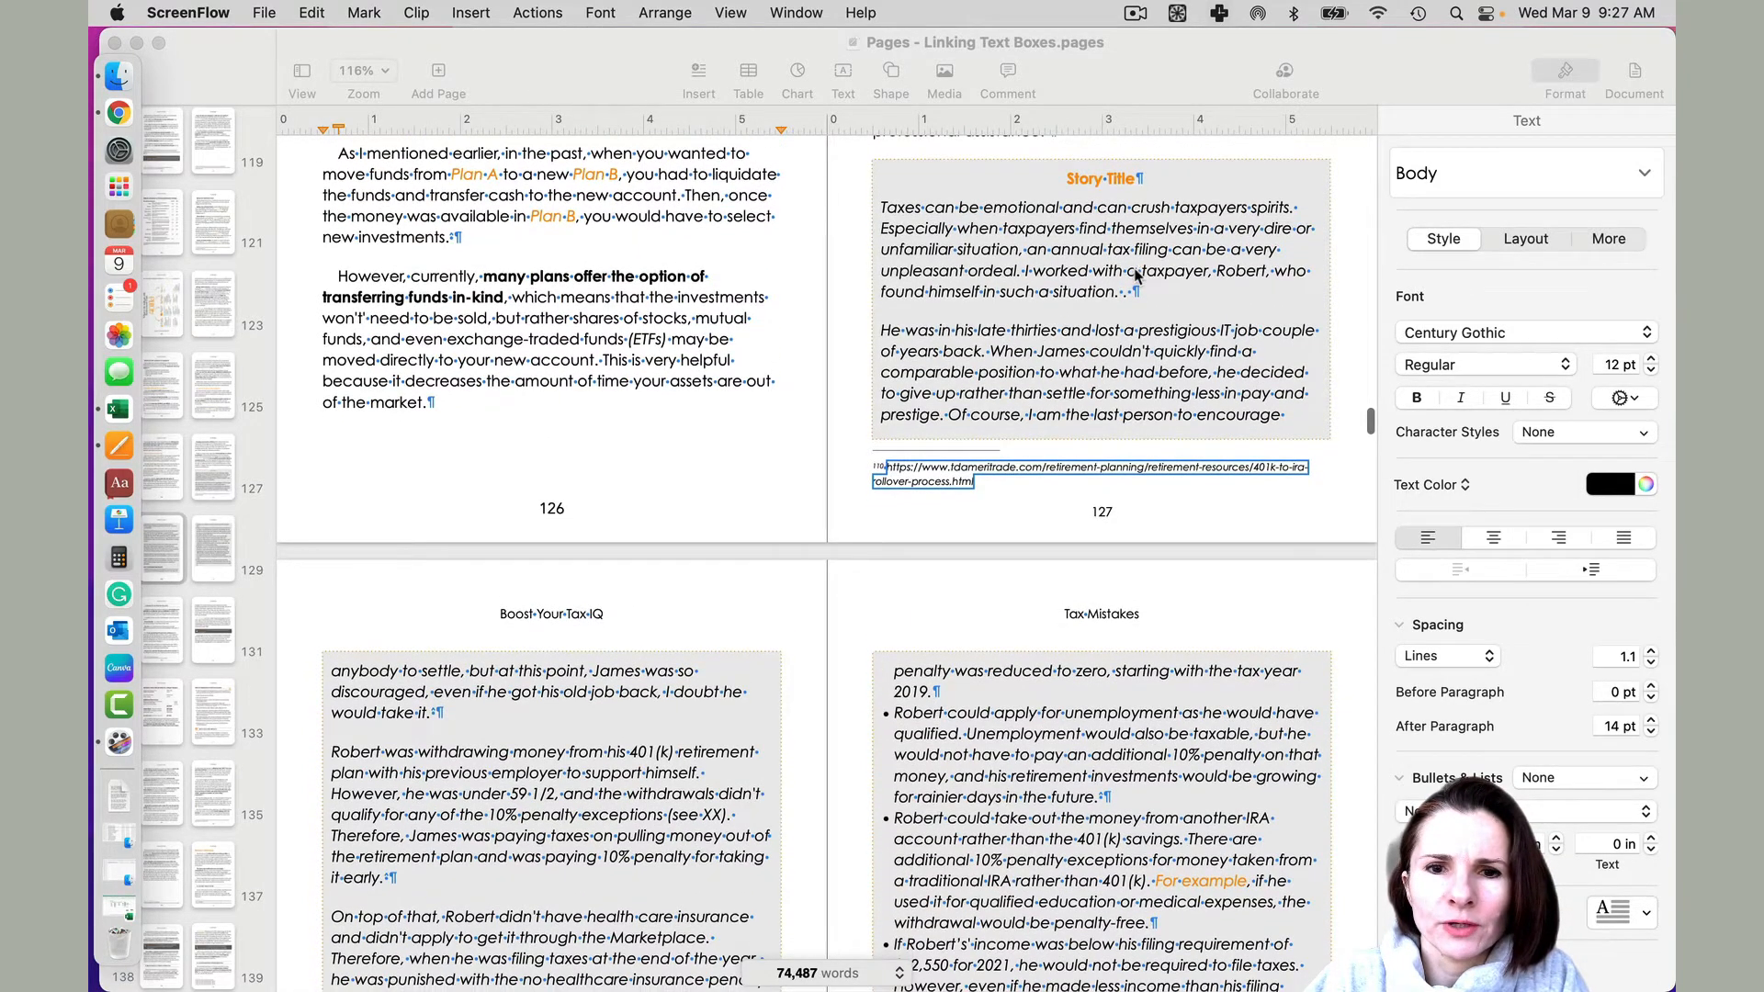
scroll(down, 3)
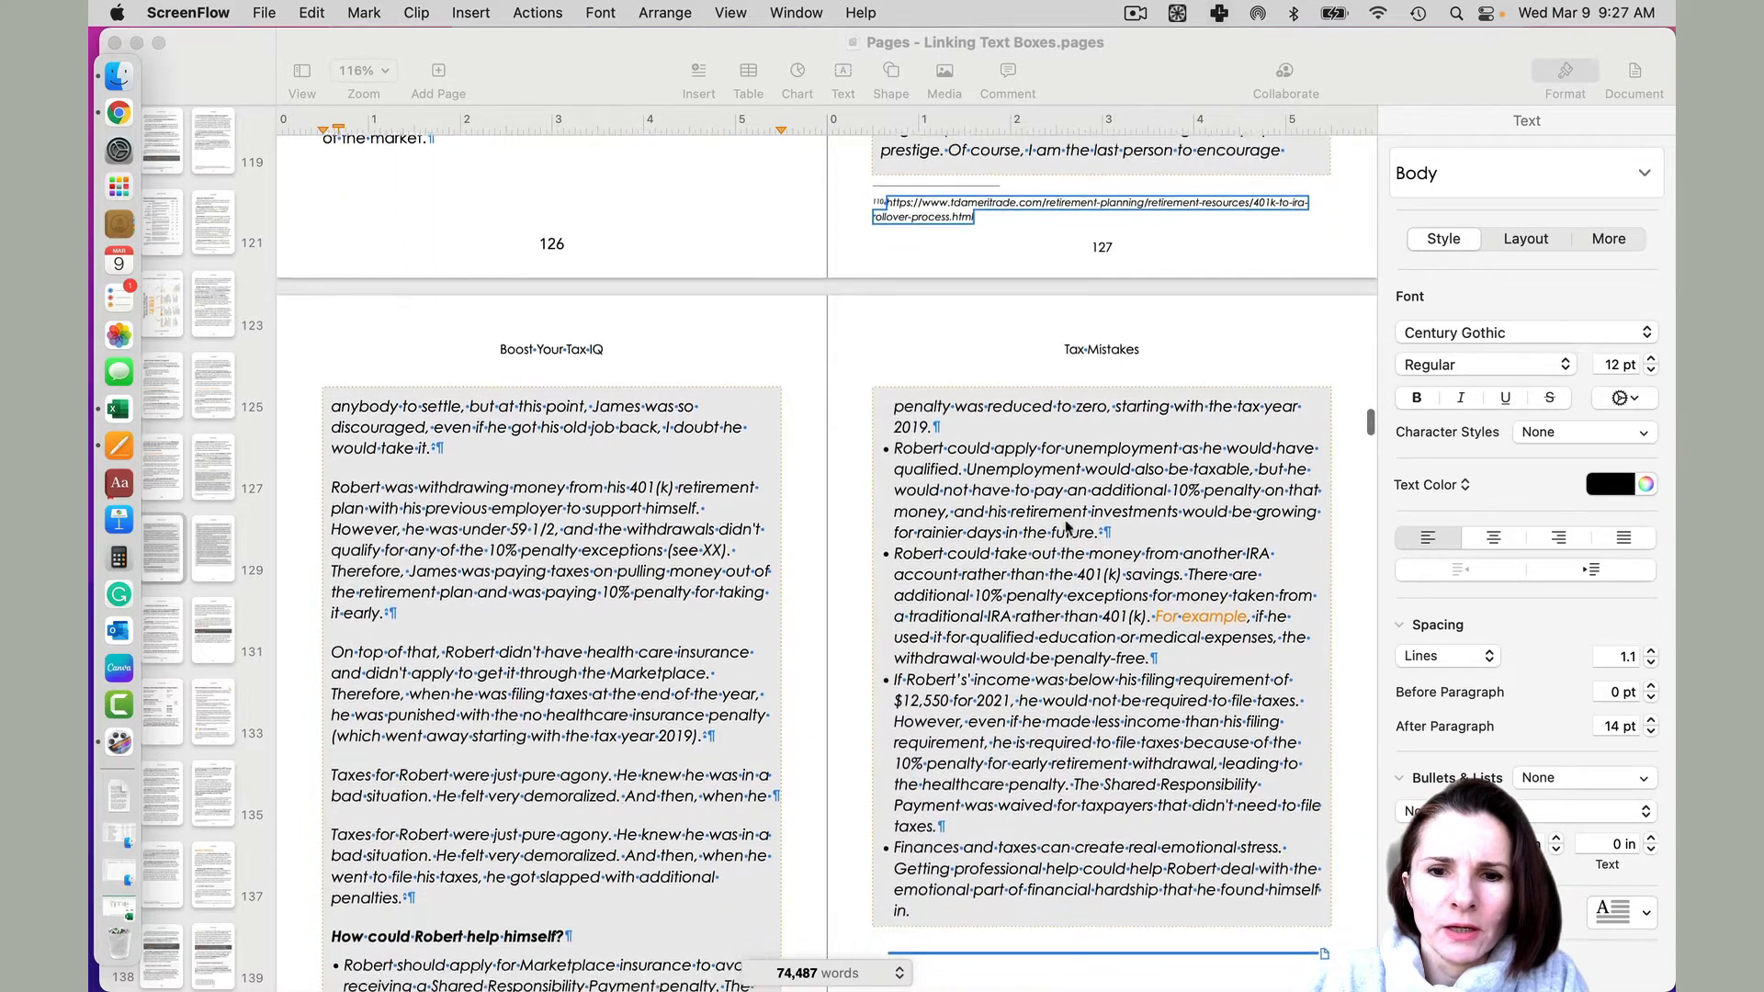
scroll(up, 3)
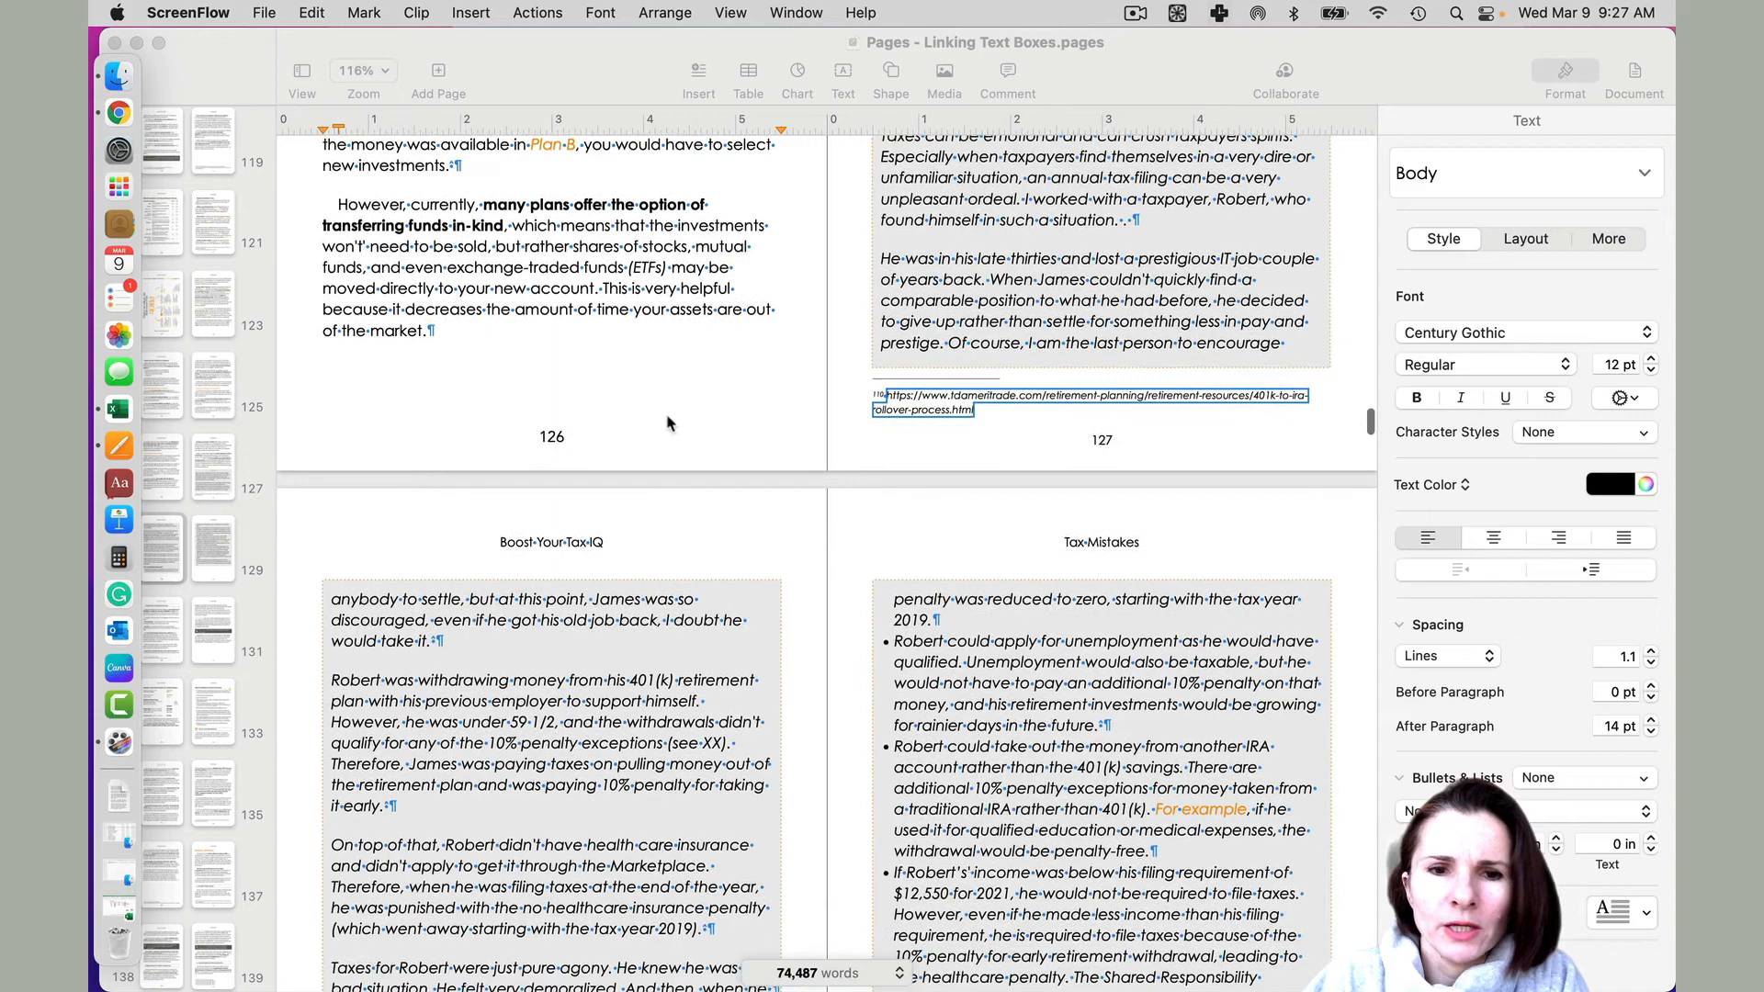
scroll(down, 3)
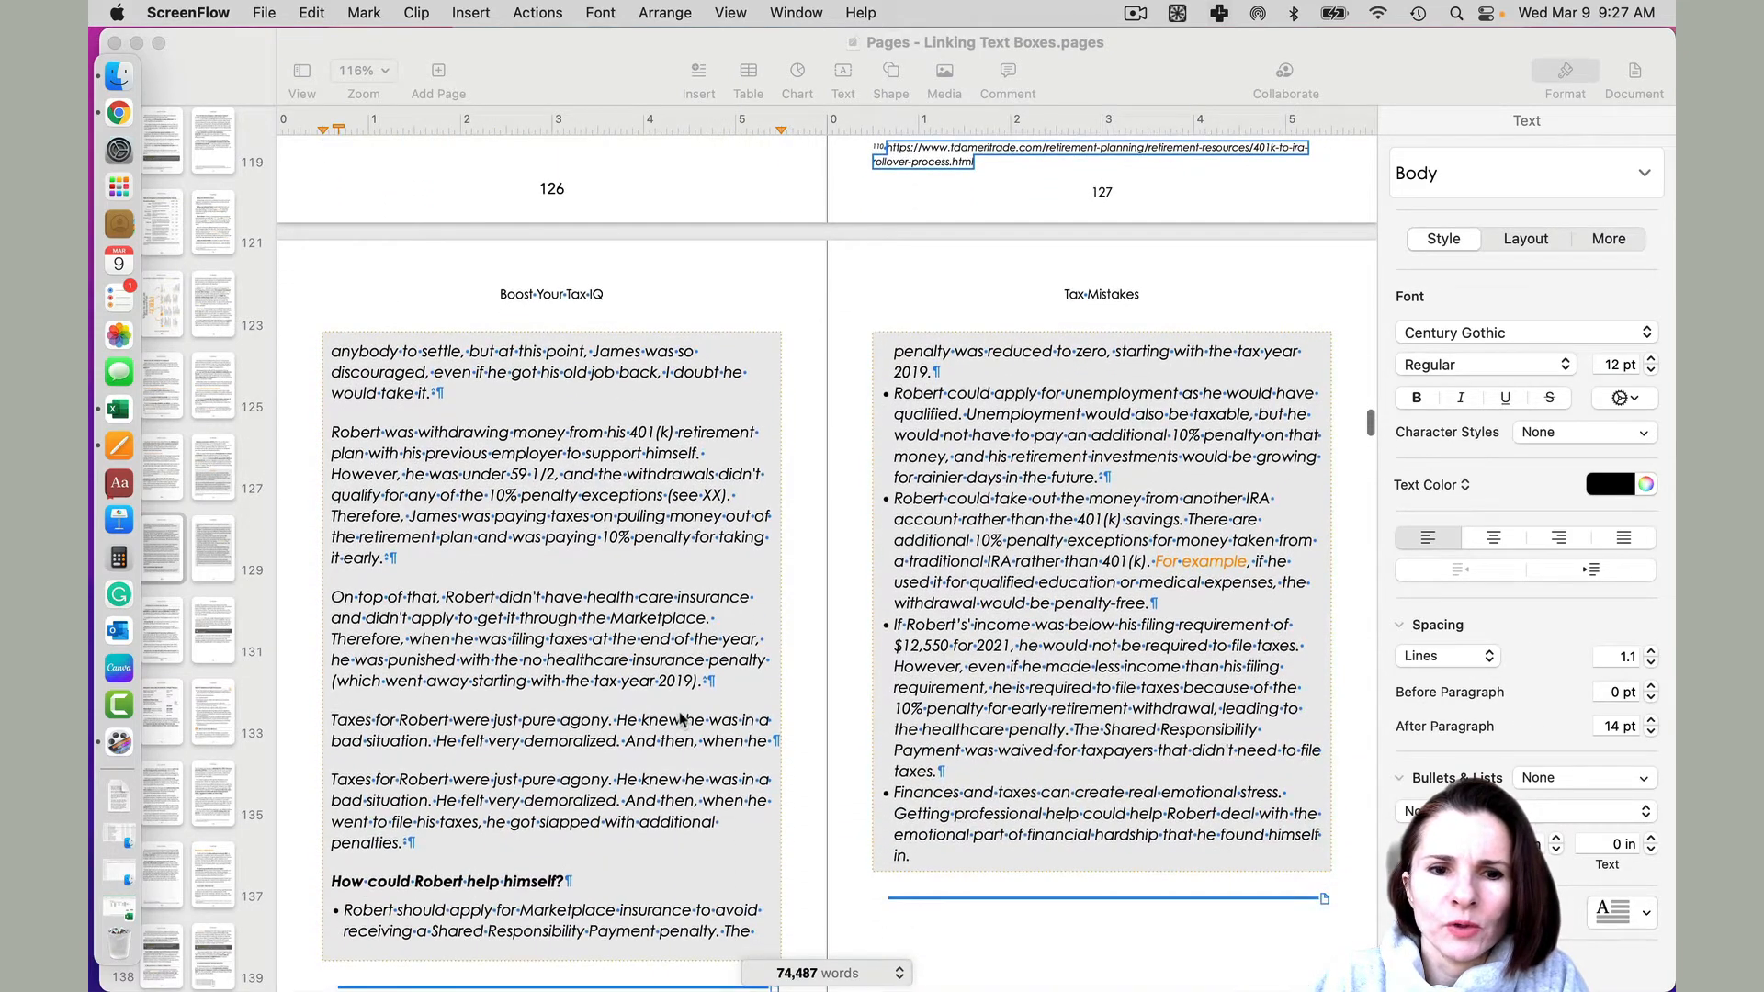
scroll(down, 3)
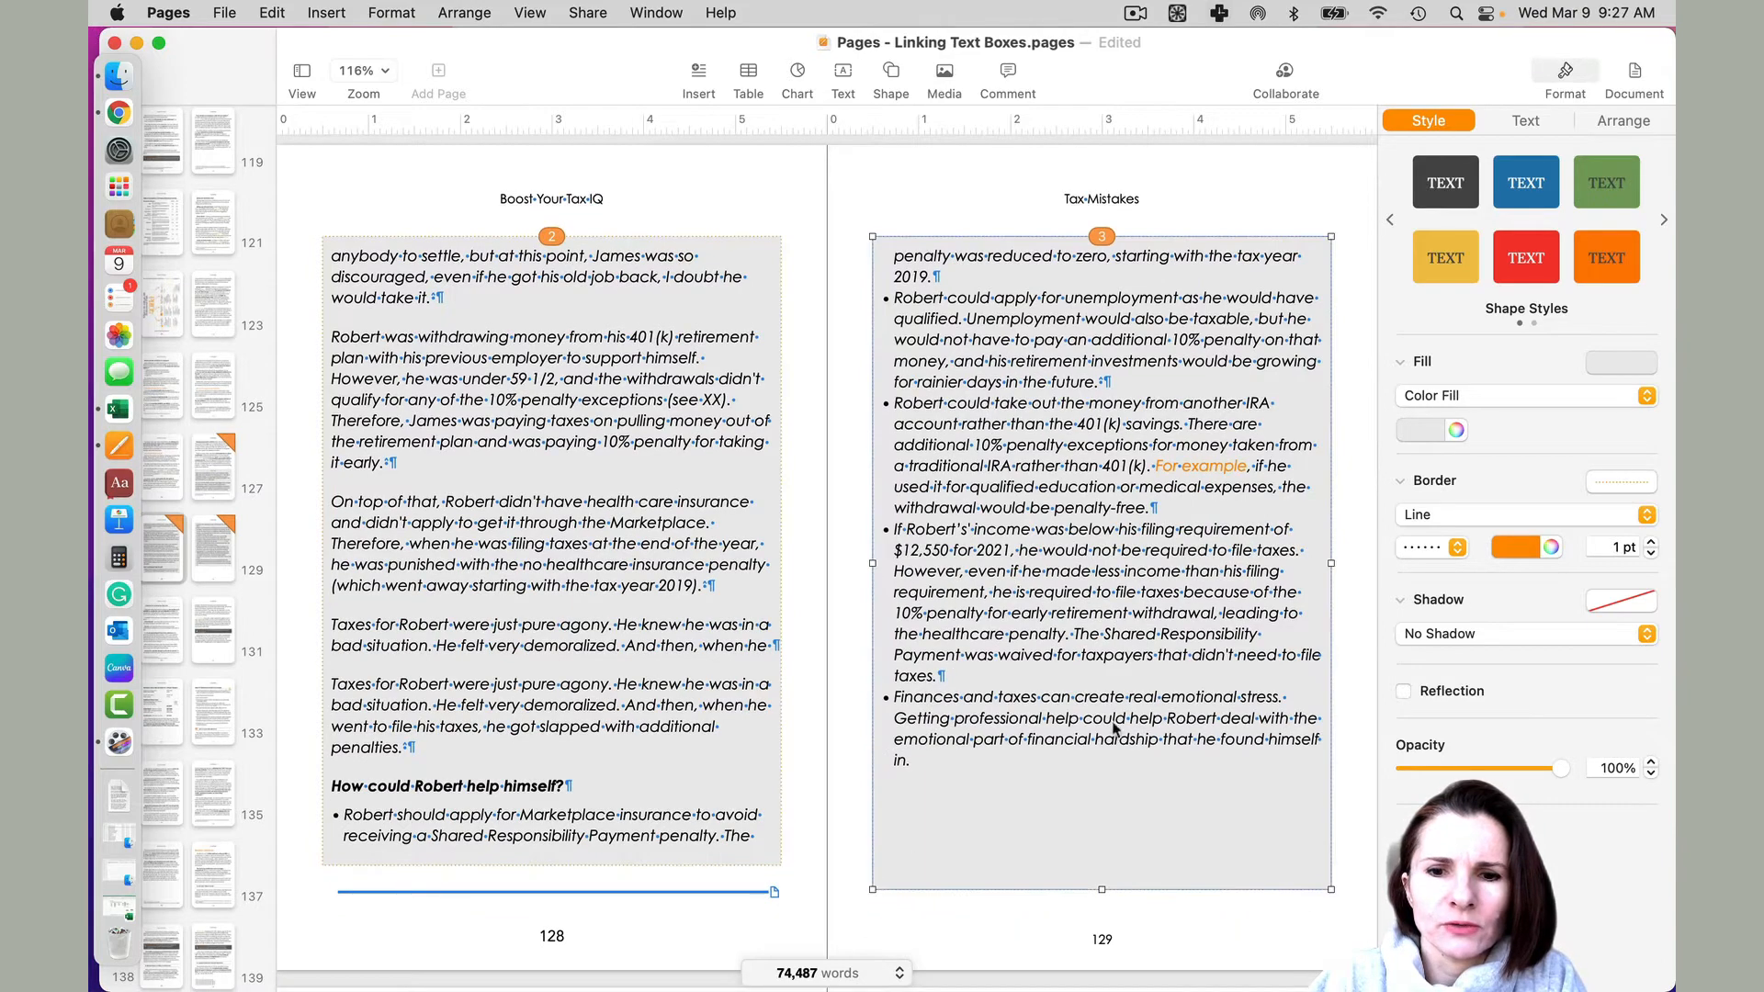
Enlarge the first story box on page 127 to about 5.57 in tall
scroll(up, 3)
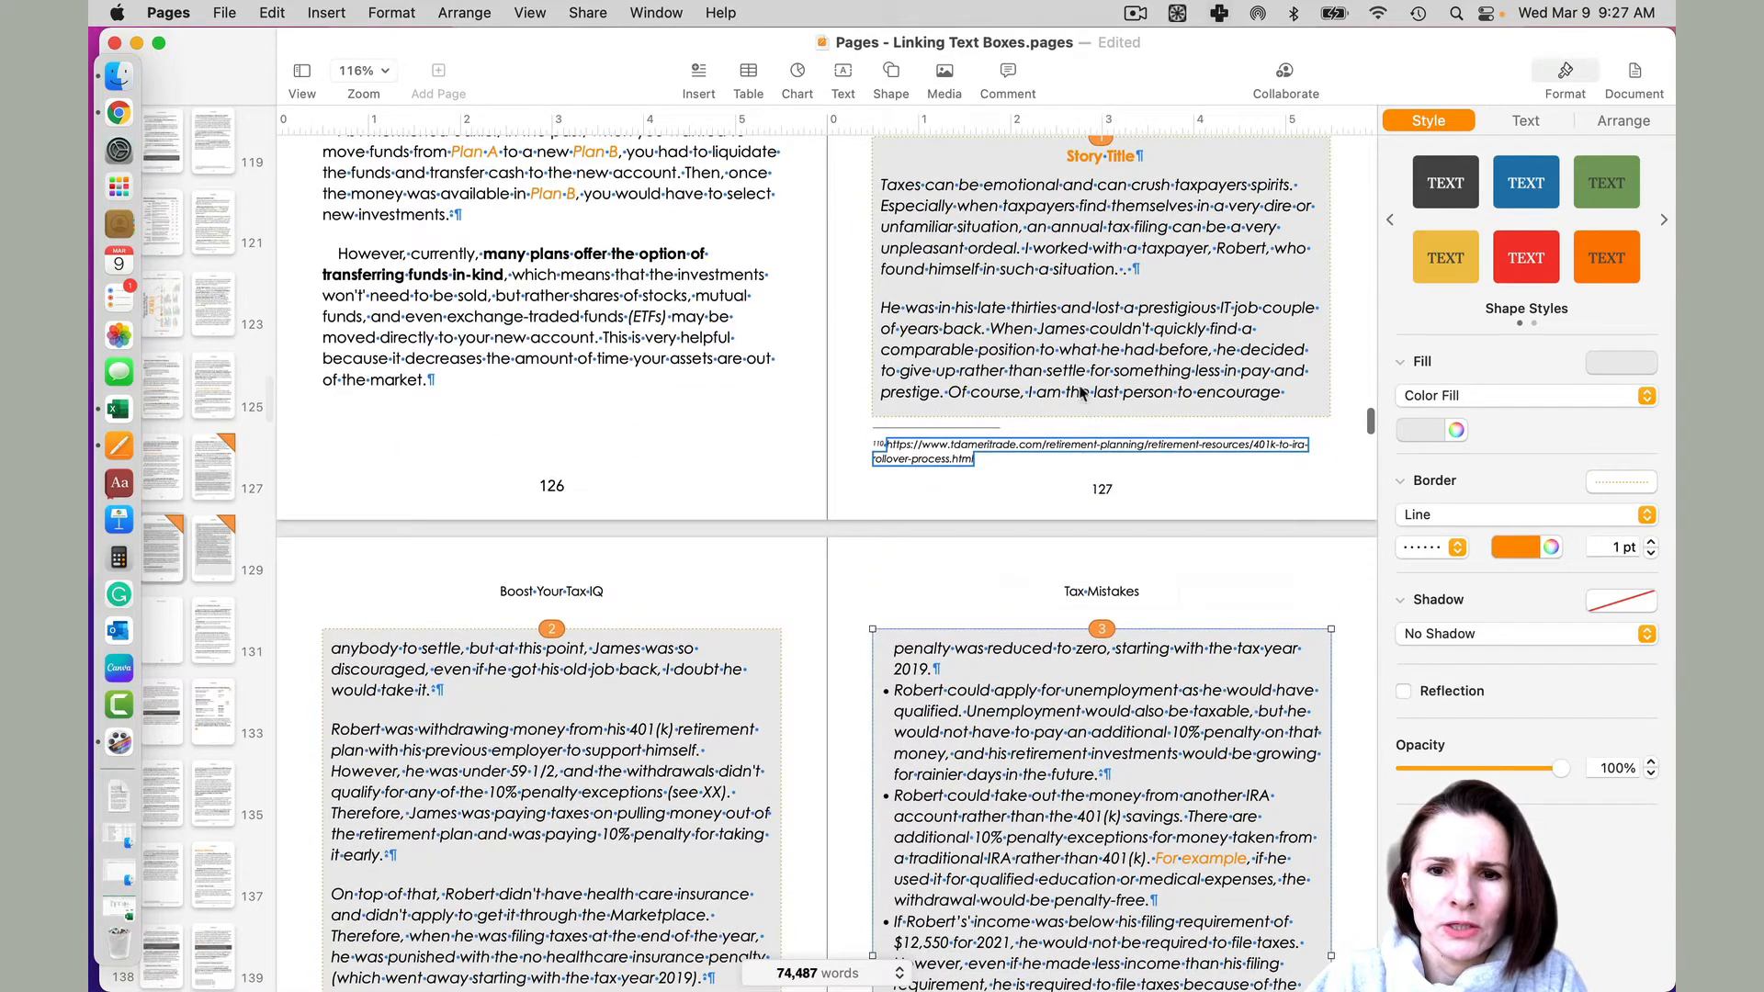
click(1092, 287)
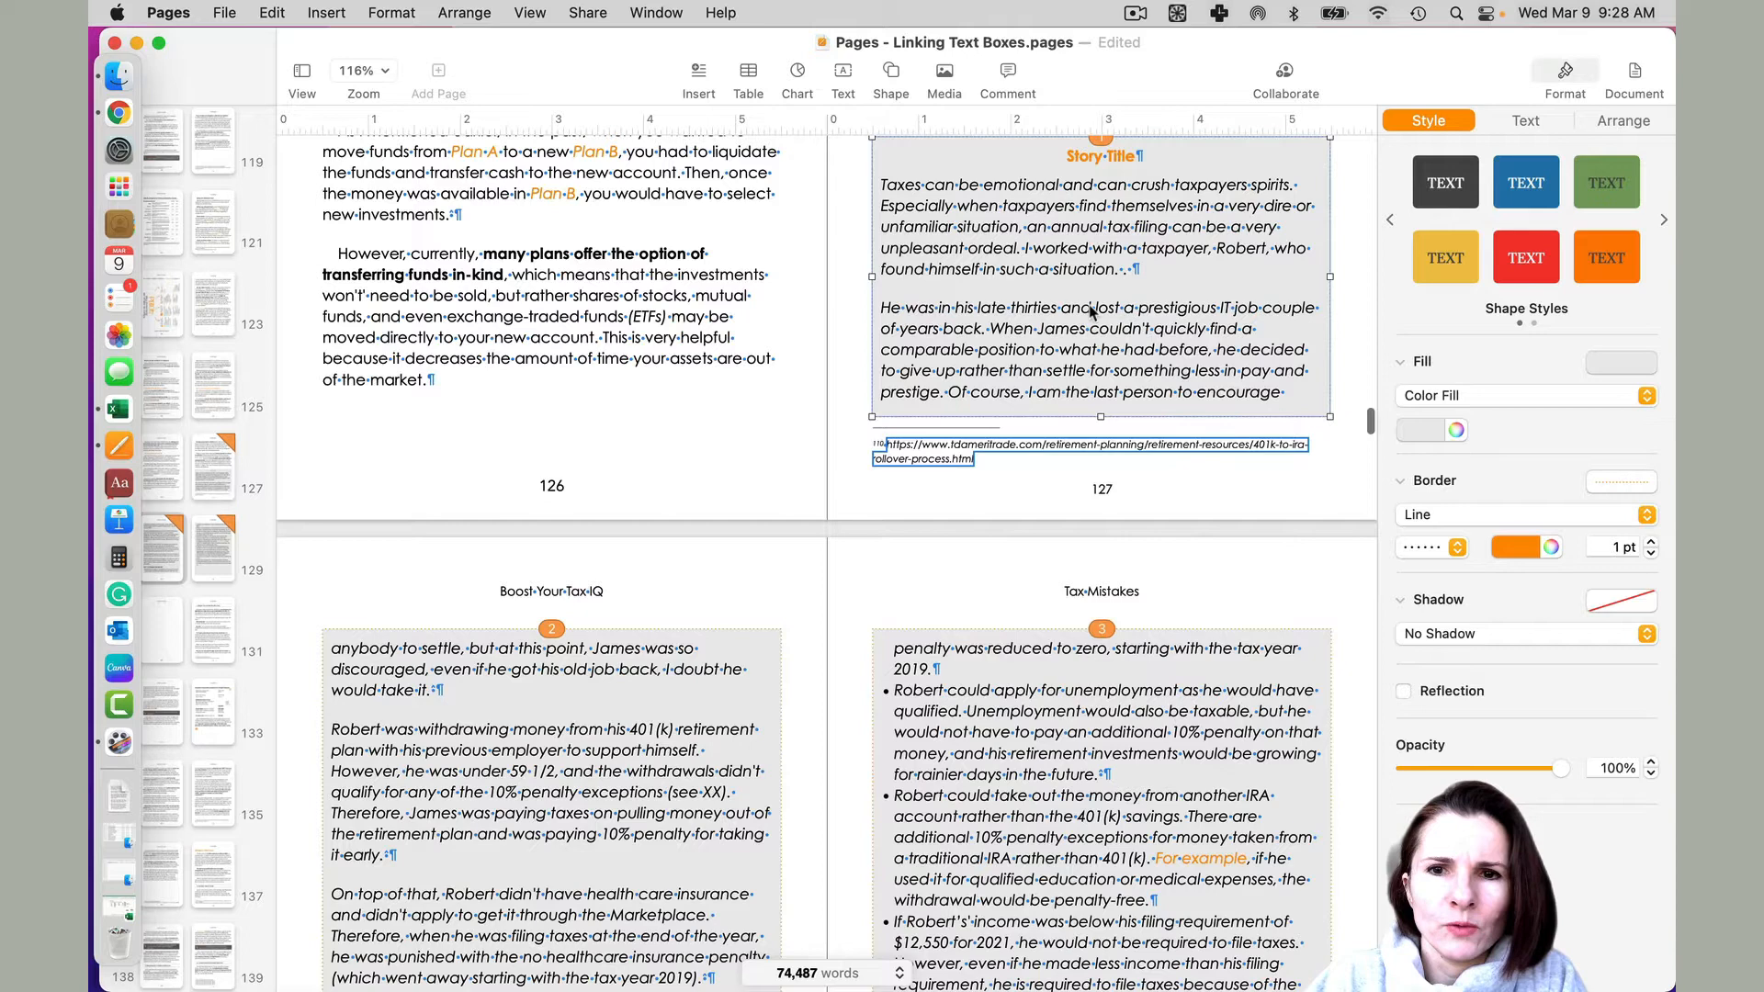
scroll(up, 3)
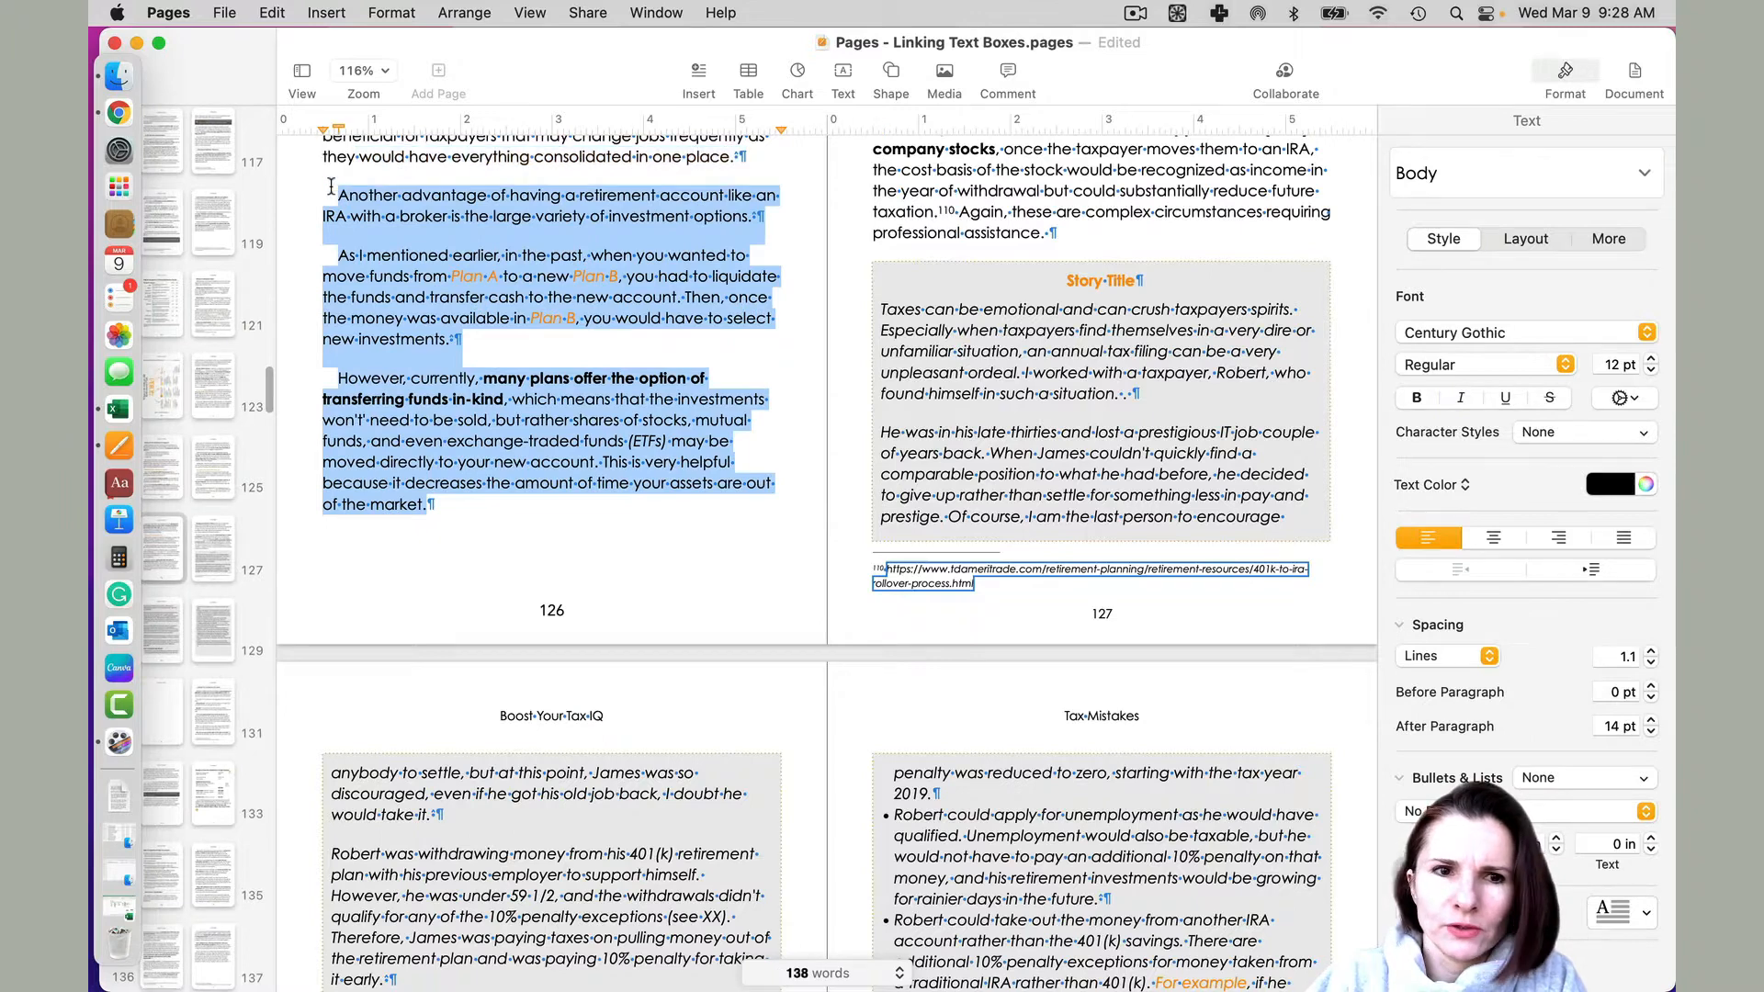
click(1101, 405)
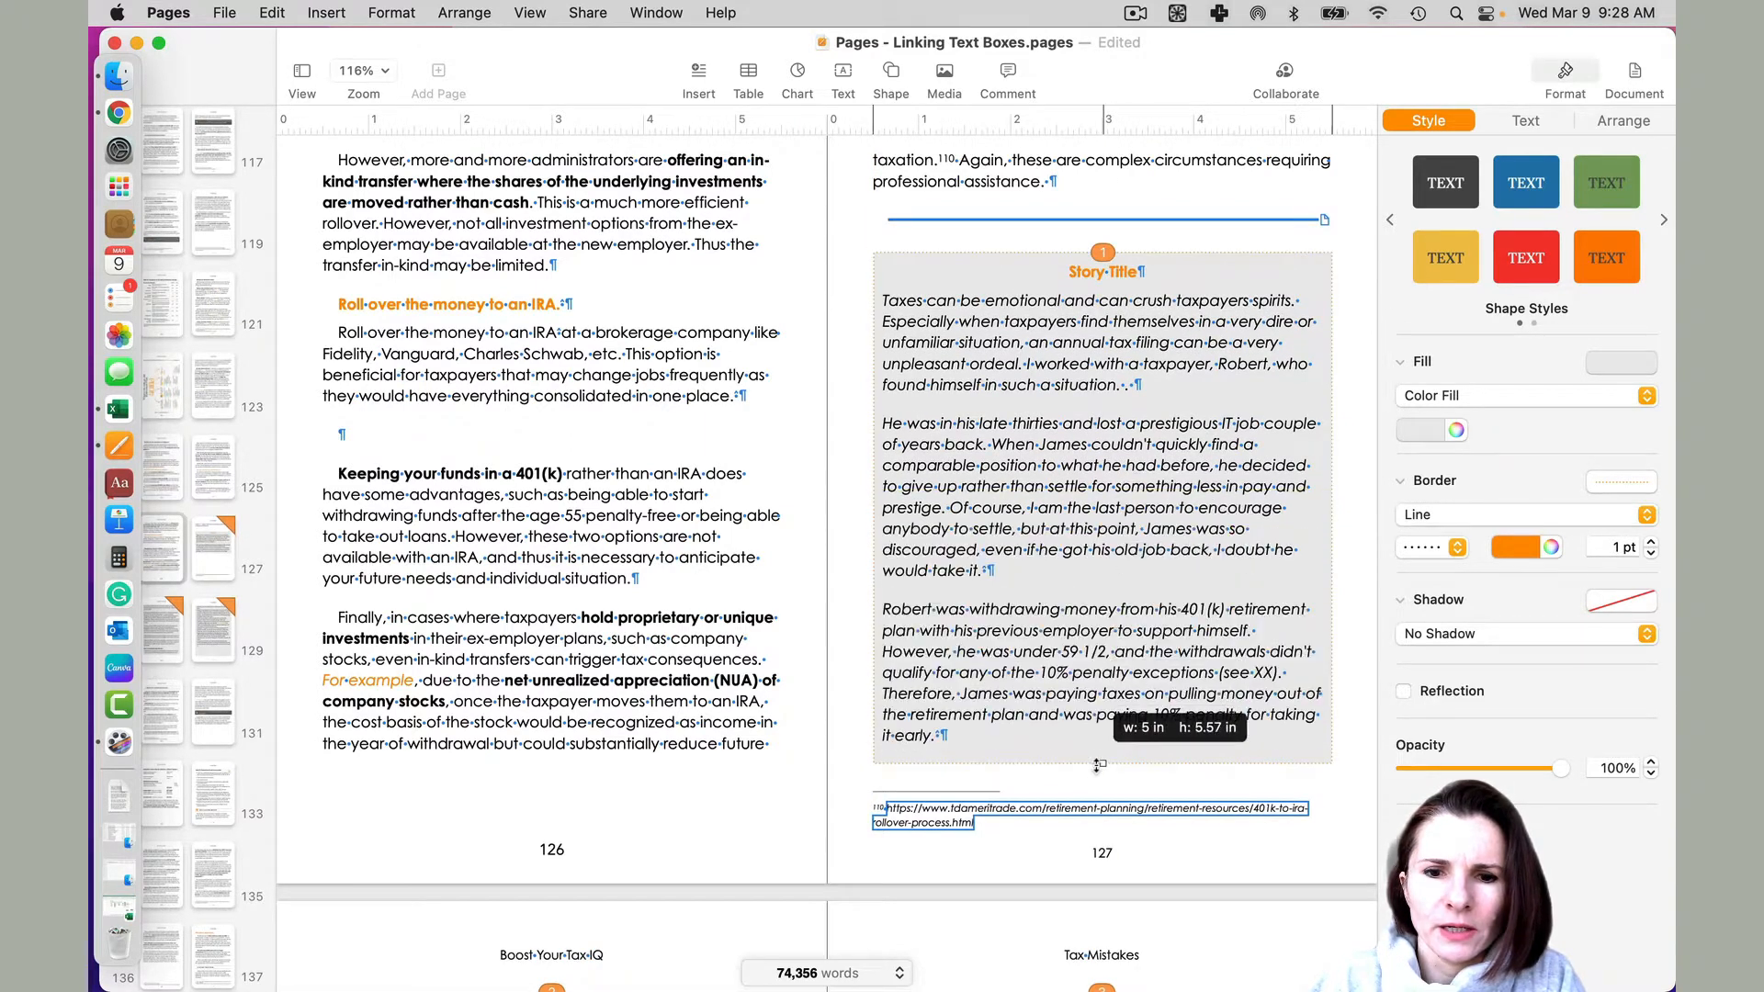
scroll(down, 3)
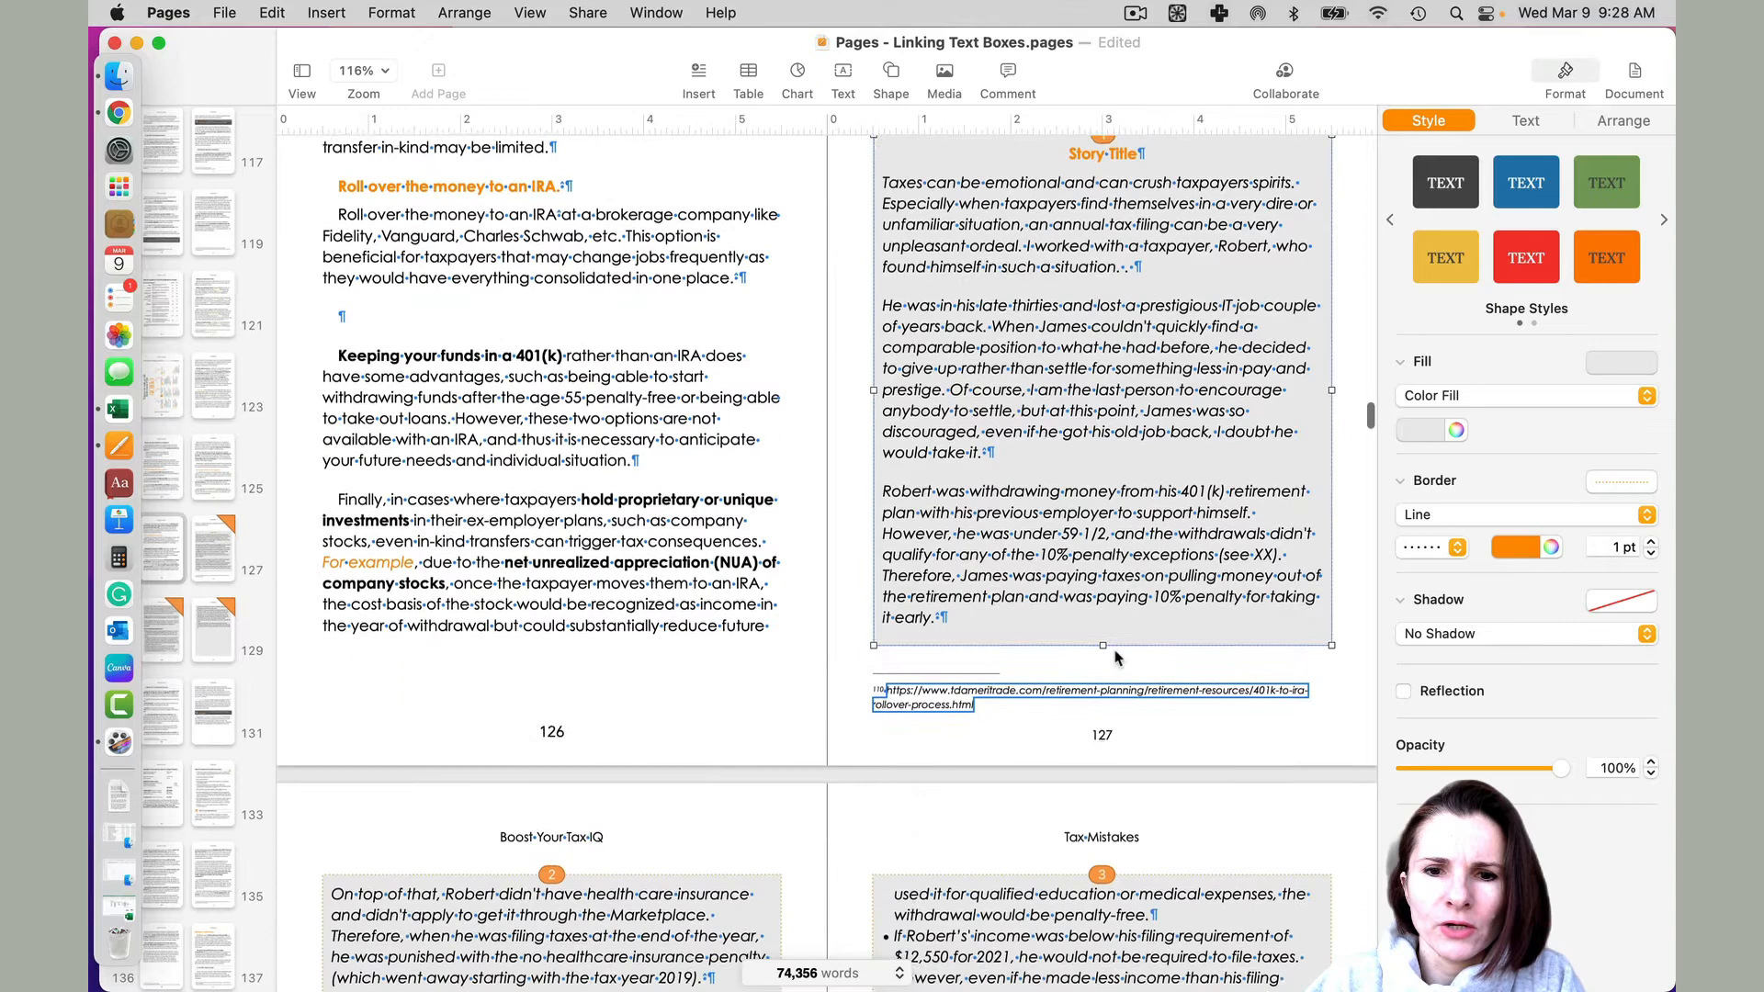
scroll(down, 3)
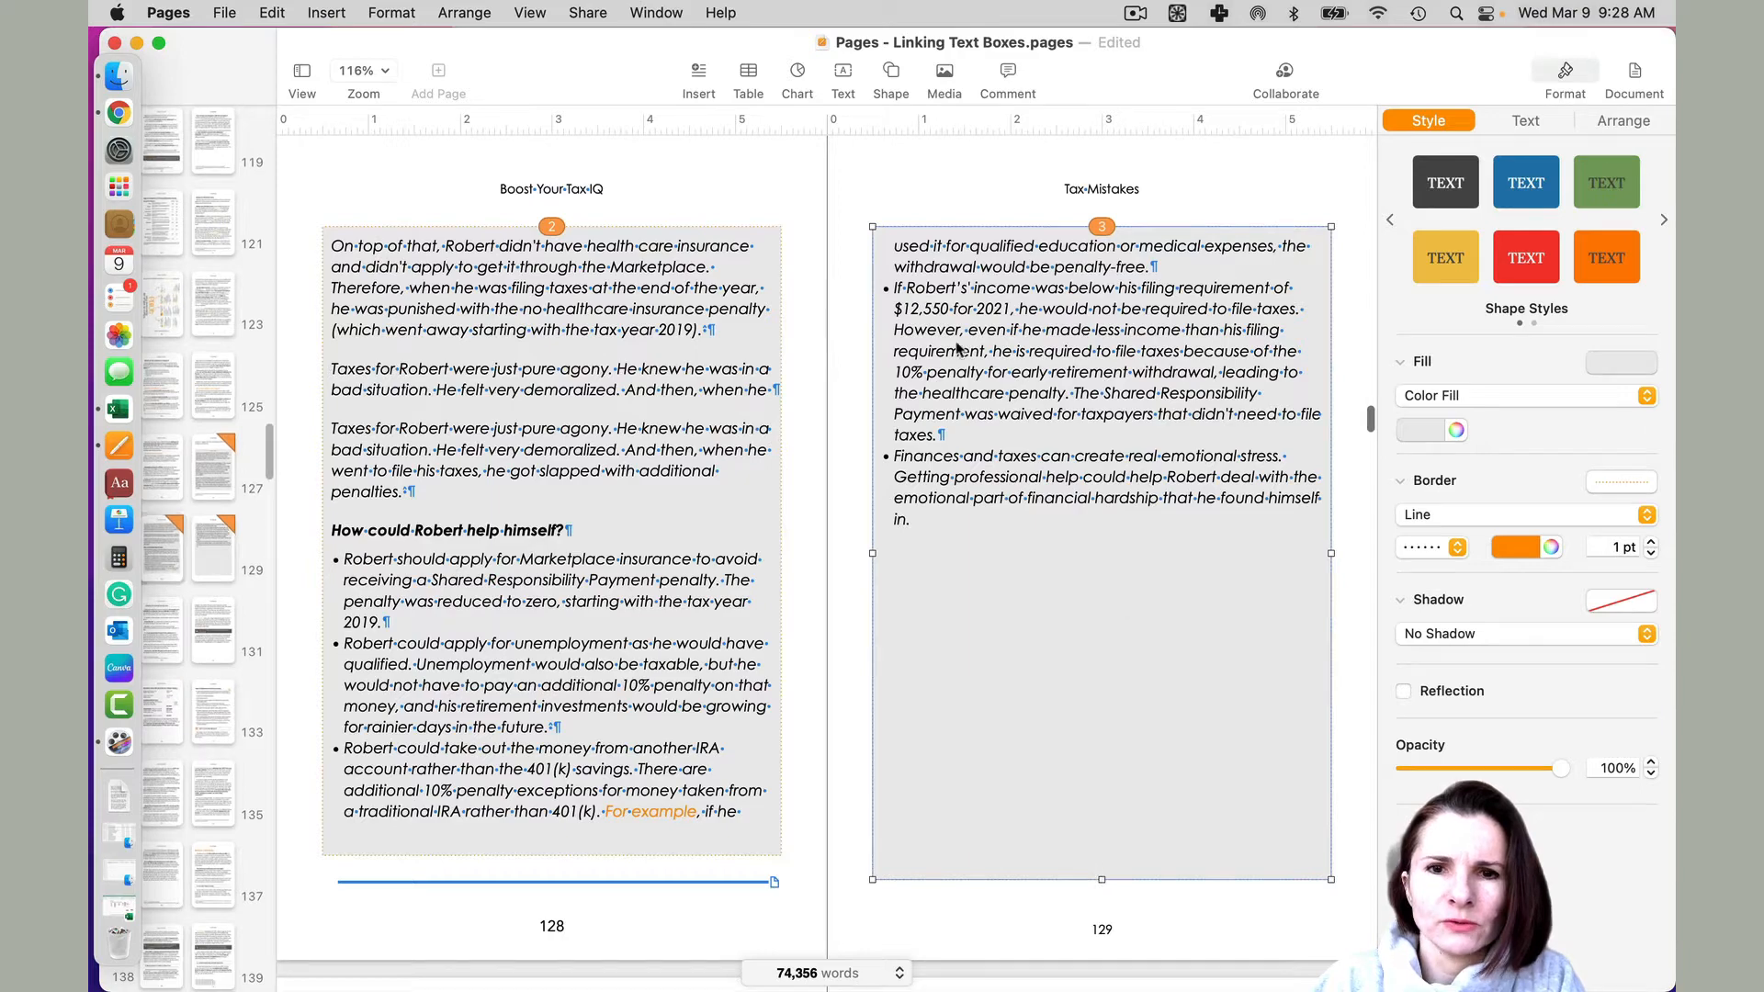
Switch to the other Linking Text Boxes document window
click(656, 12)
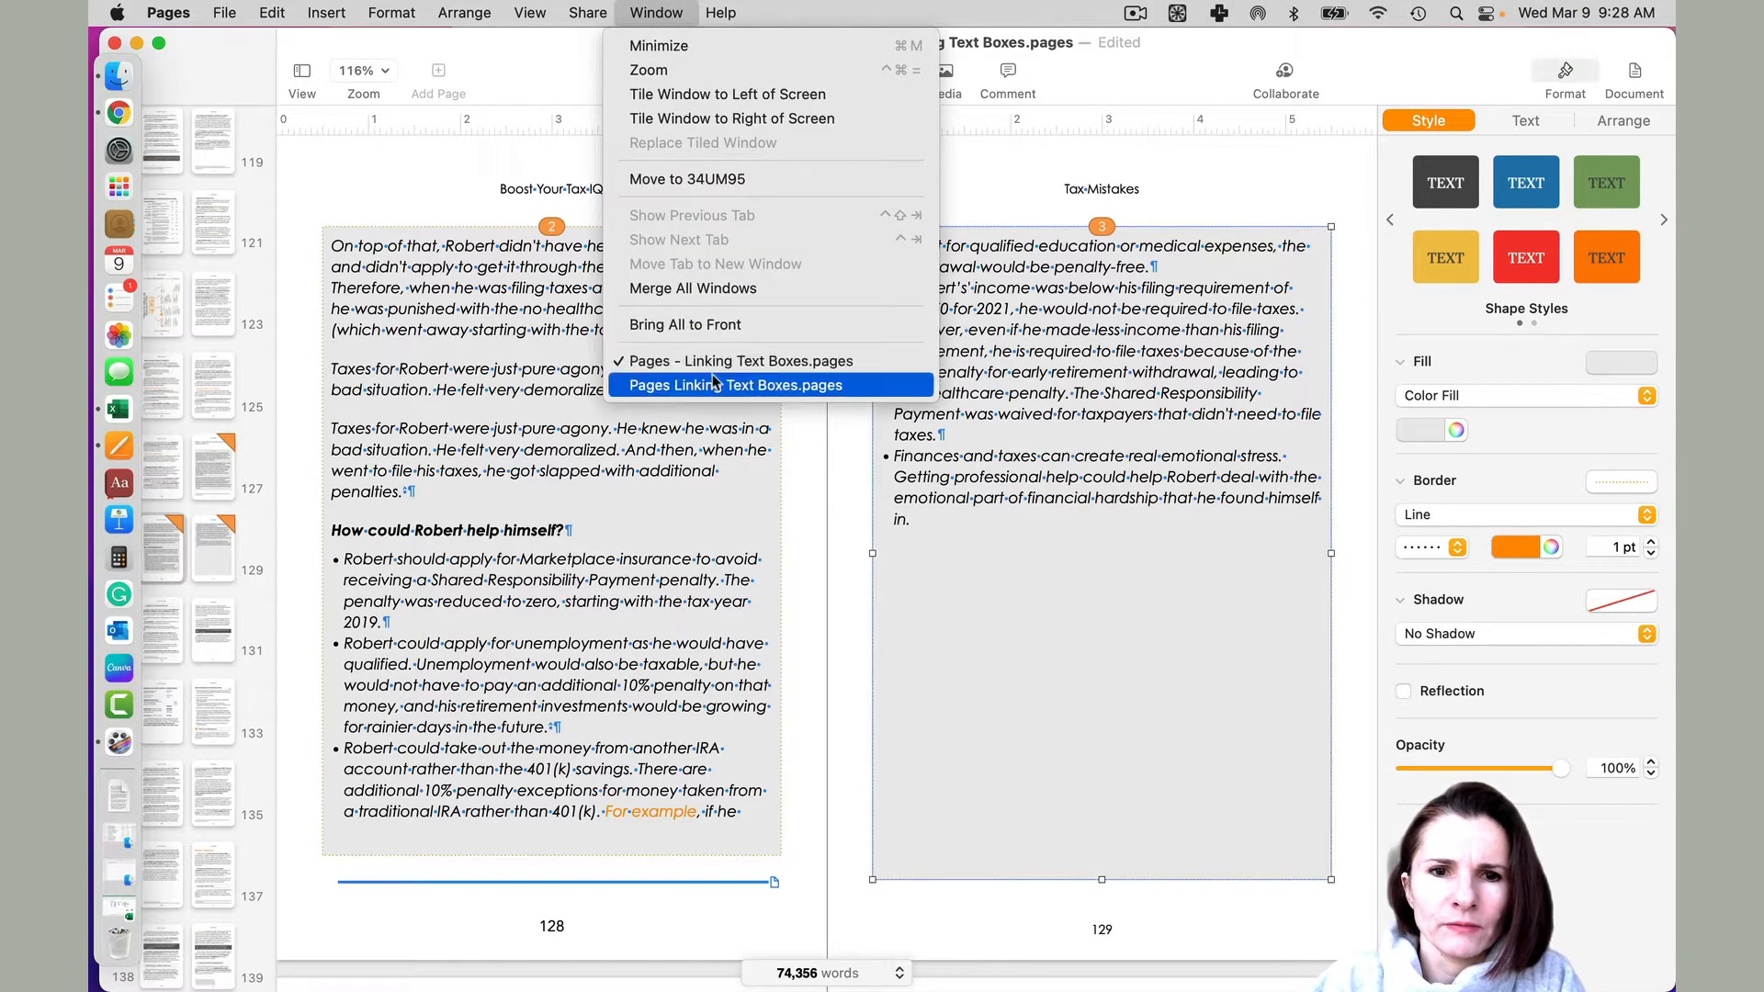
click(737, 385)
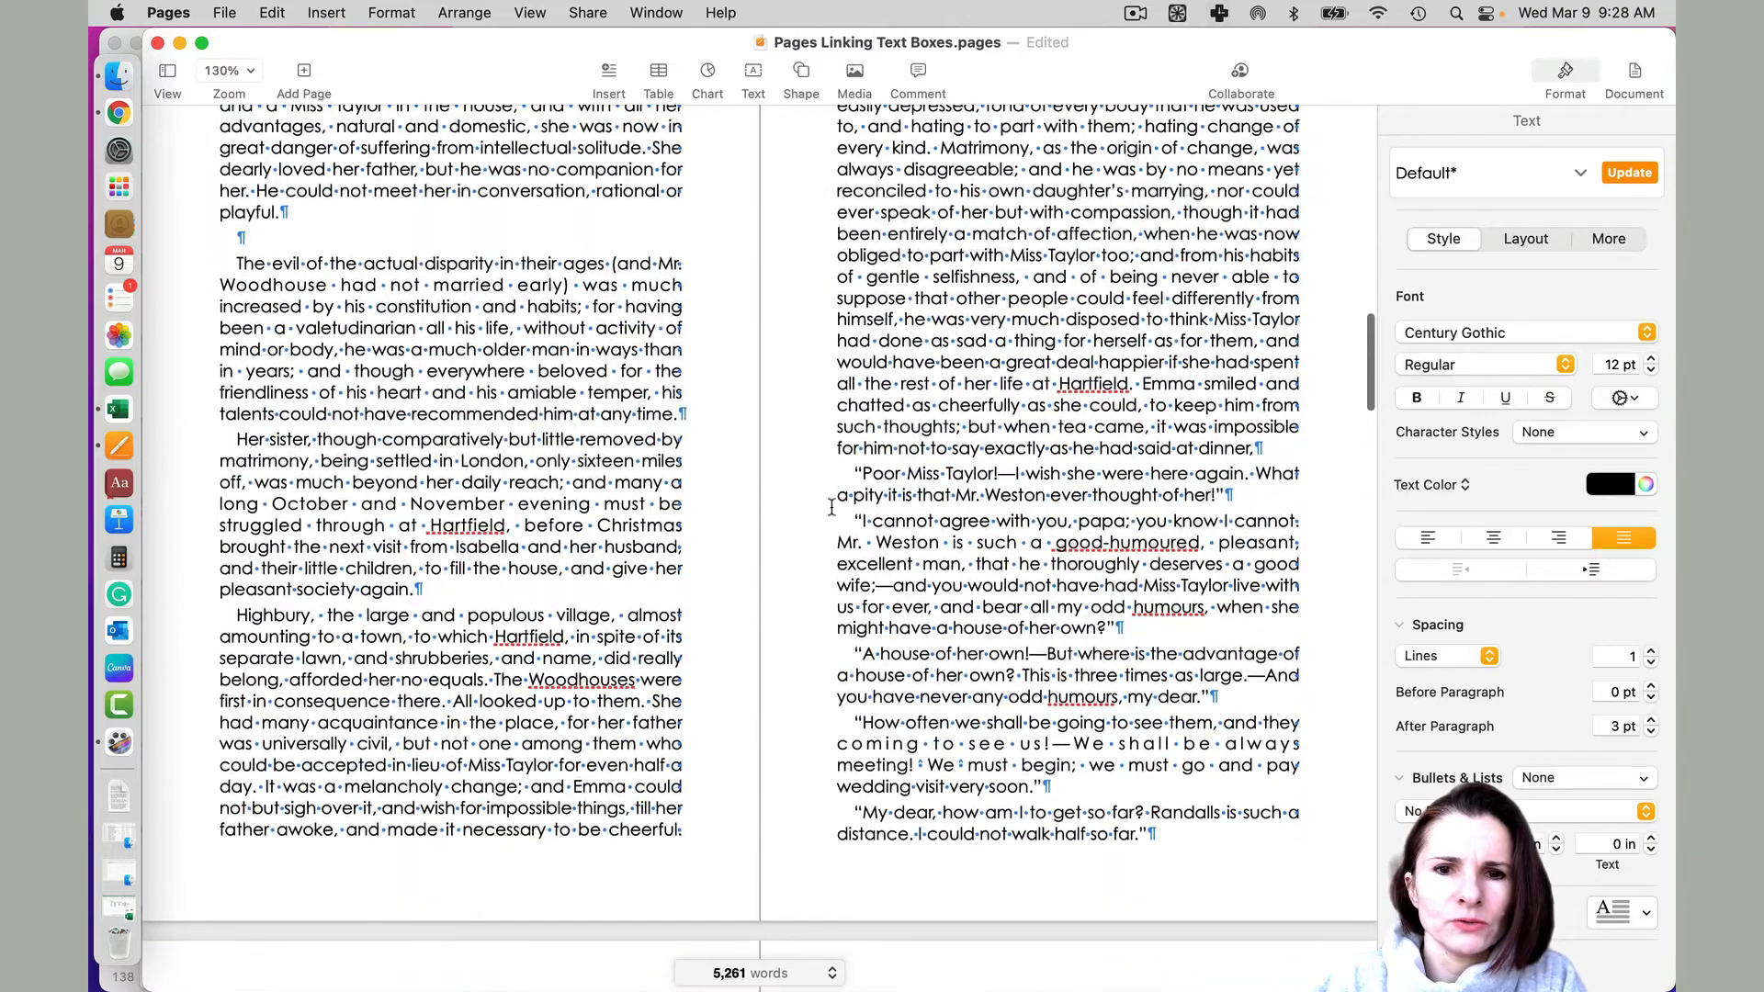
scroll(down, 3)
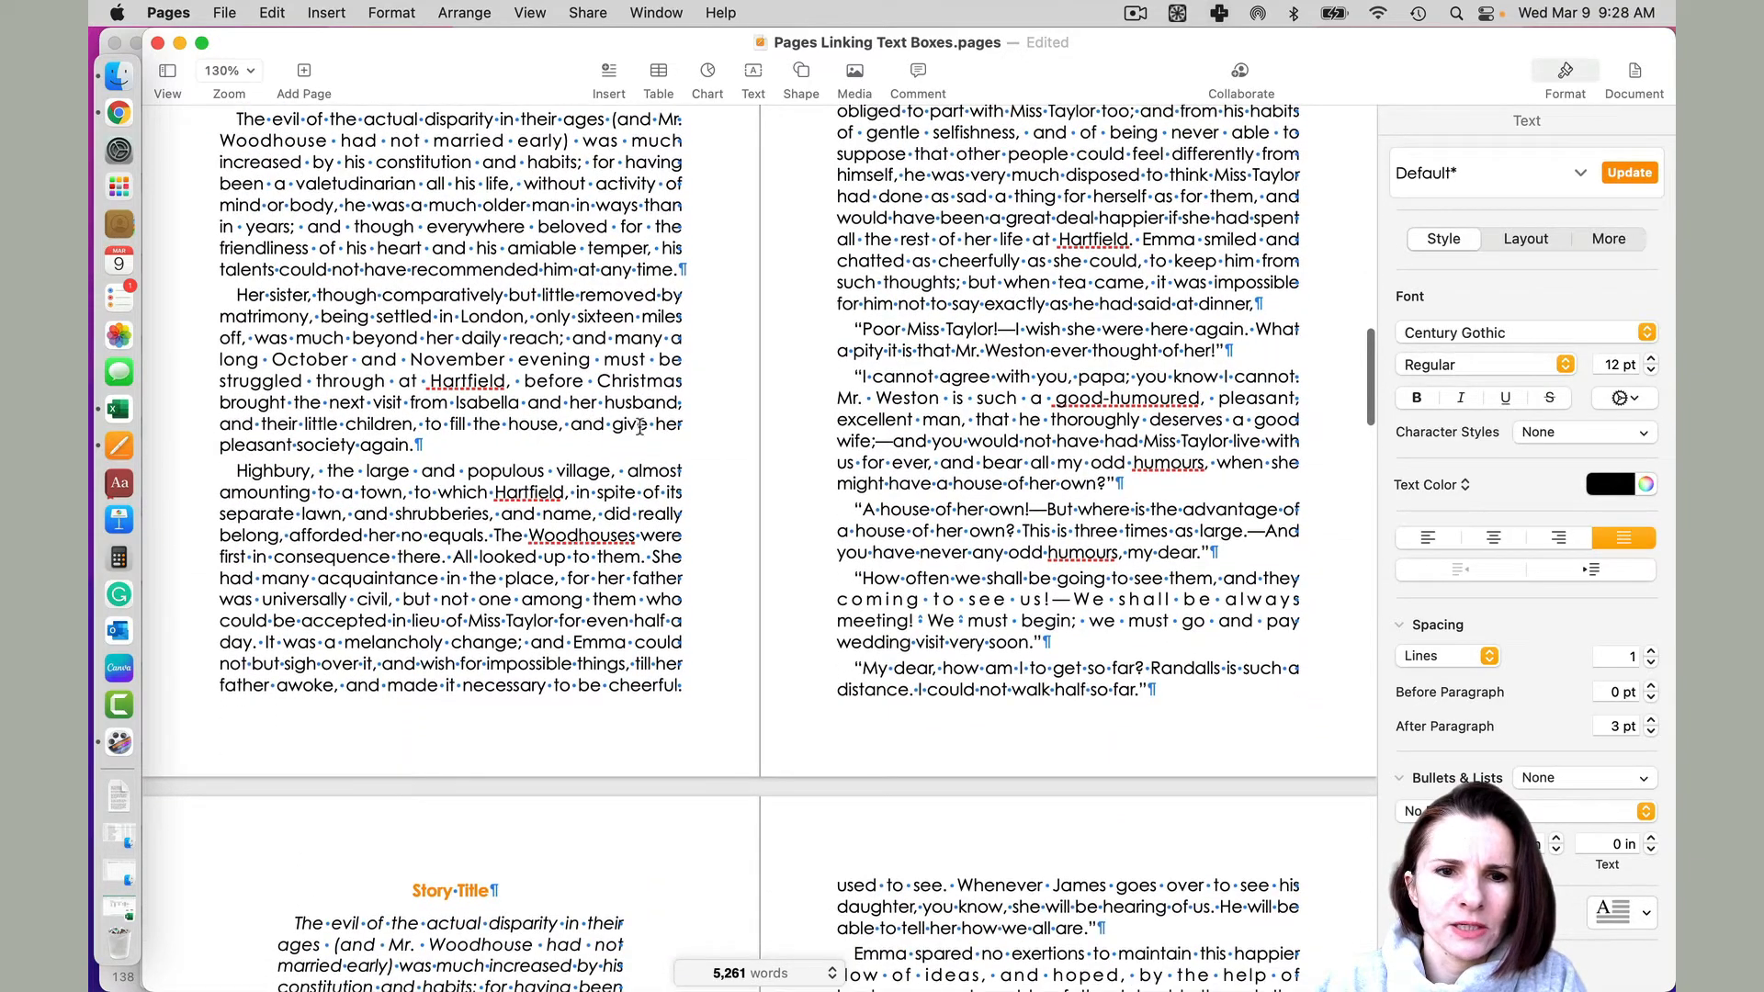
scroll(up, 3)
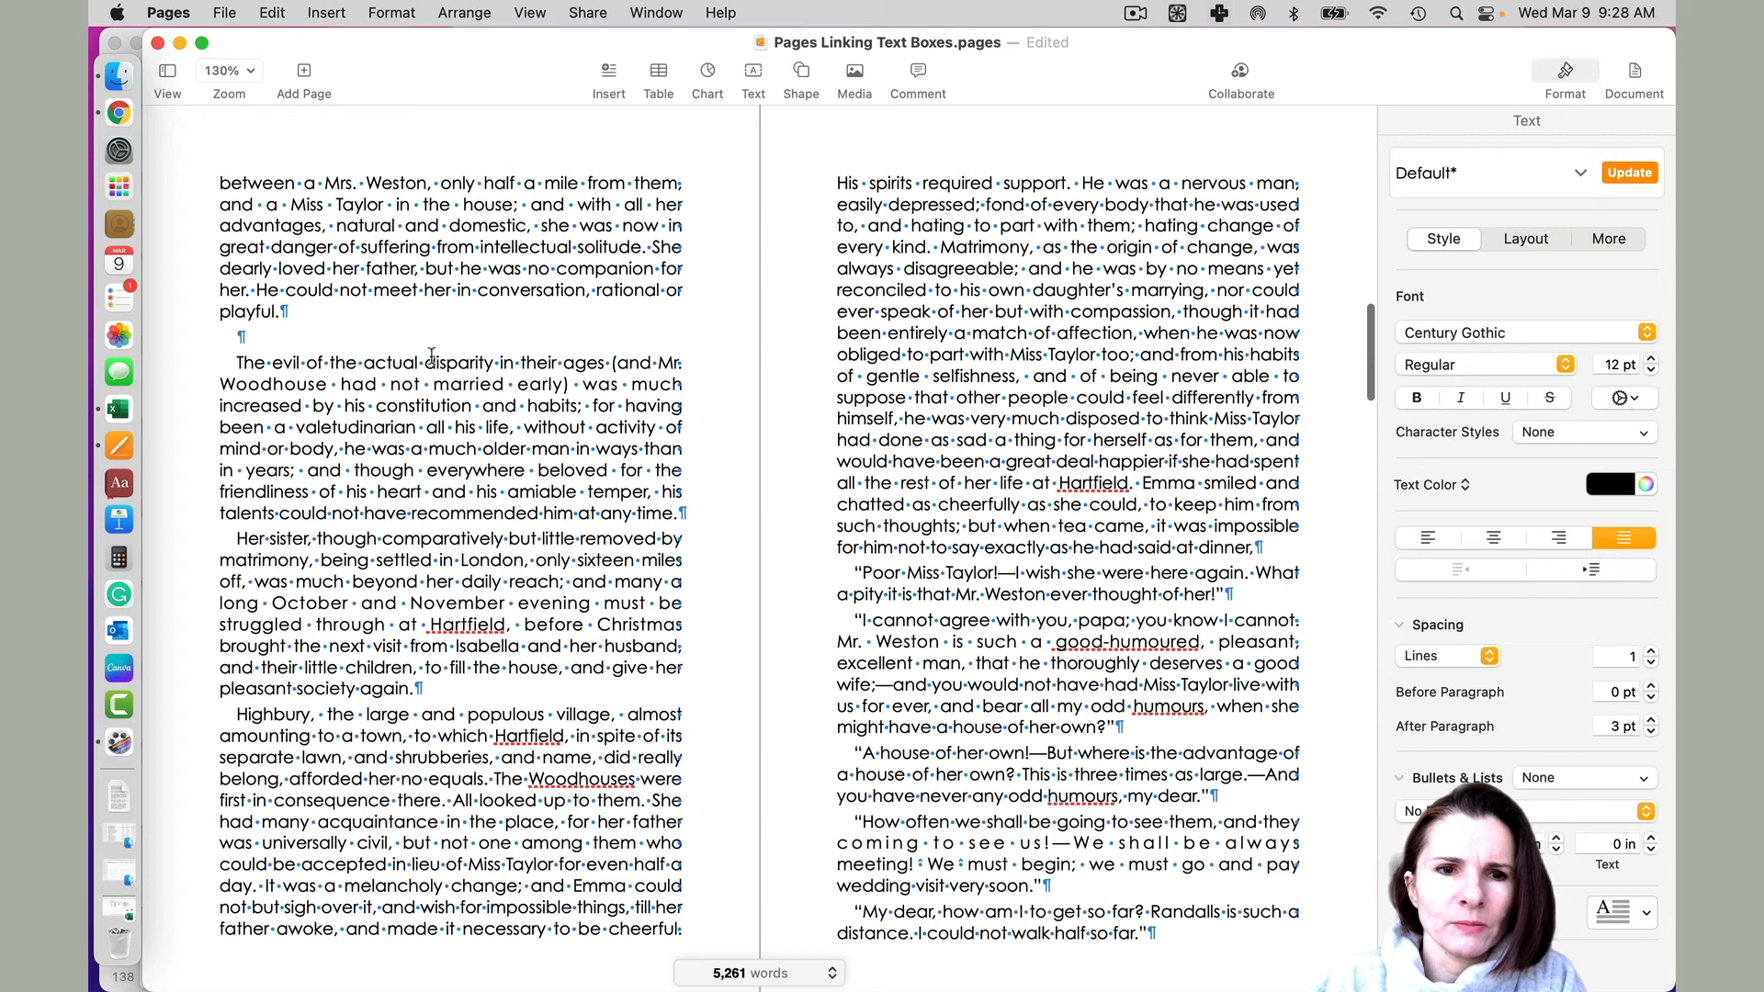
scroll(down, 3)
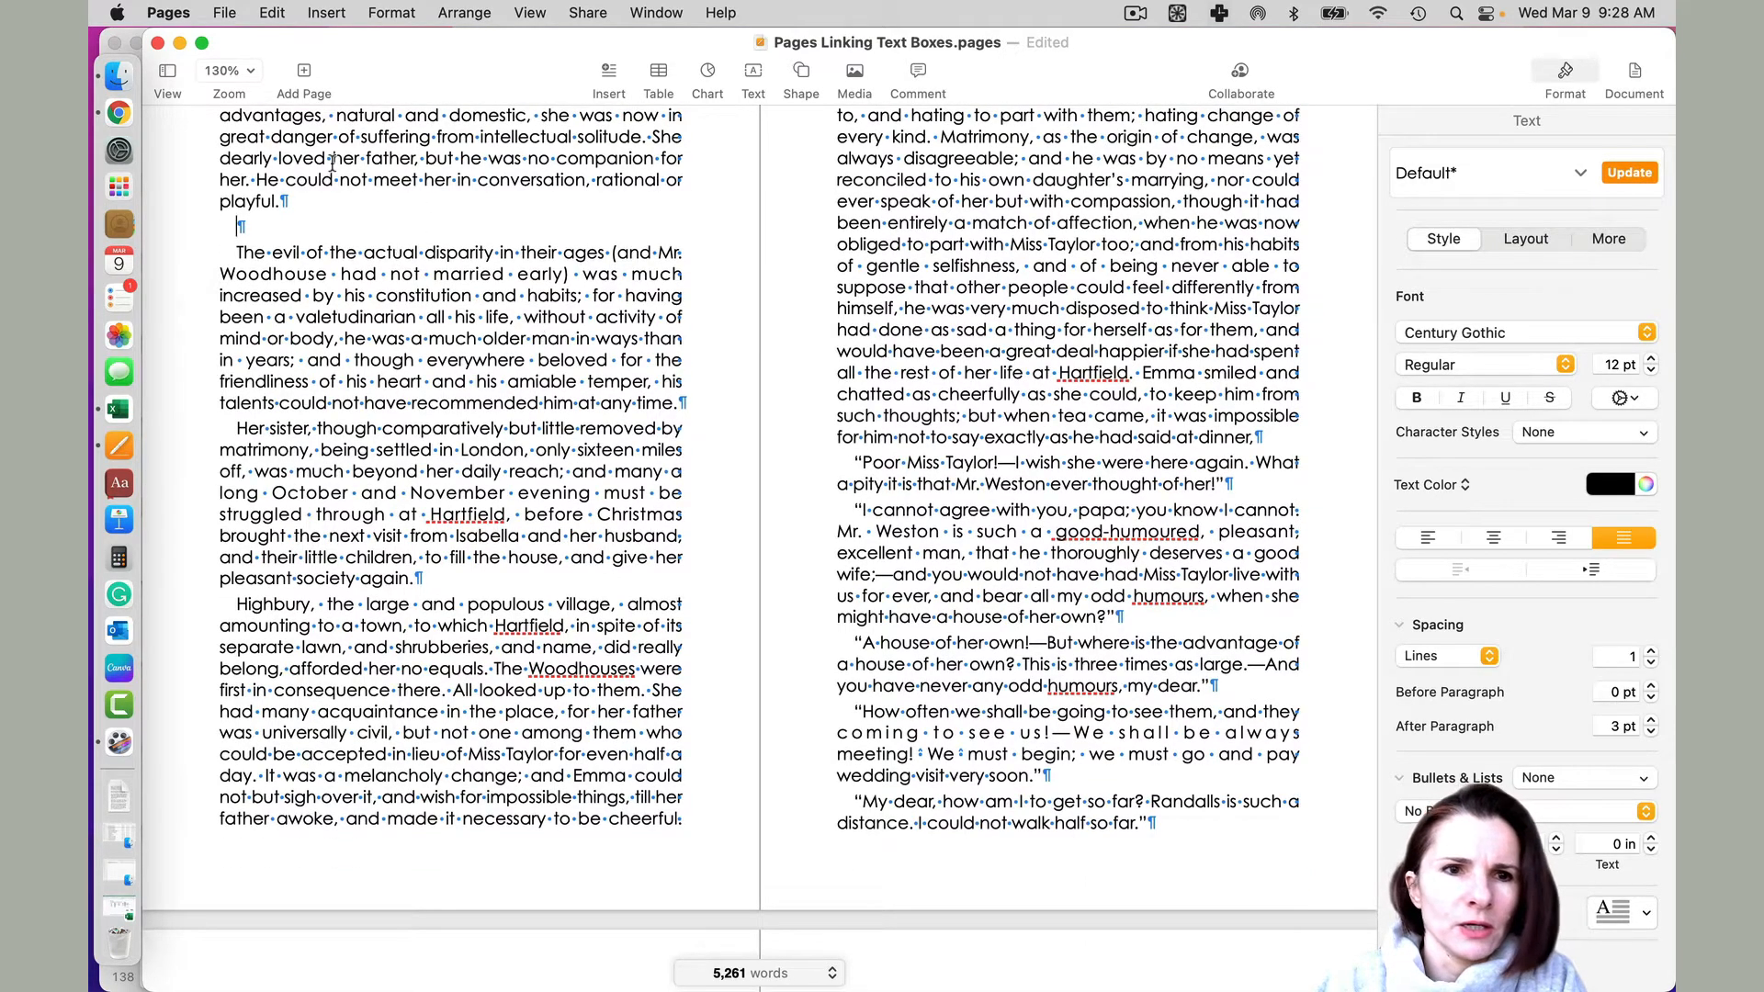
Zoom in, put the cursor in the blank line after 'playful', and open Insert
click(256, 70)
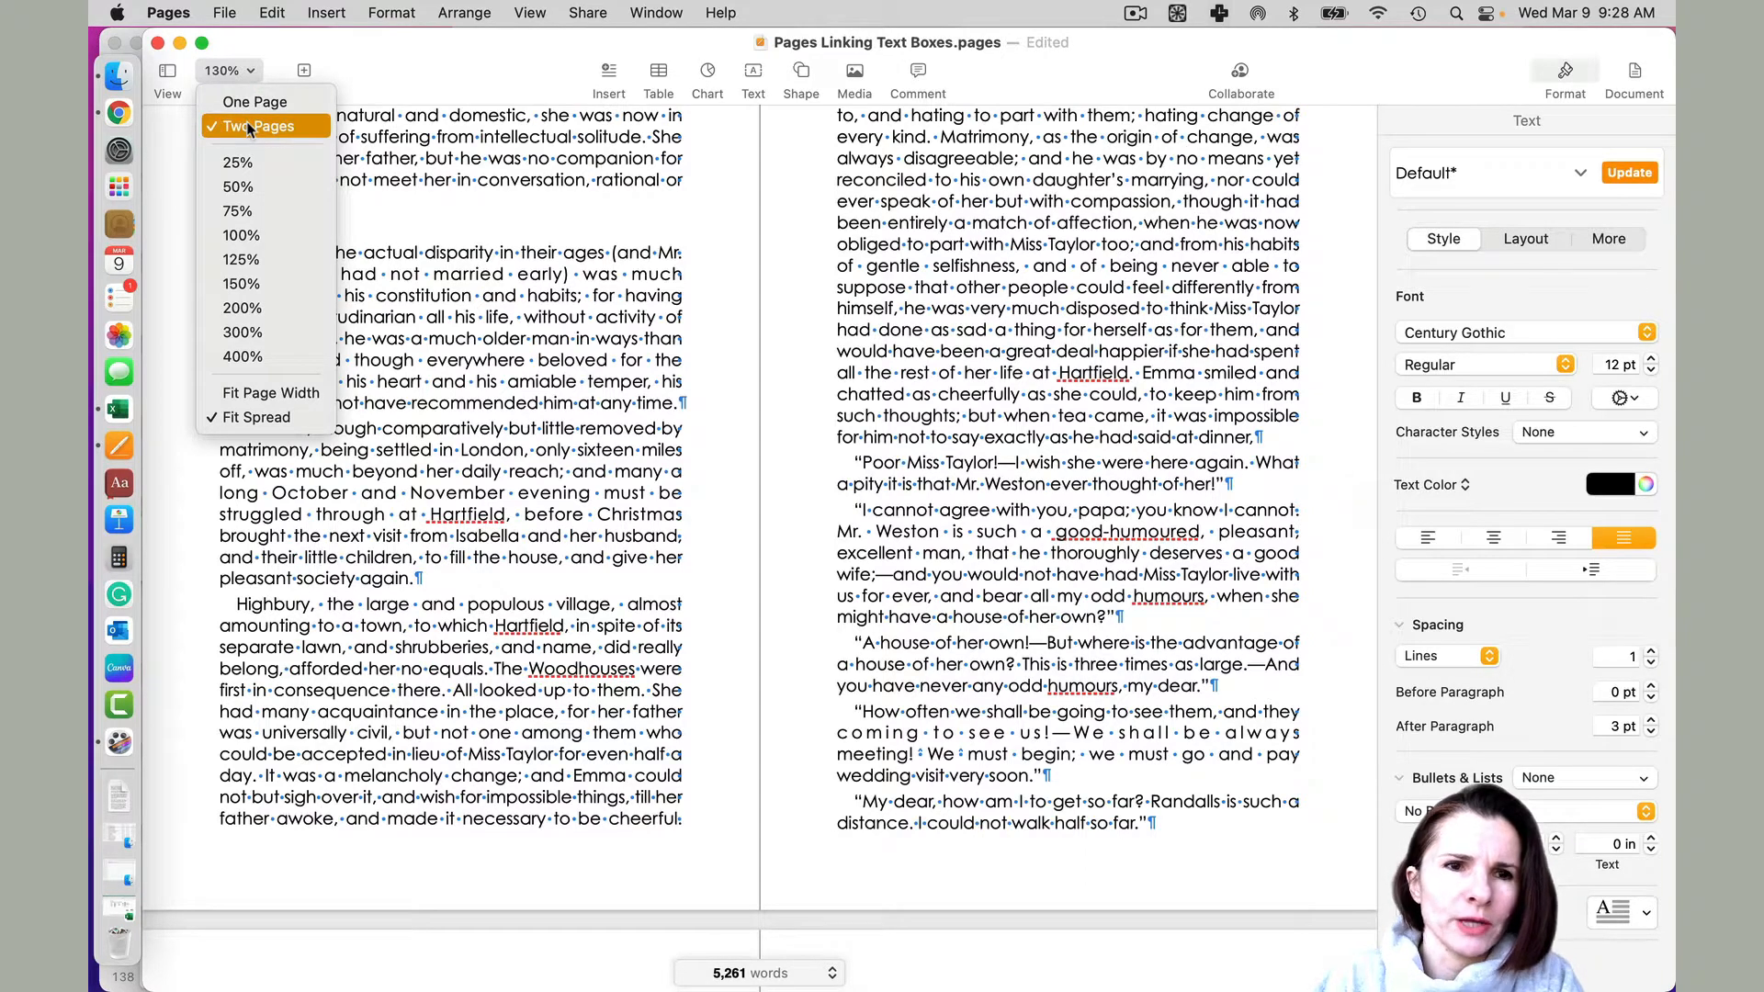
mouse_move(256, 417)
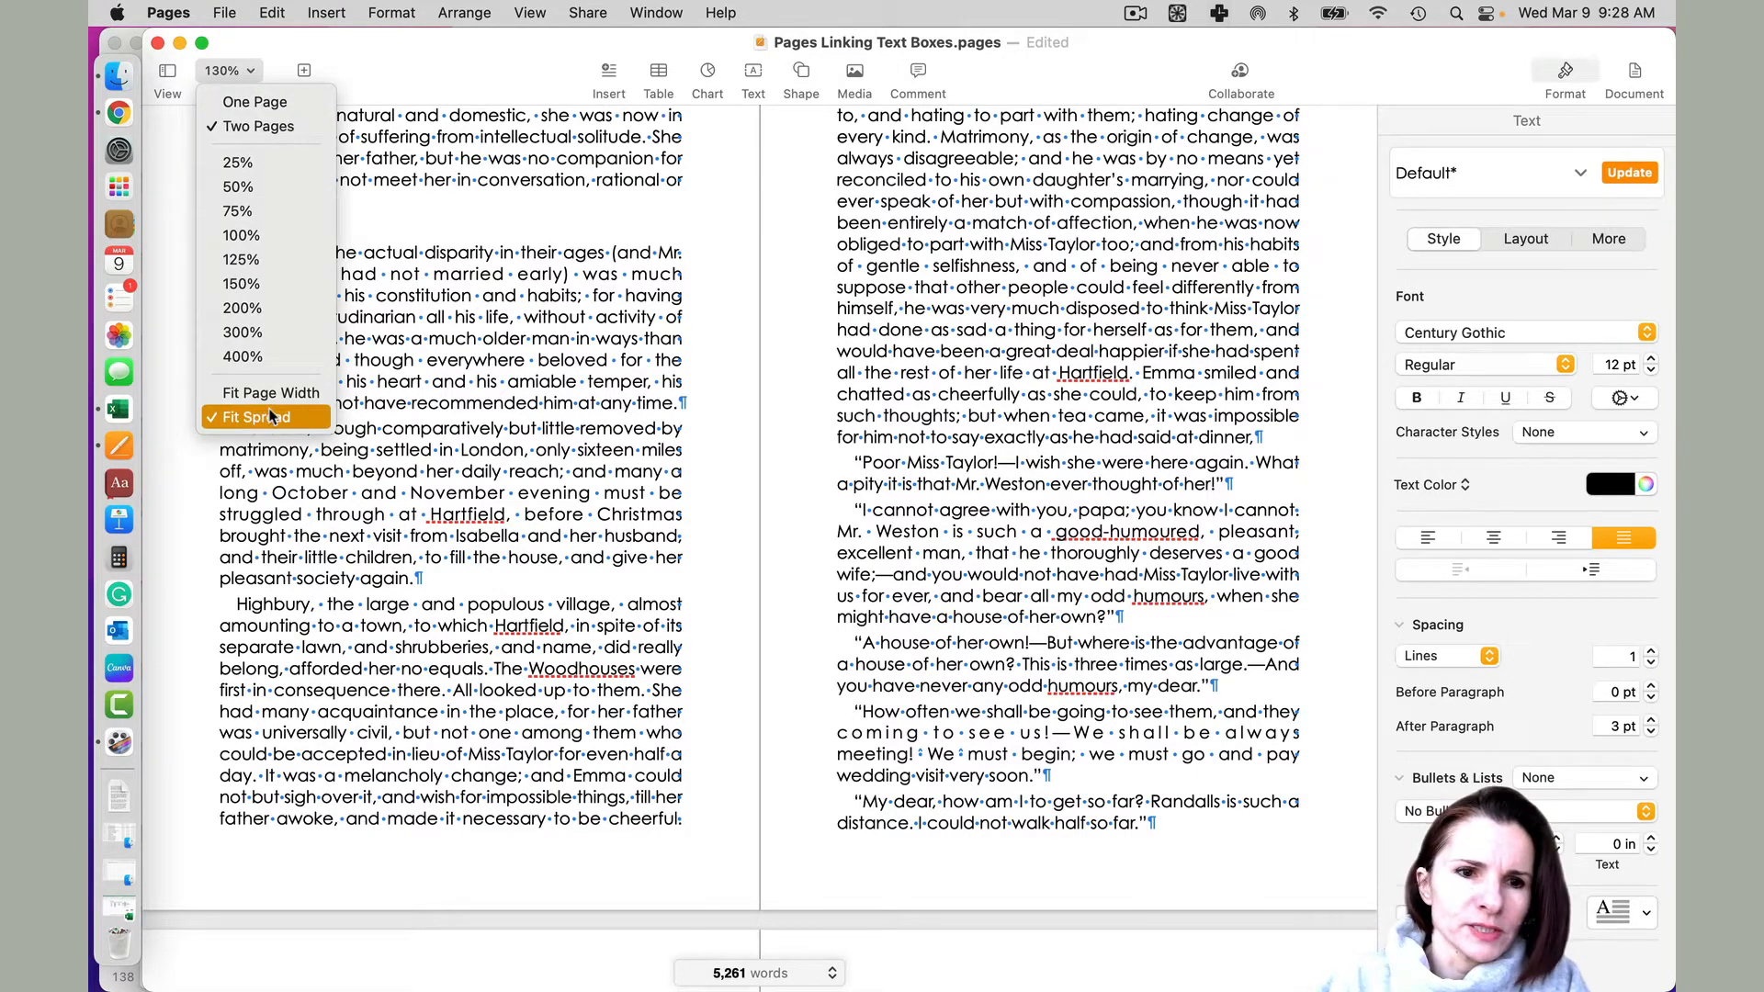
click(267, 392)
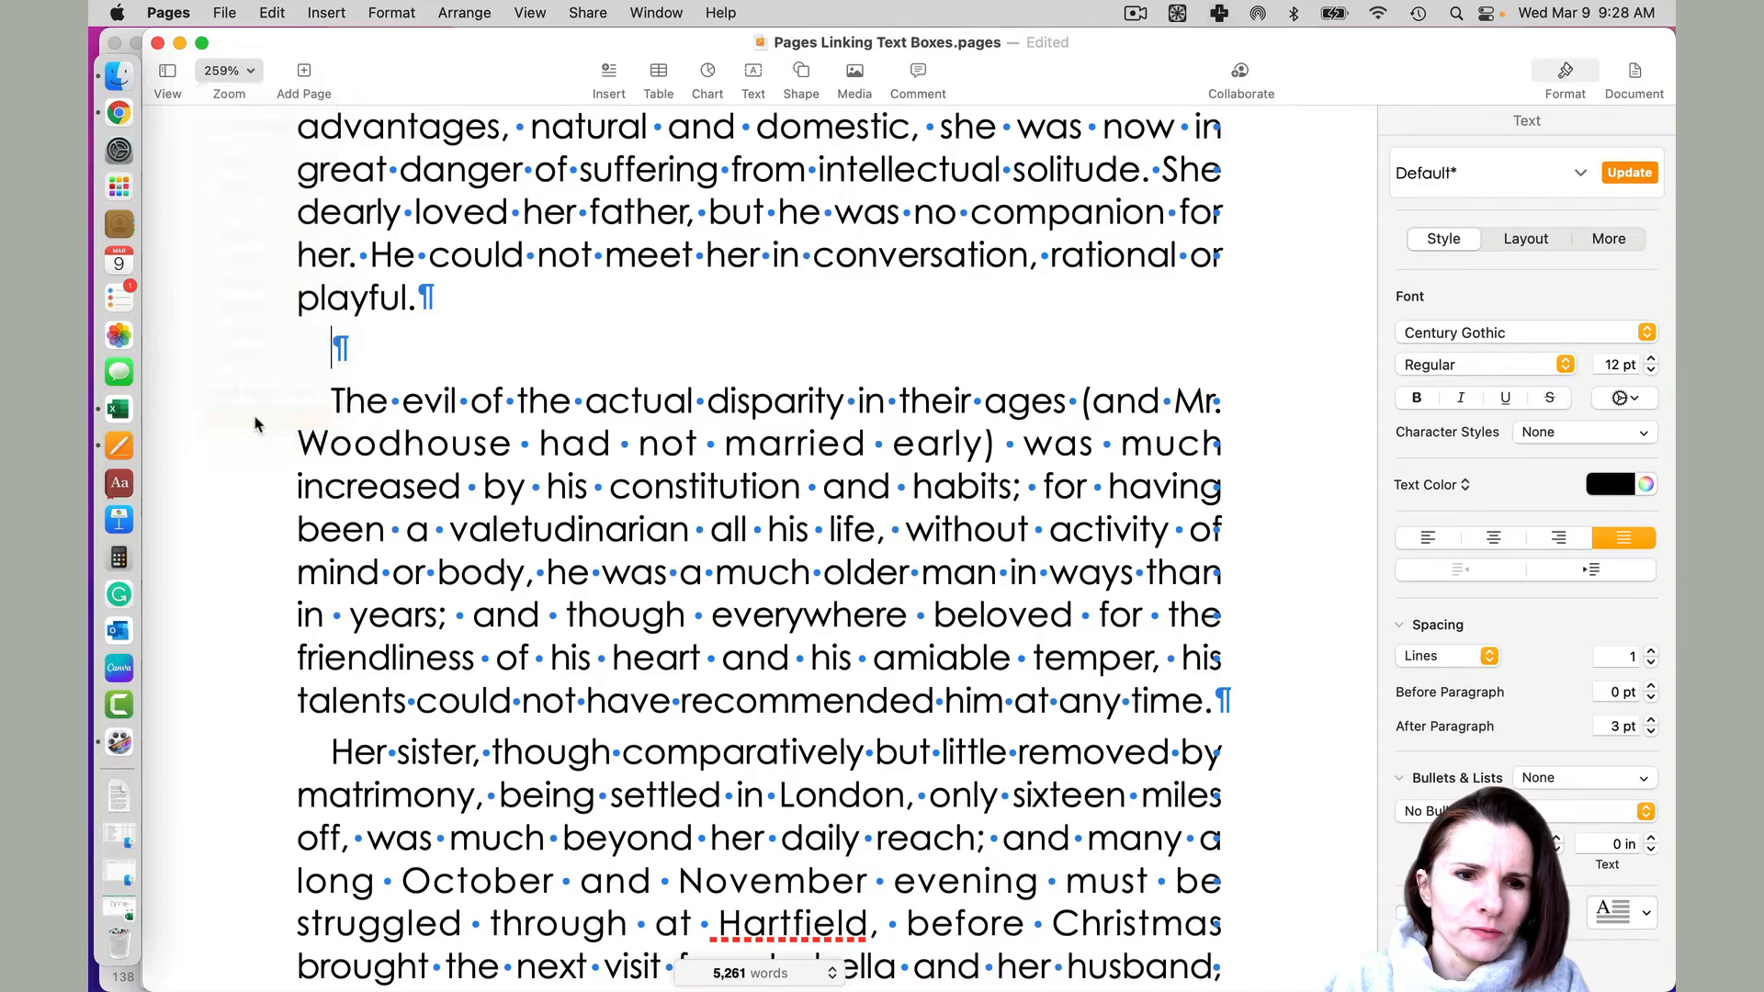
click(225, 71)
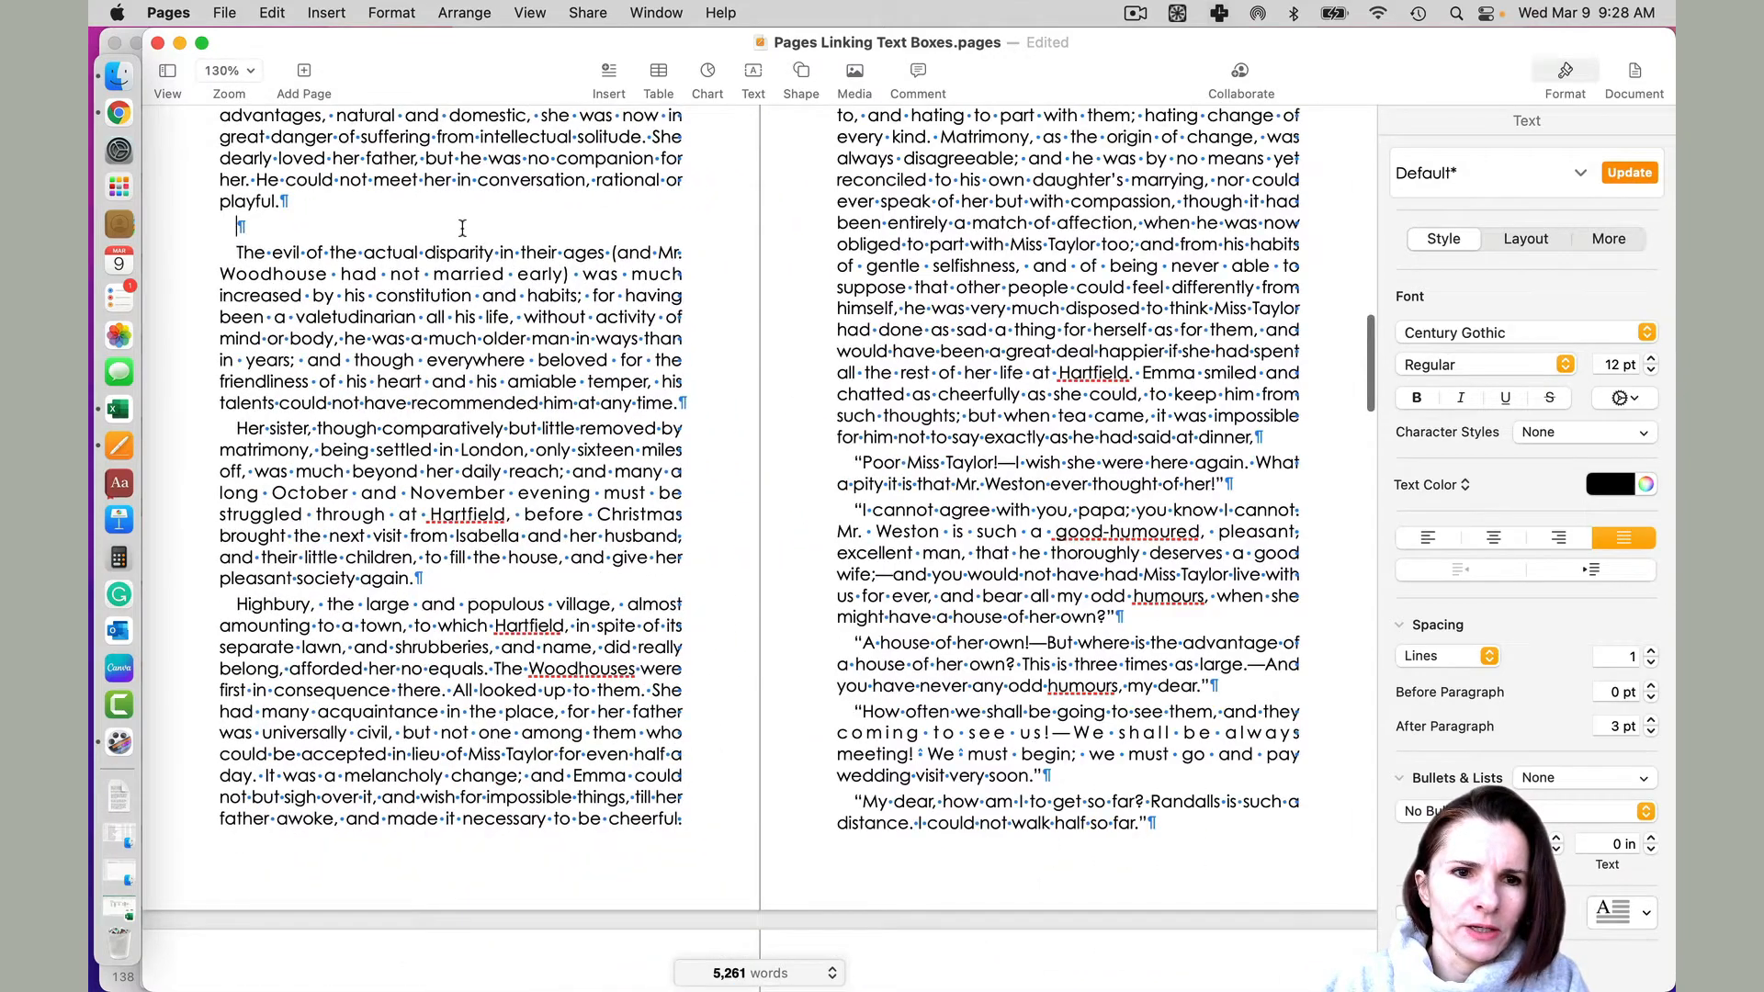
click(607, 73)
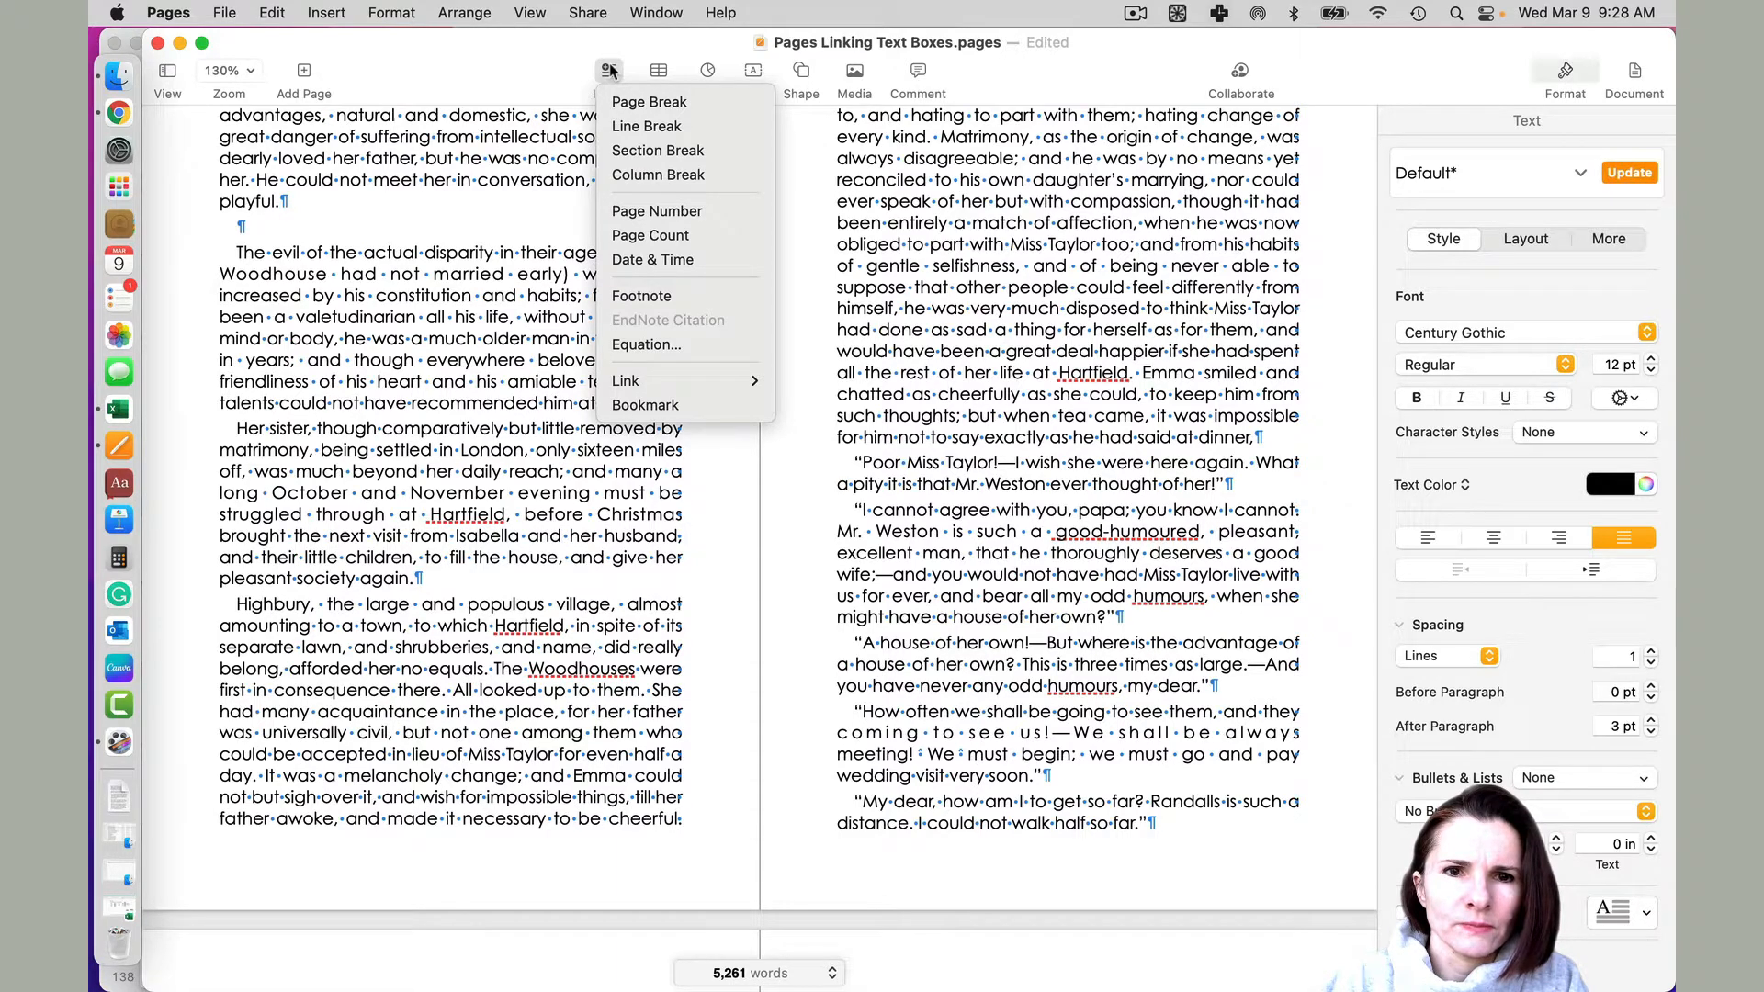
Add a text box below the opening paragraph holding the story from 'The evil of the actual disparity'
click(751, 77)
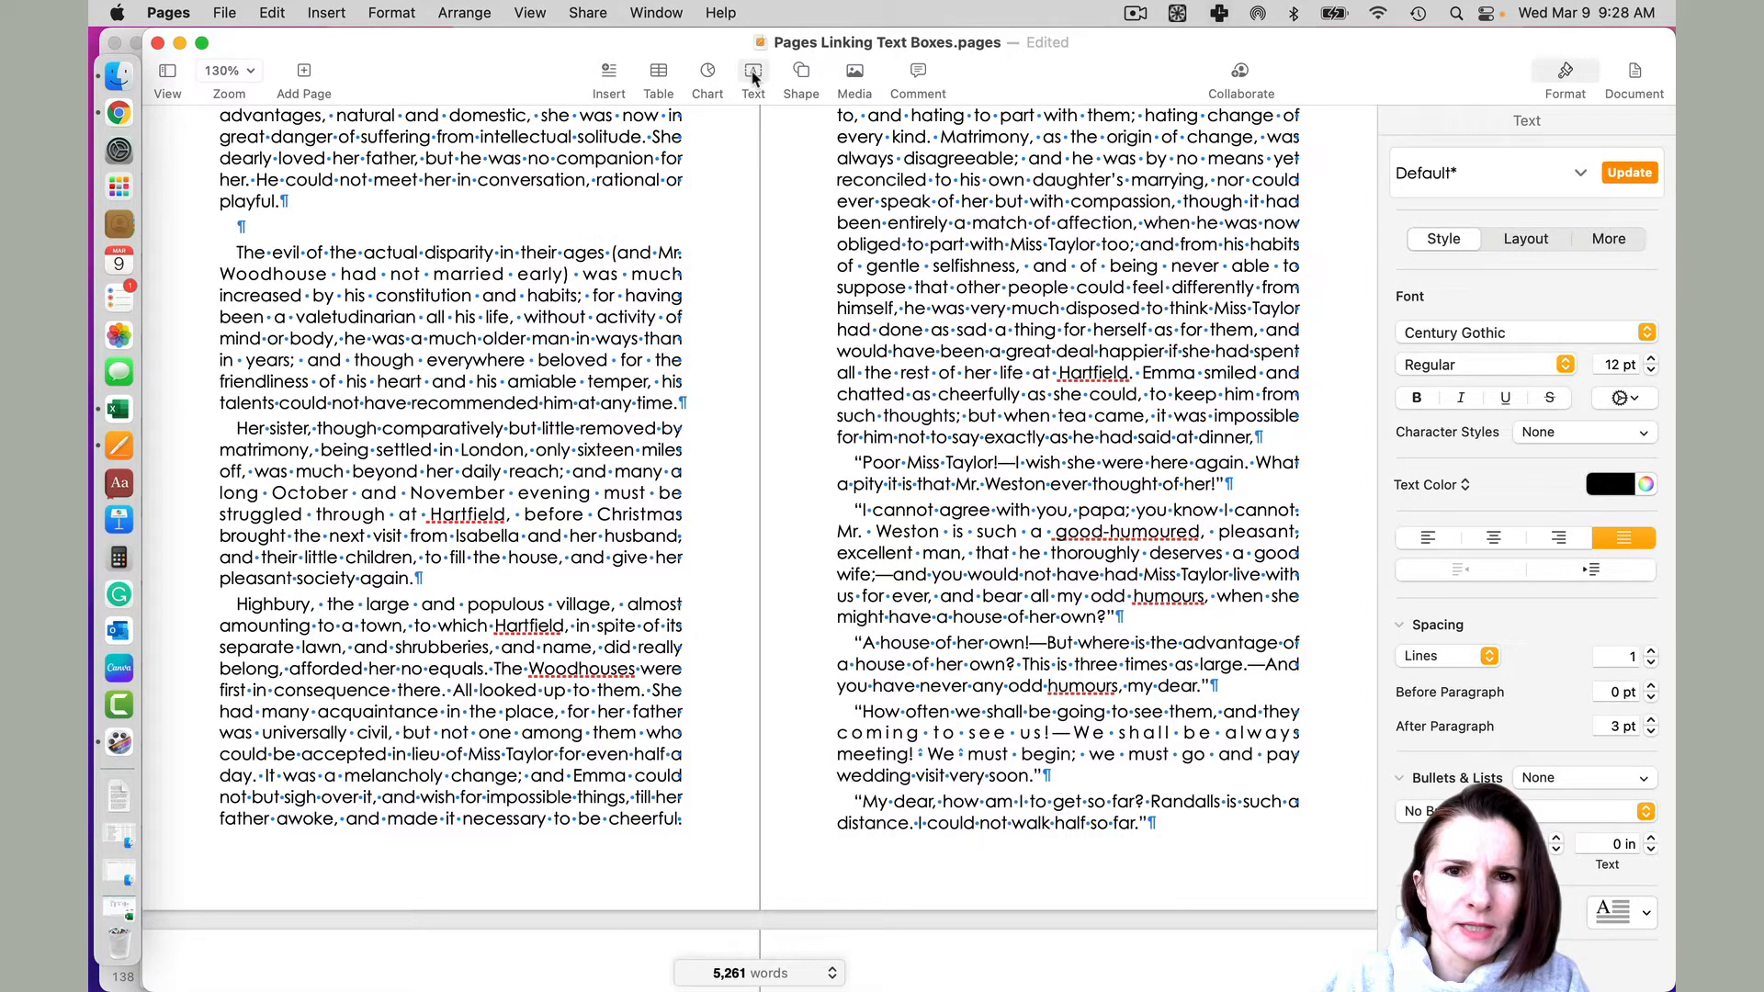
click(753, 72)
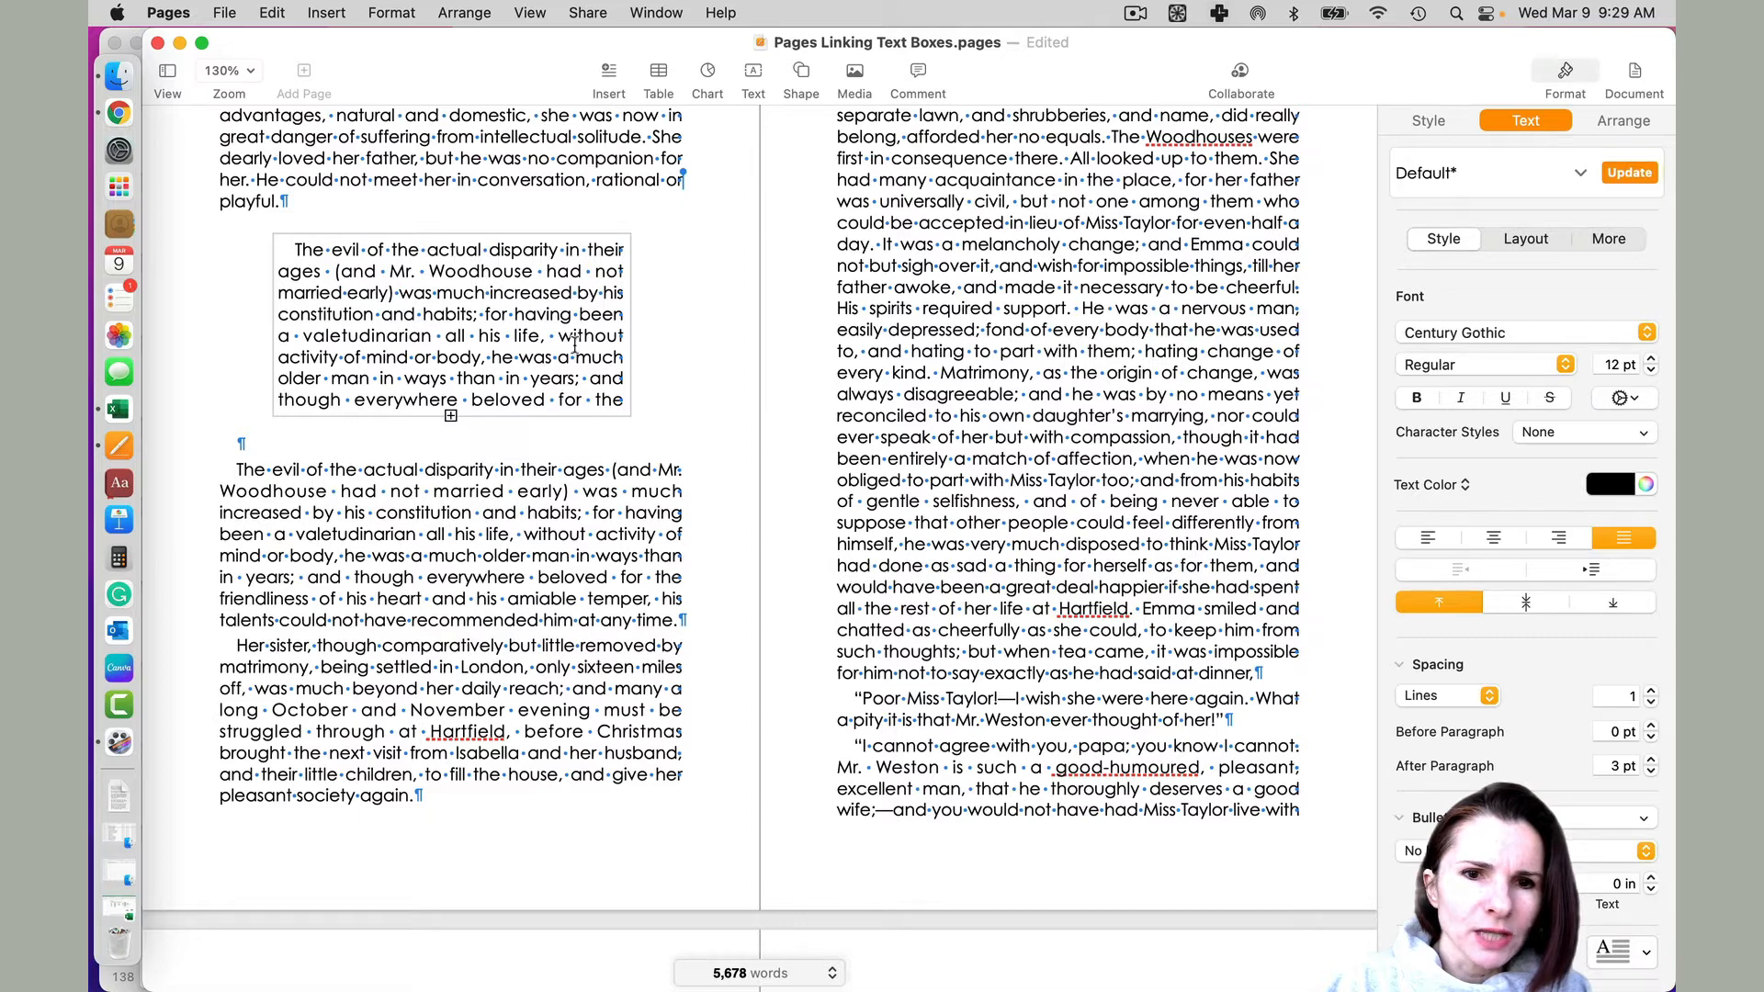
click(450, 326)
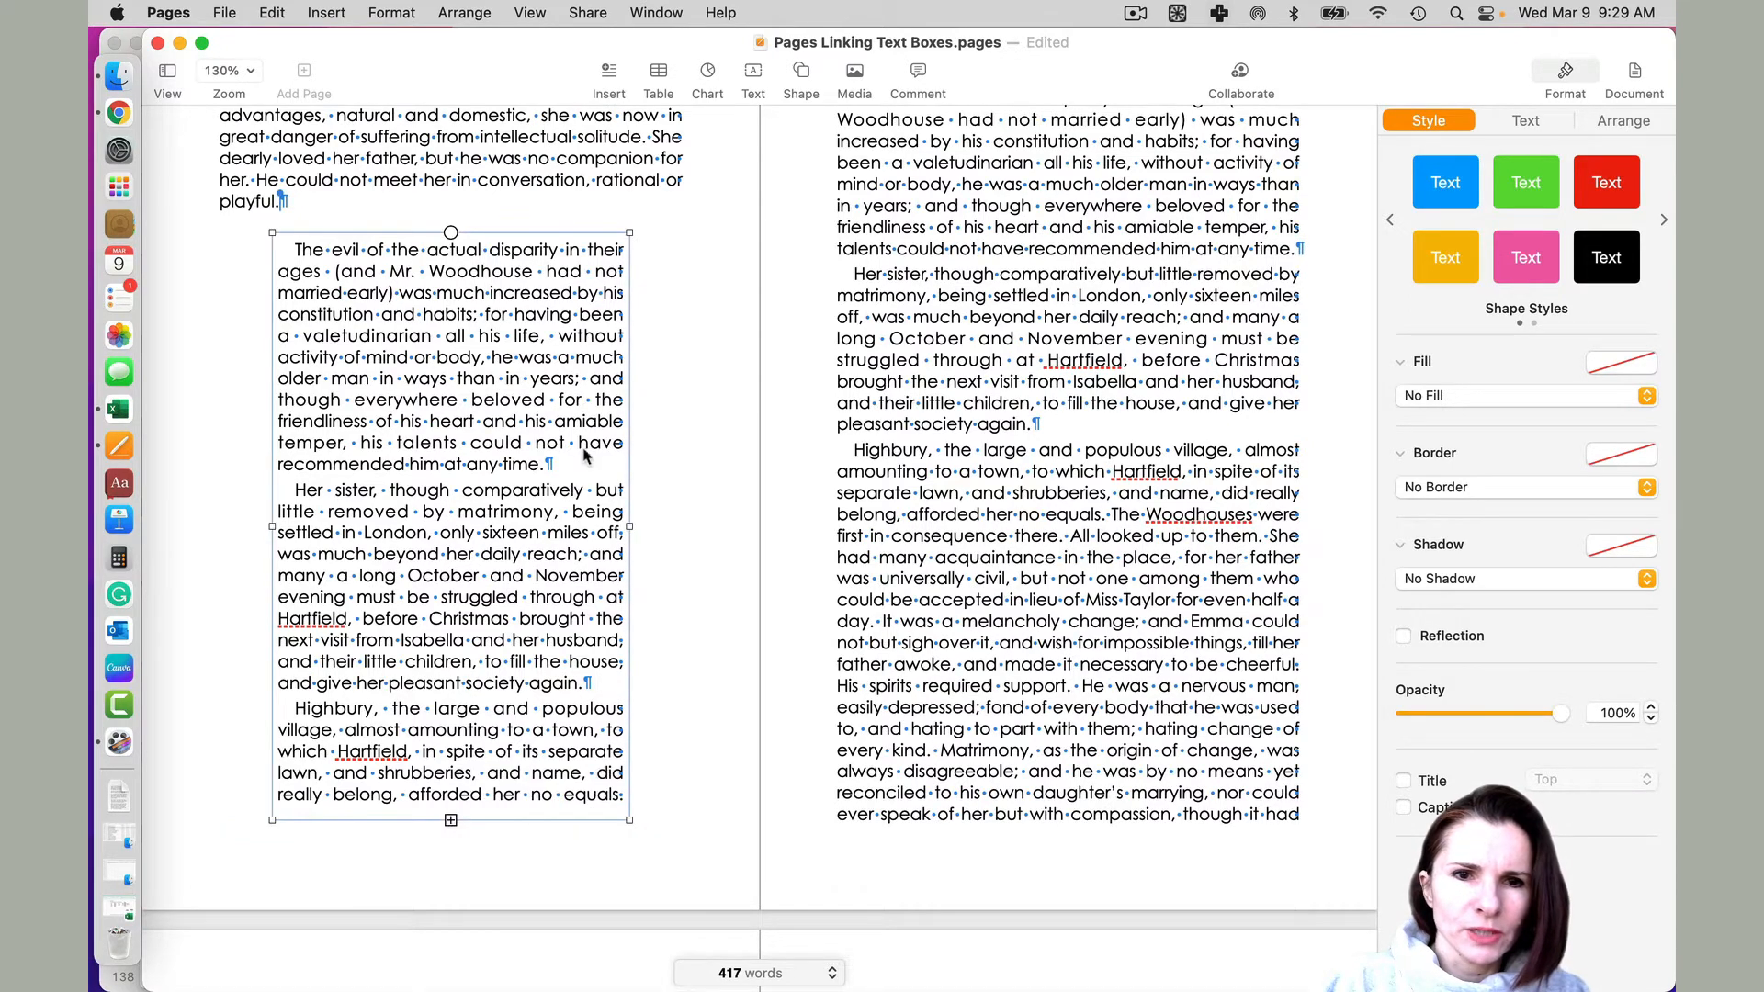
click(682, 487)
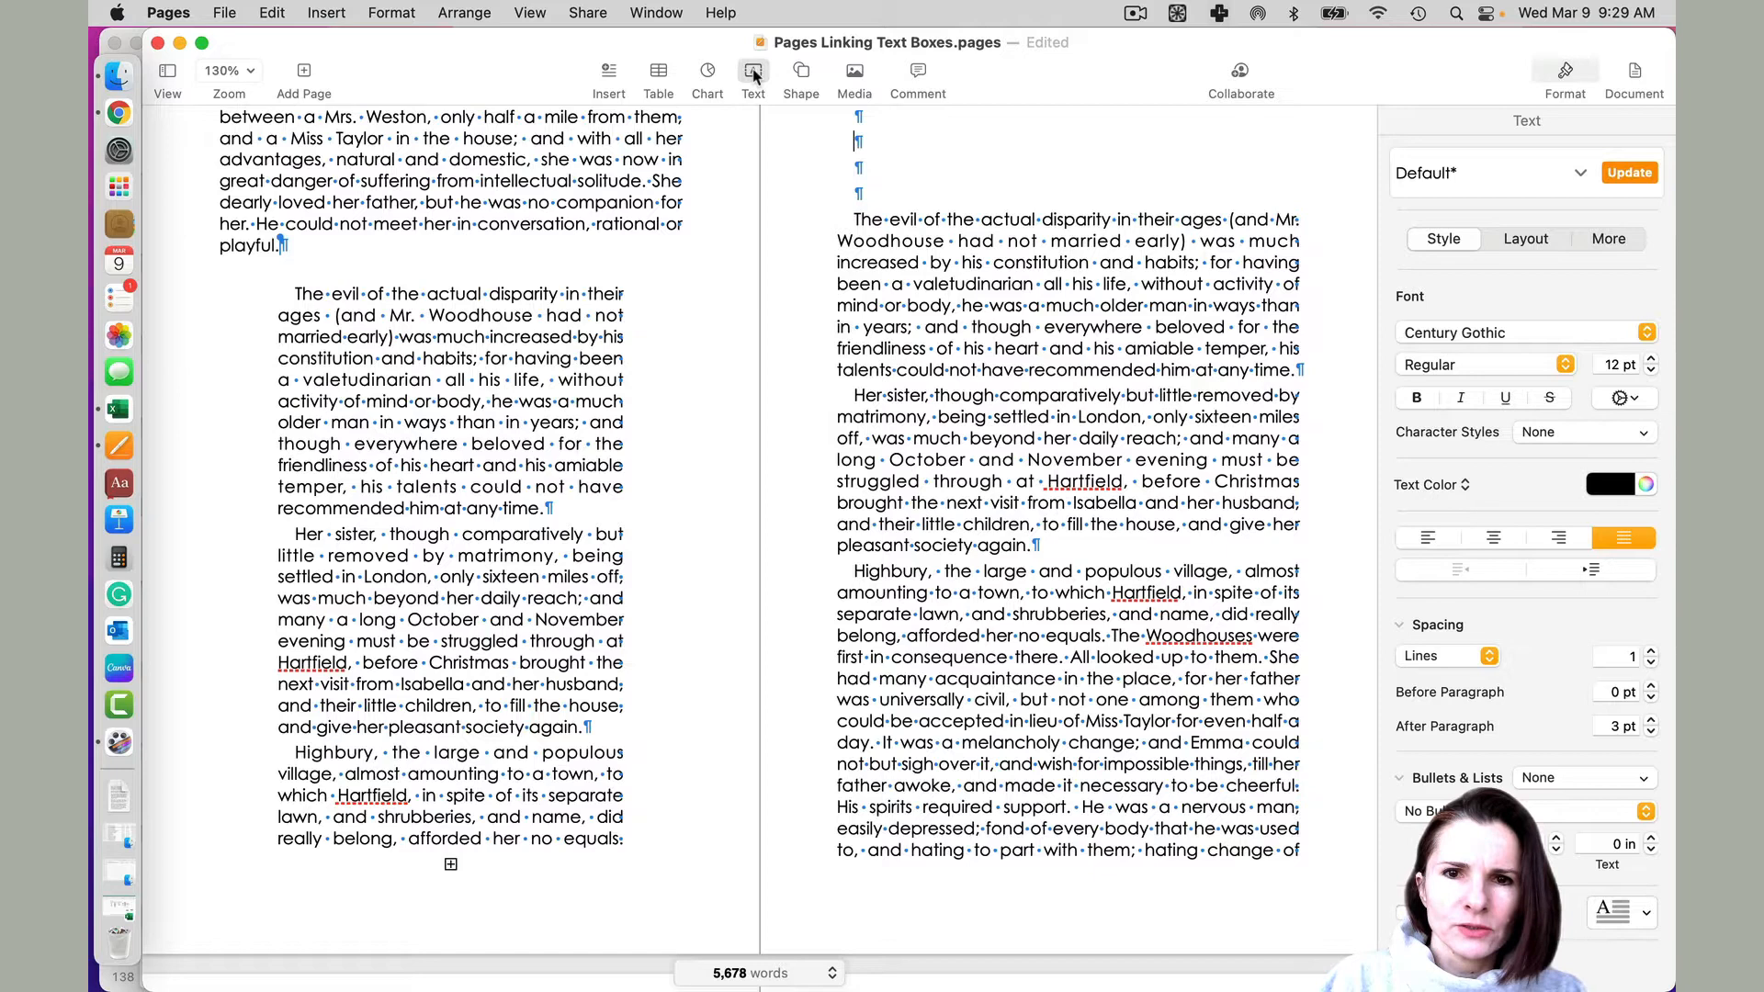
Thread a new right-page text box after the first box, continuing with 'The Woodhouses were first'
click(751, 70)
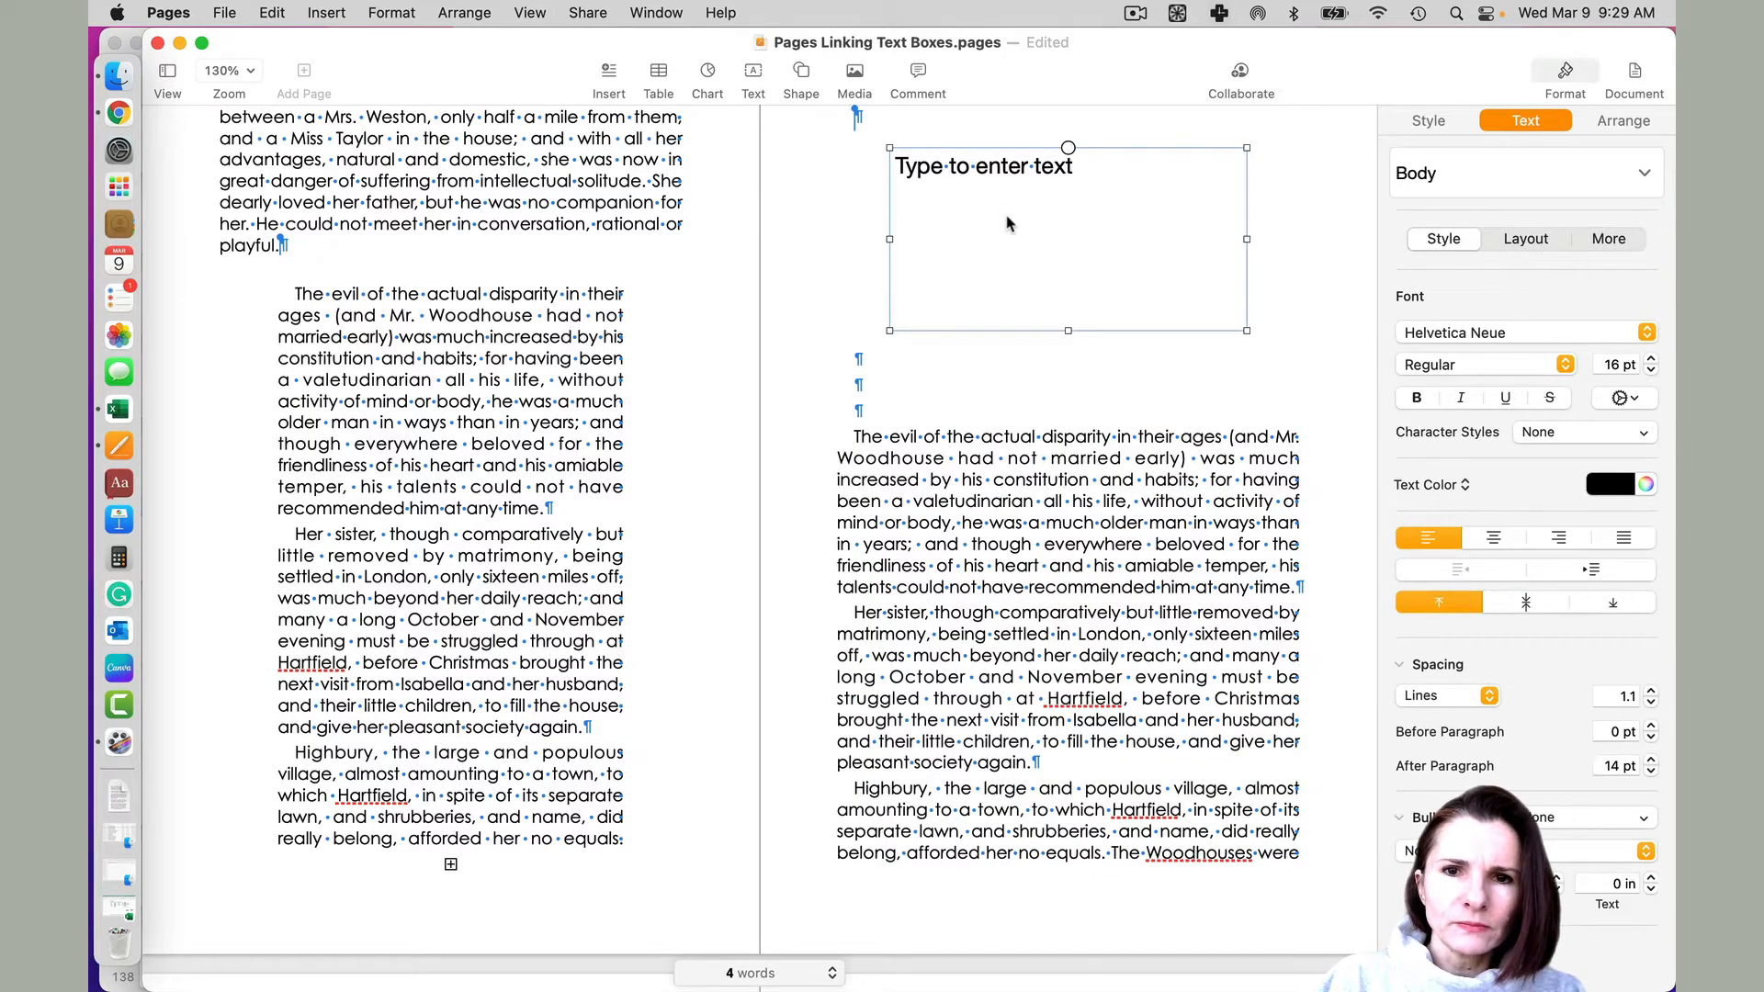
click(1024, 265)
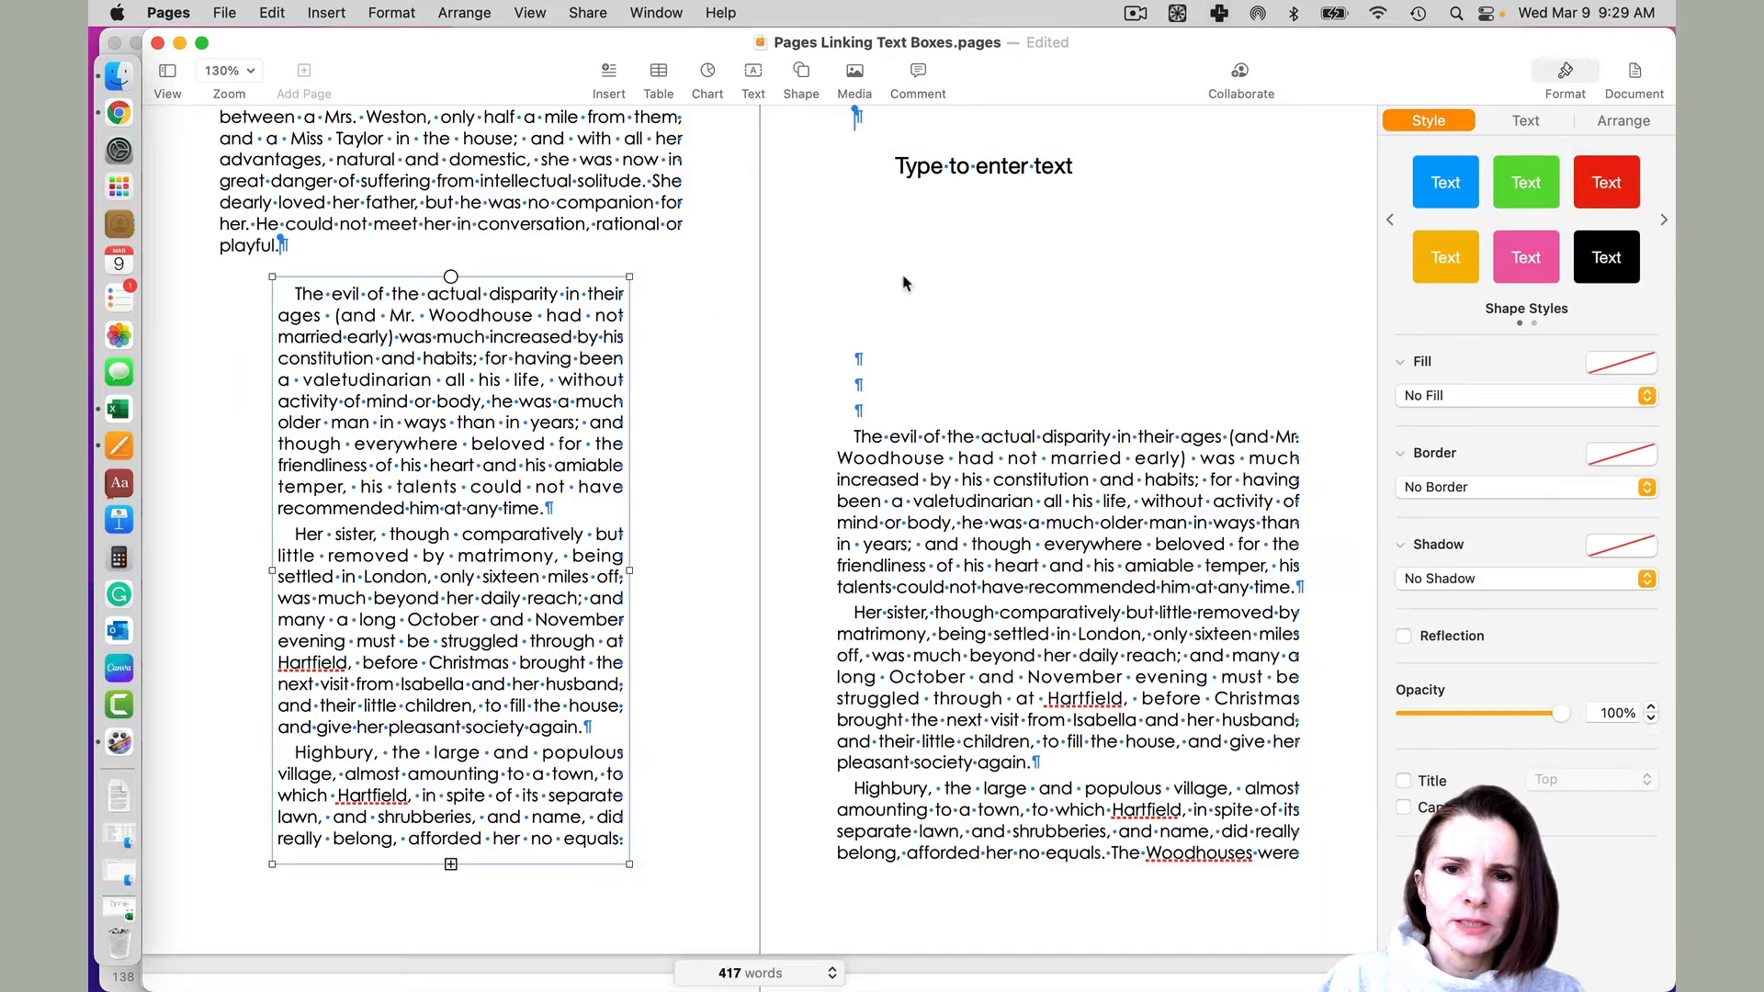
click(1525, 120)
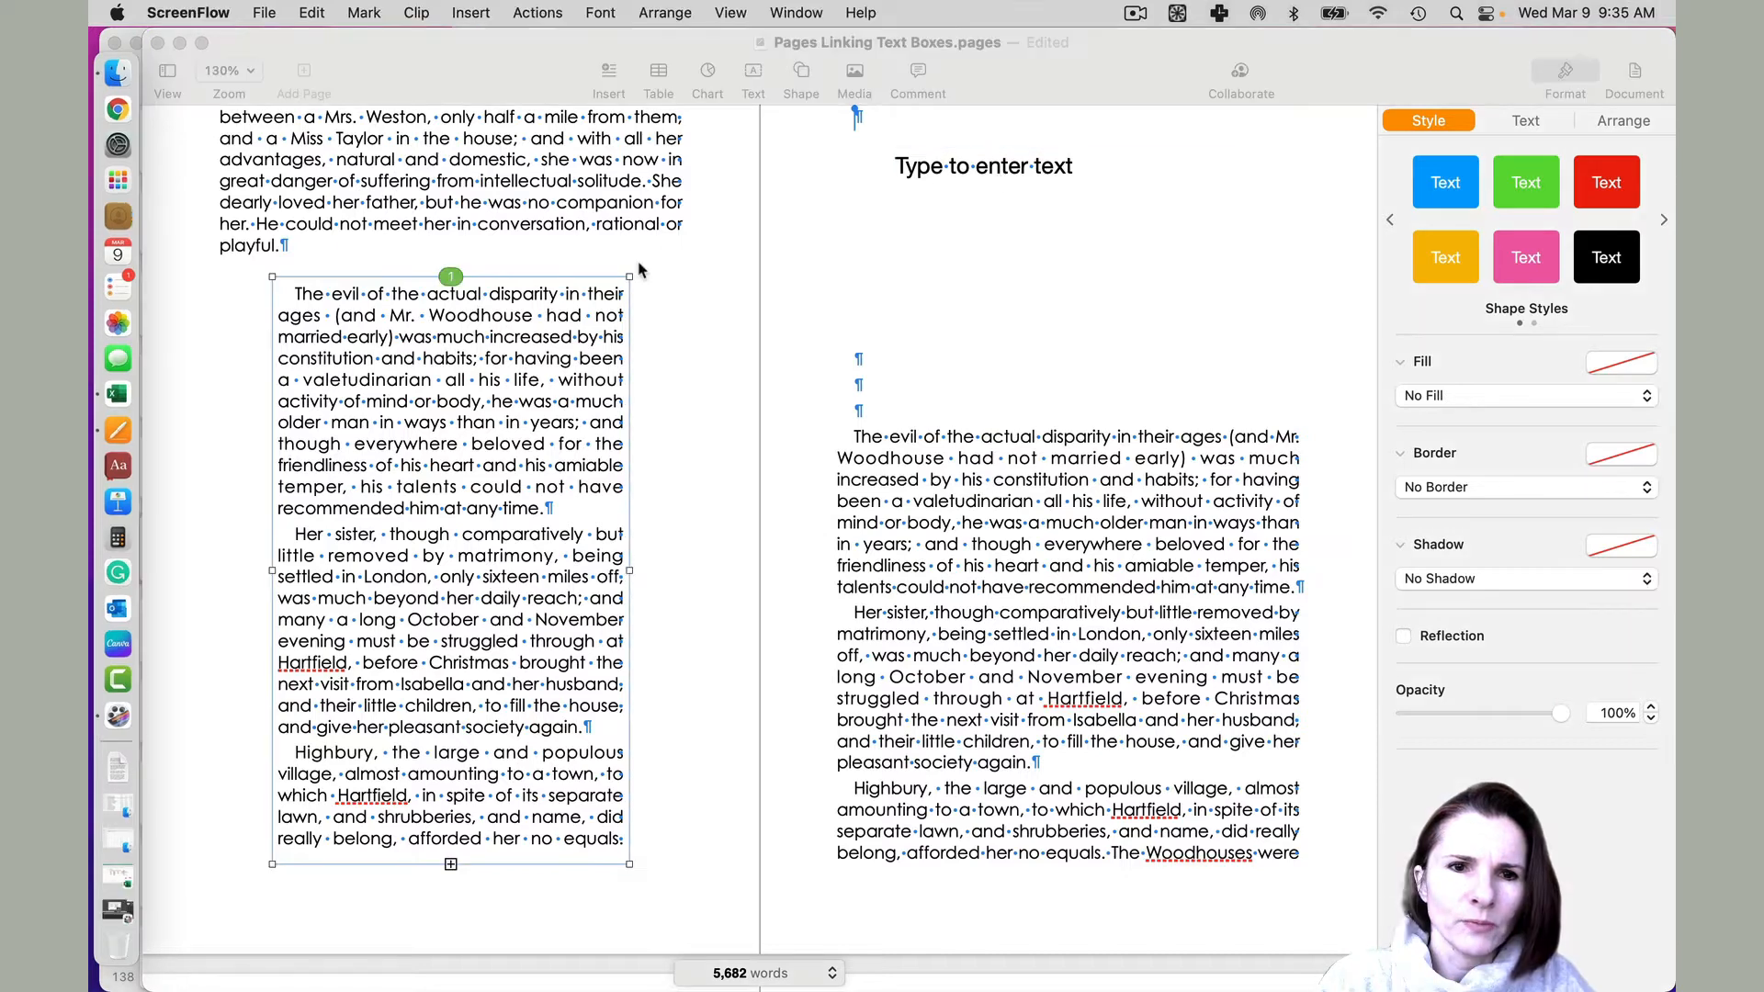
click(546, 286)
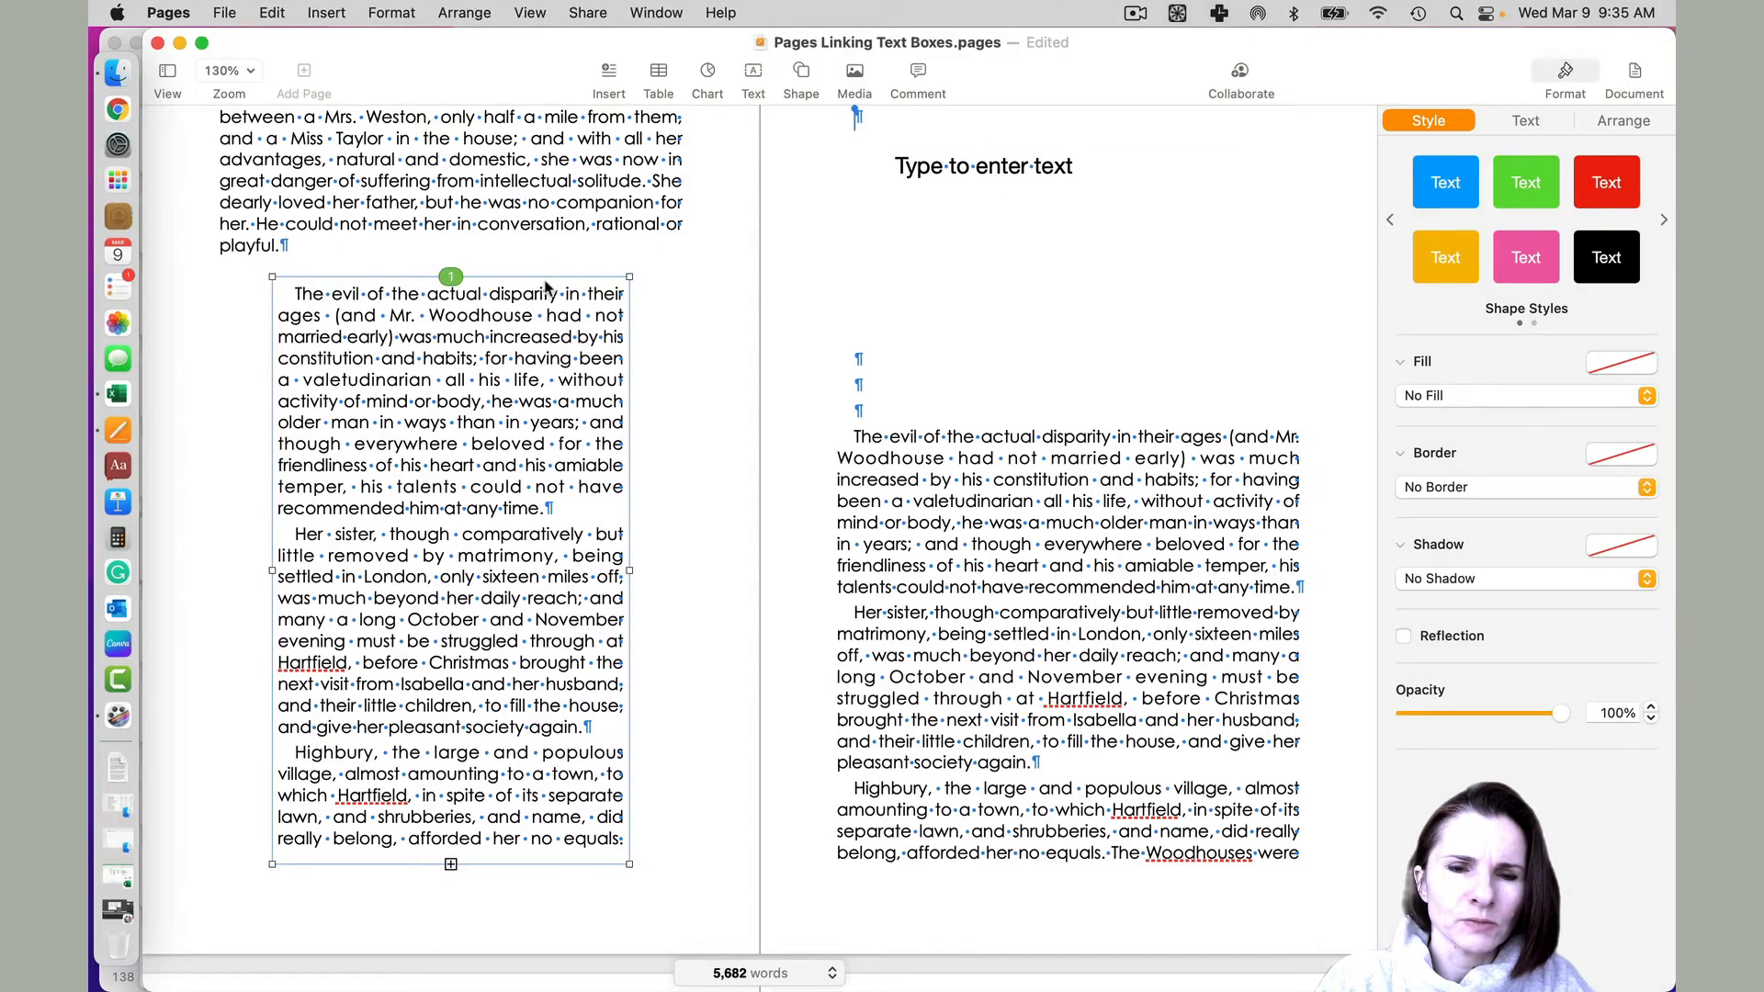
mouse_move(600, 371)
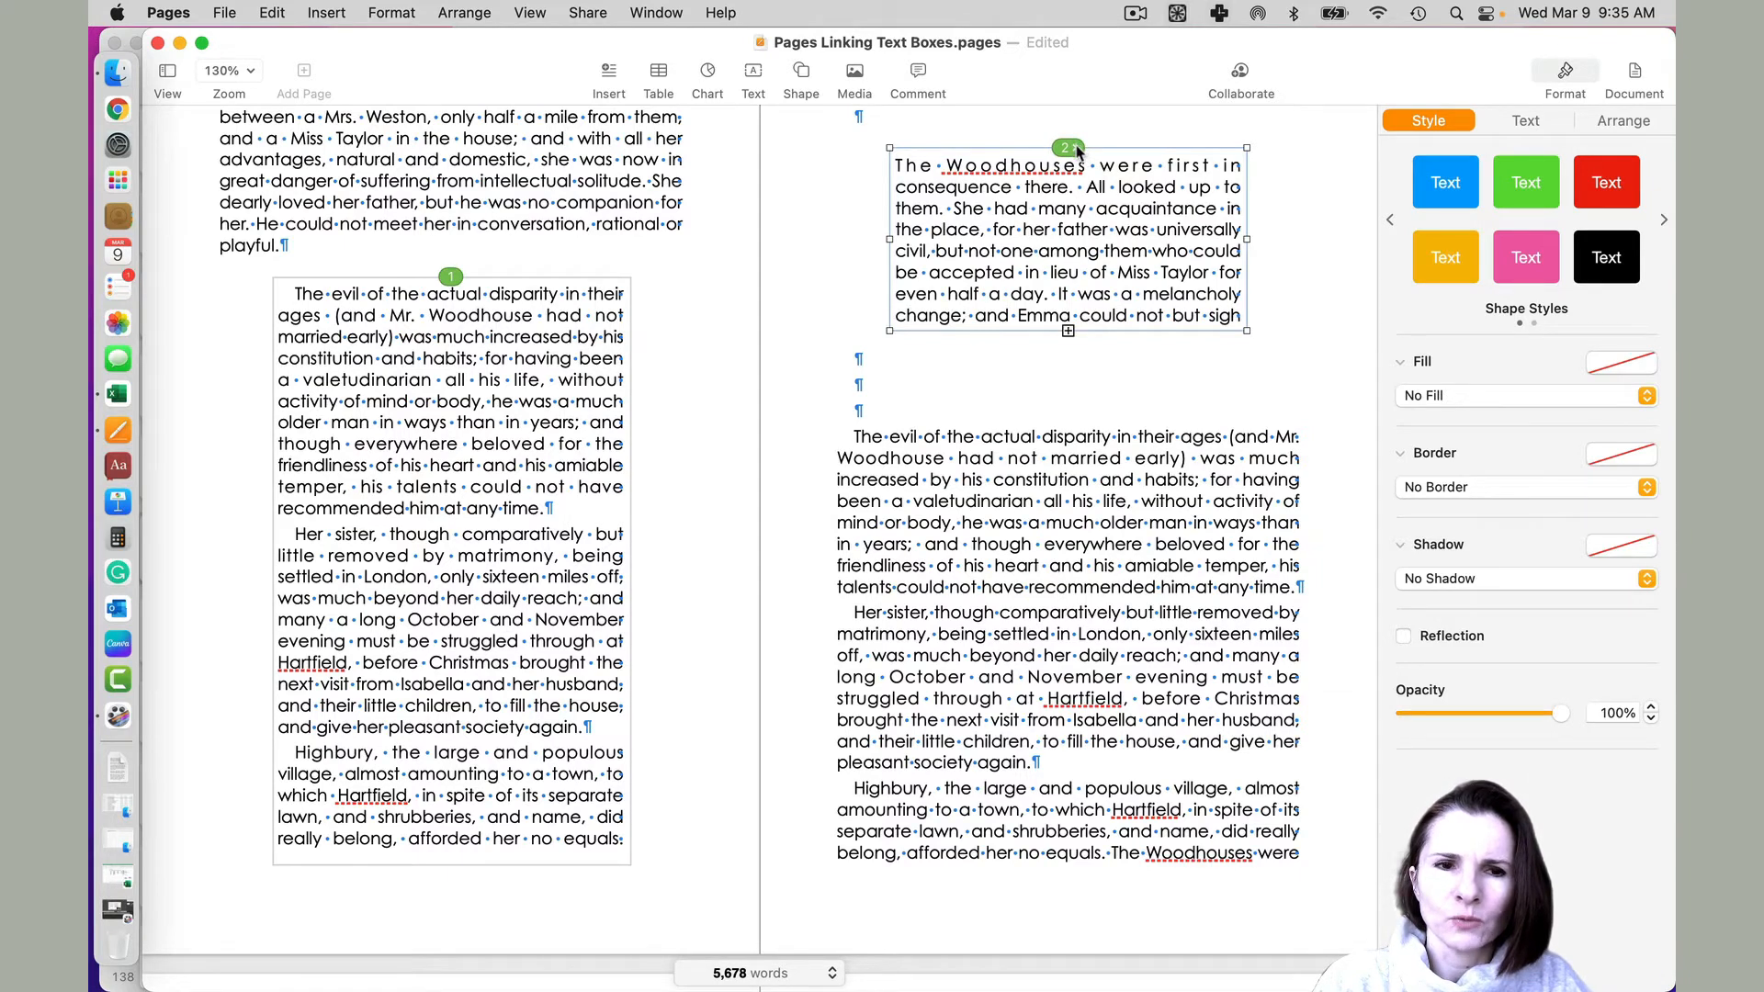
click(1067, 147)
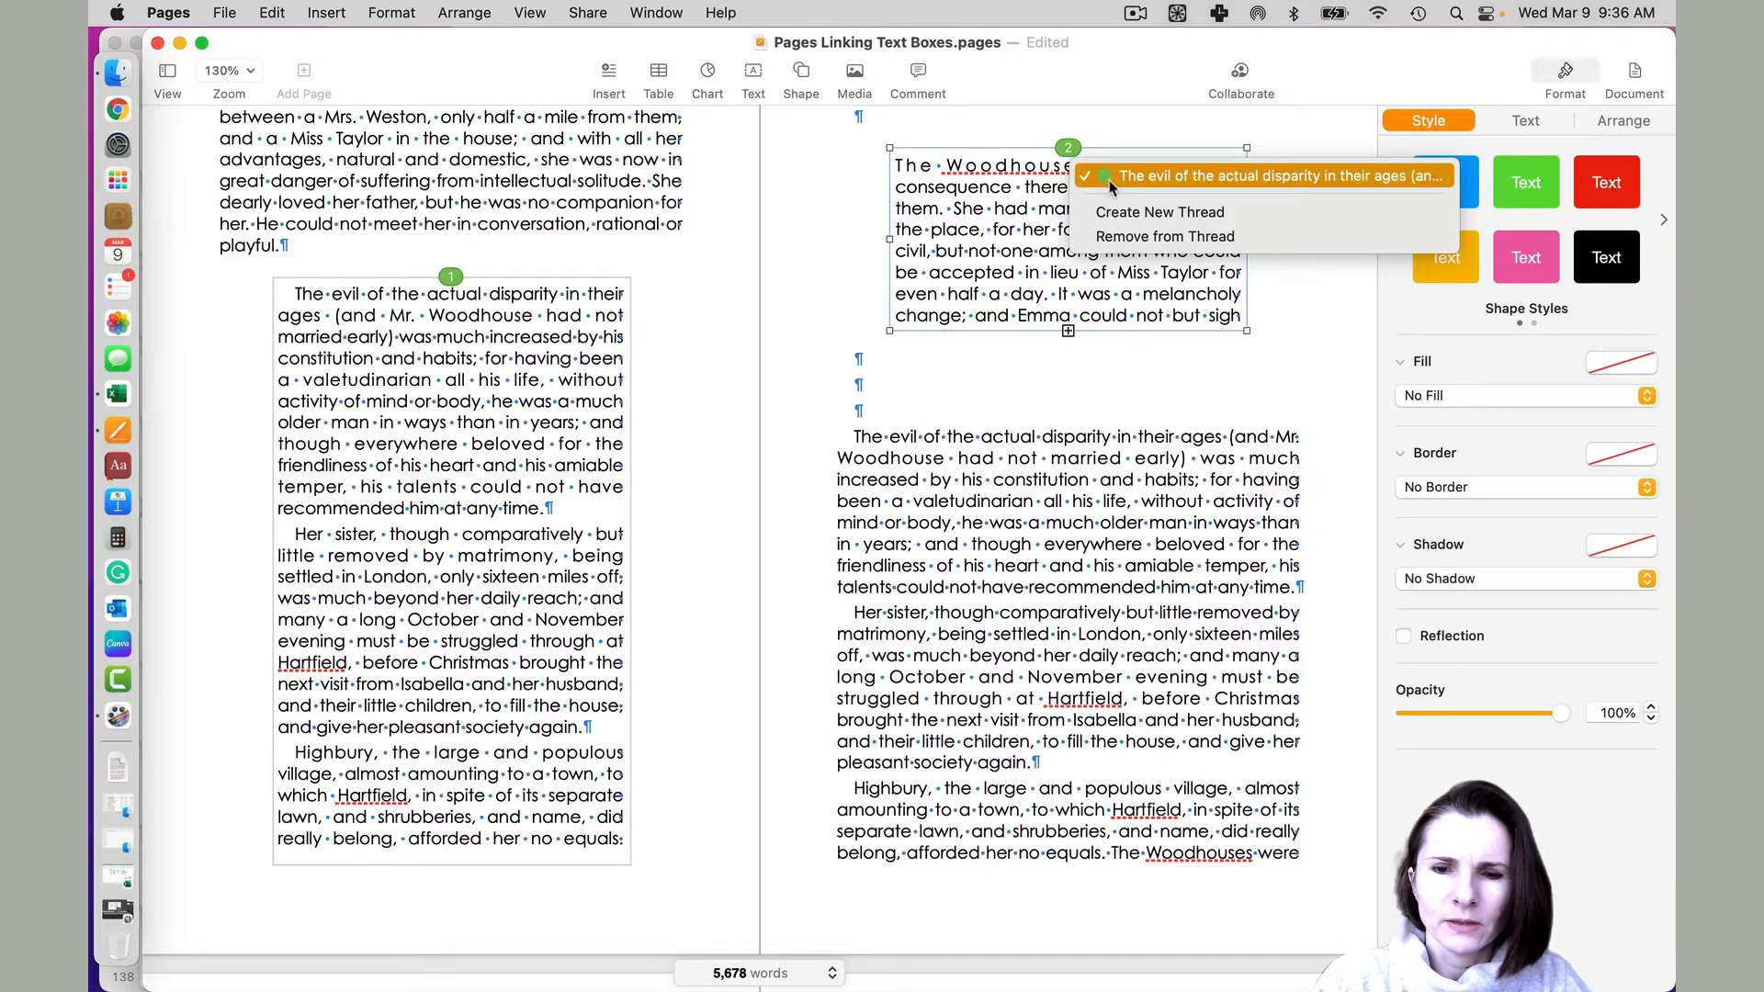
mouse_move(1133, 149)
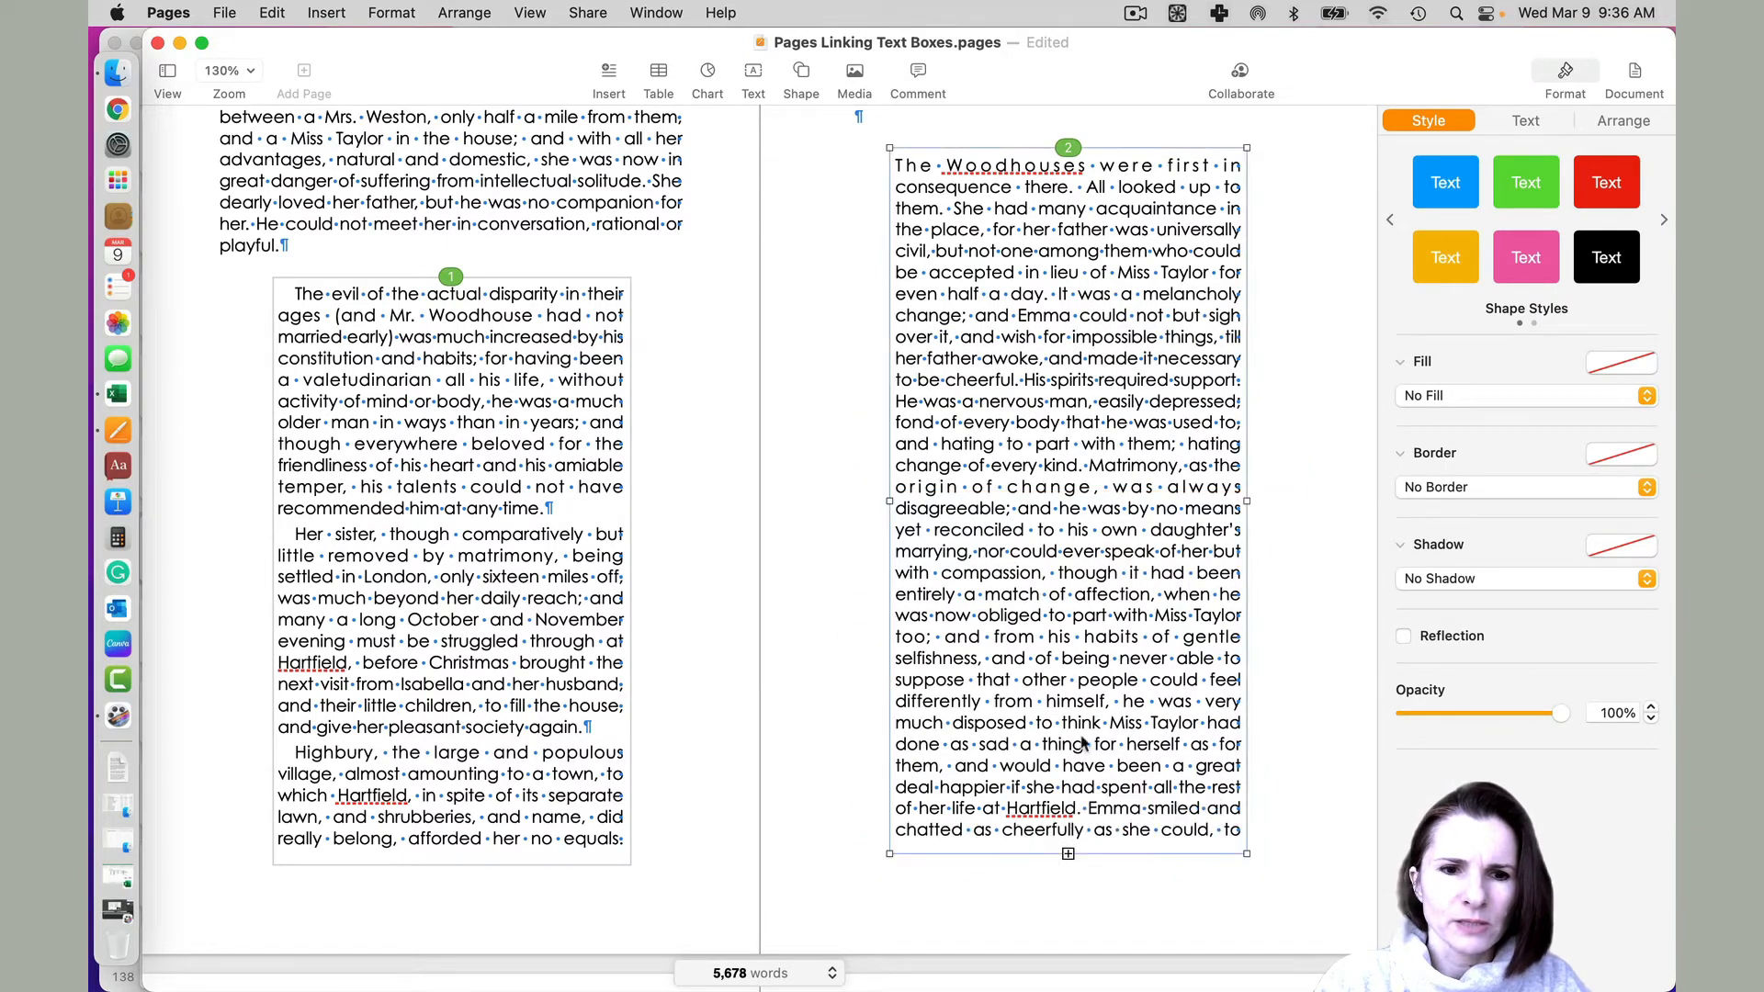
scroll(down, 3)
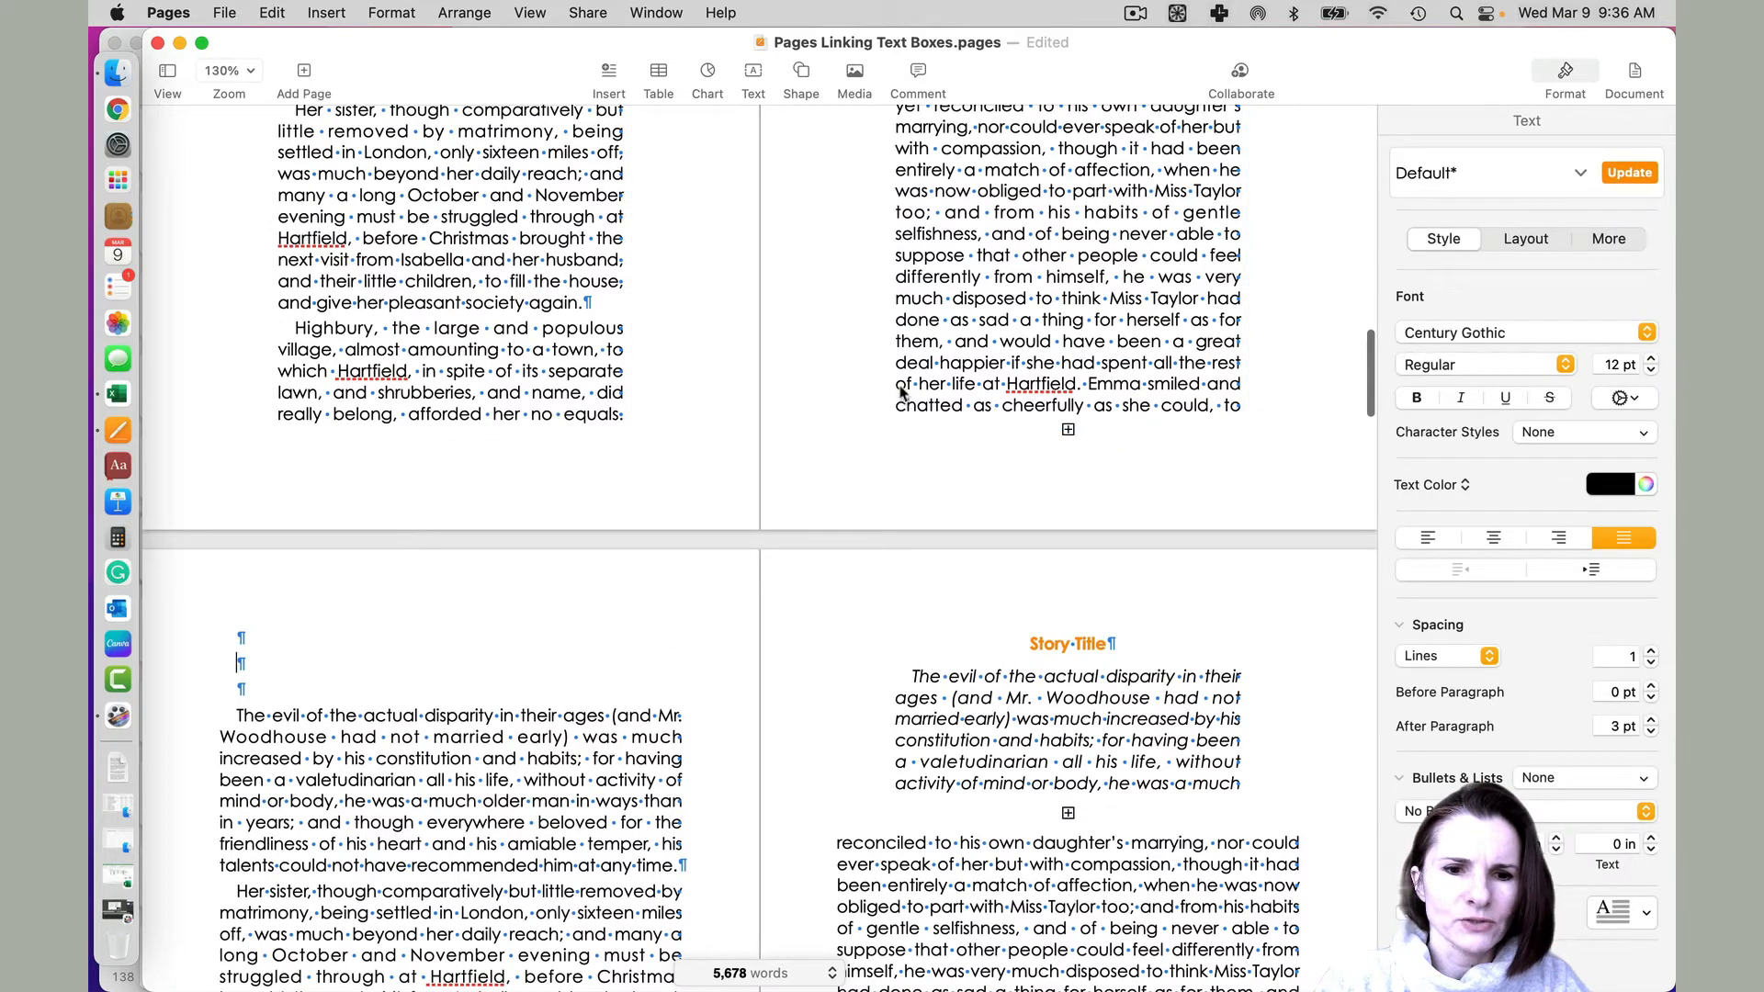
Thread a third box on the next page, continuing with 'keep him from such thoughts'
click(1066, 270)
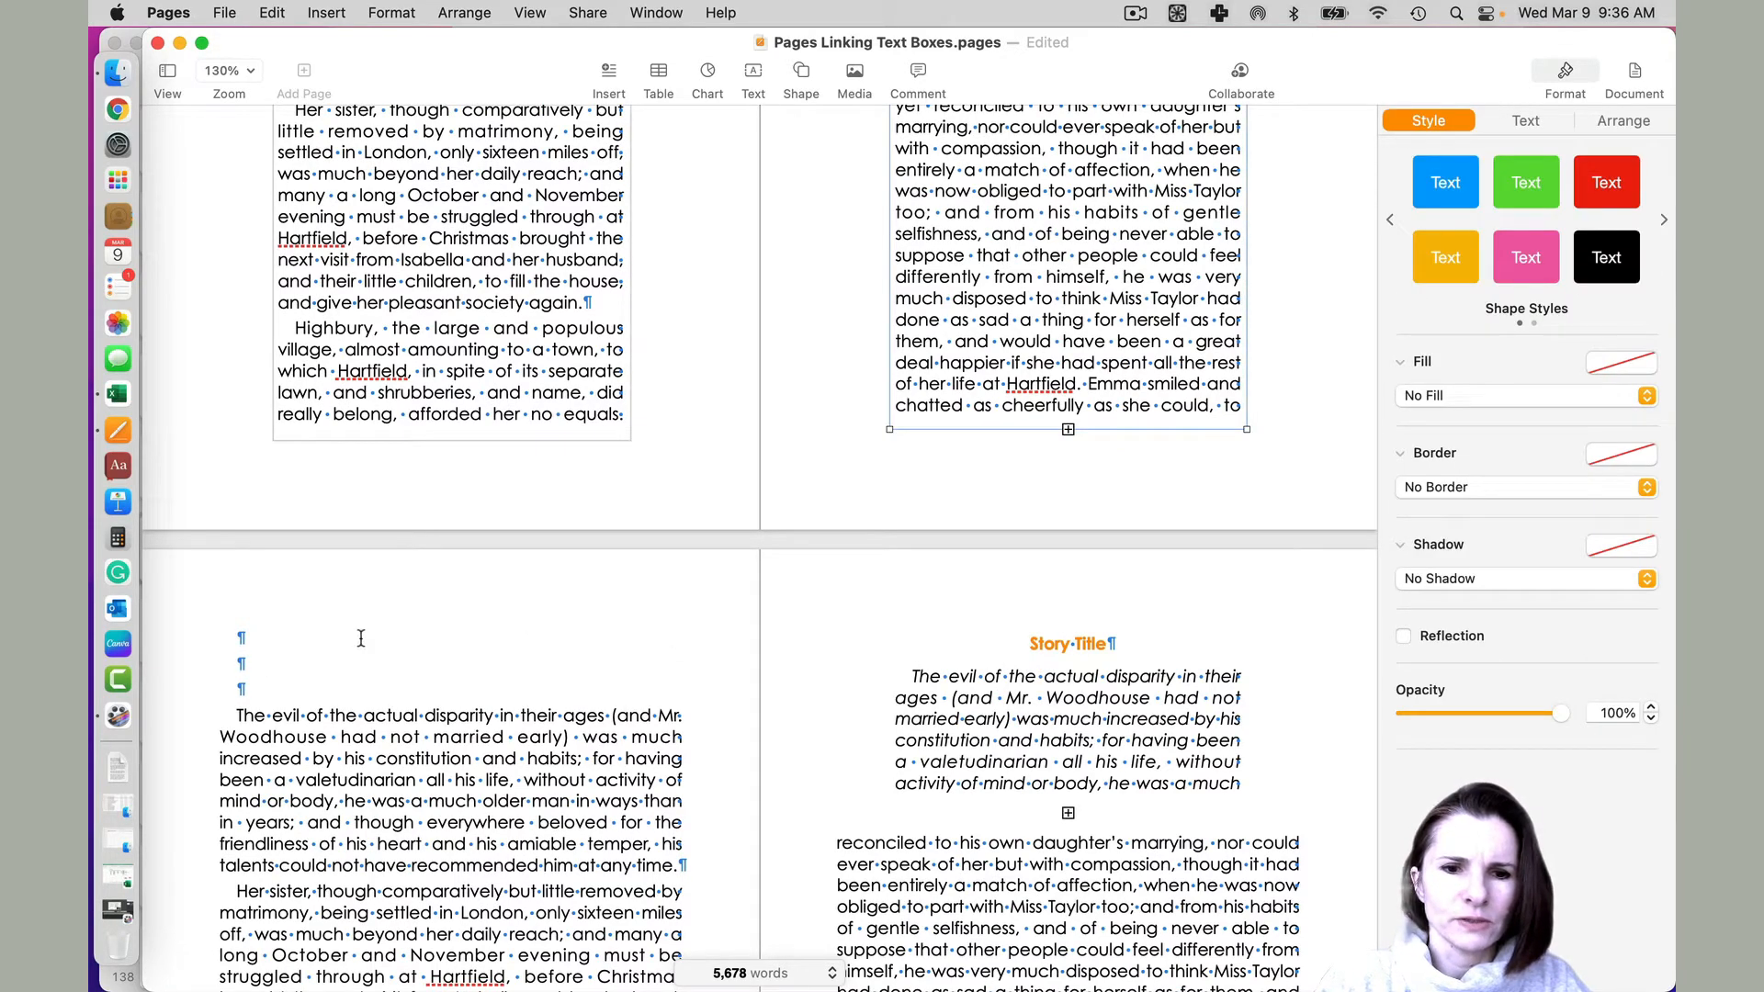
click(1527, 120)
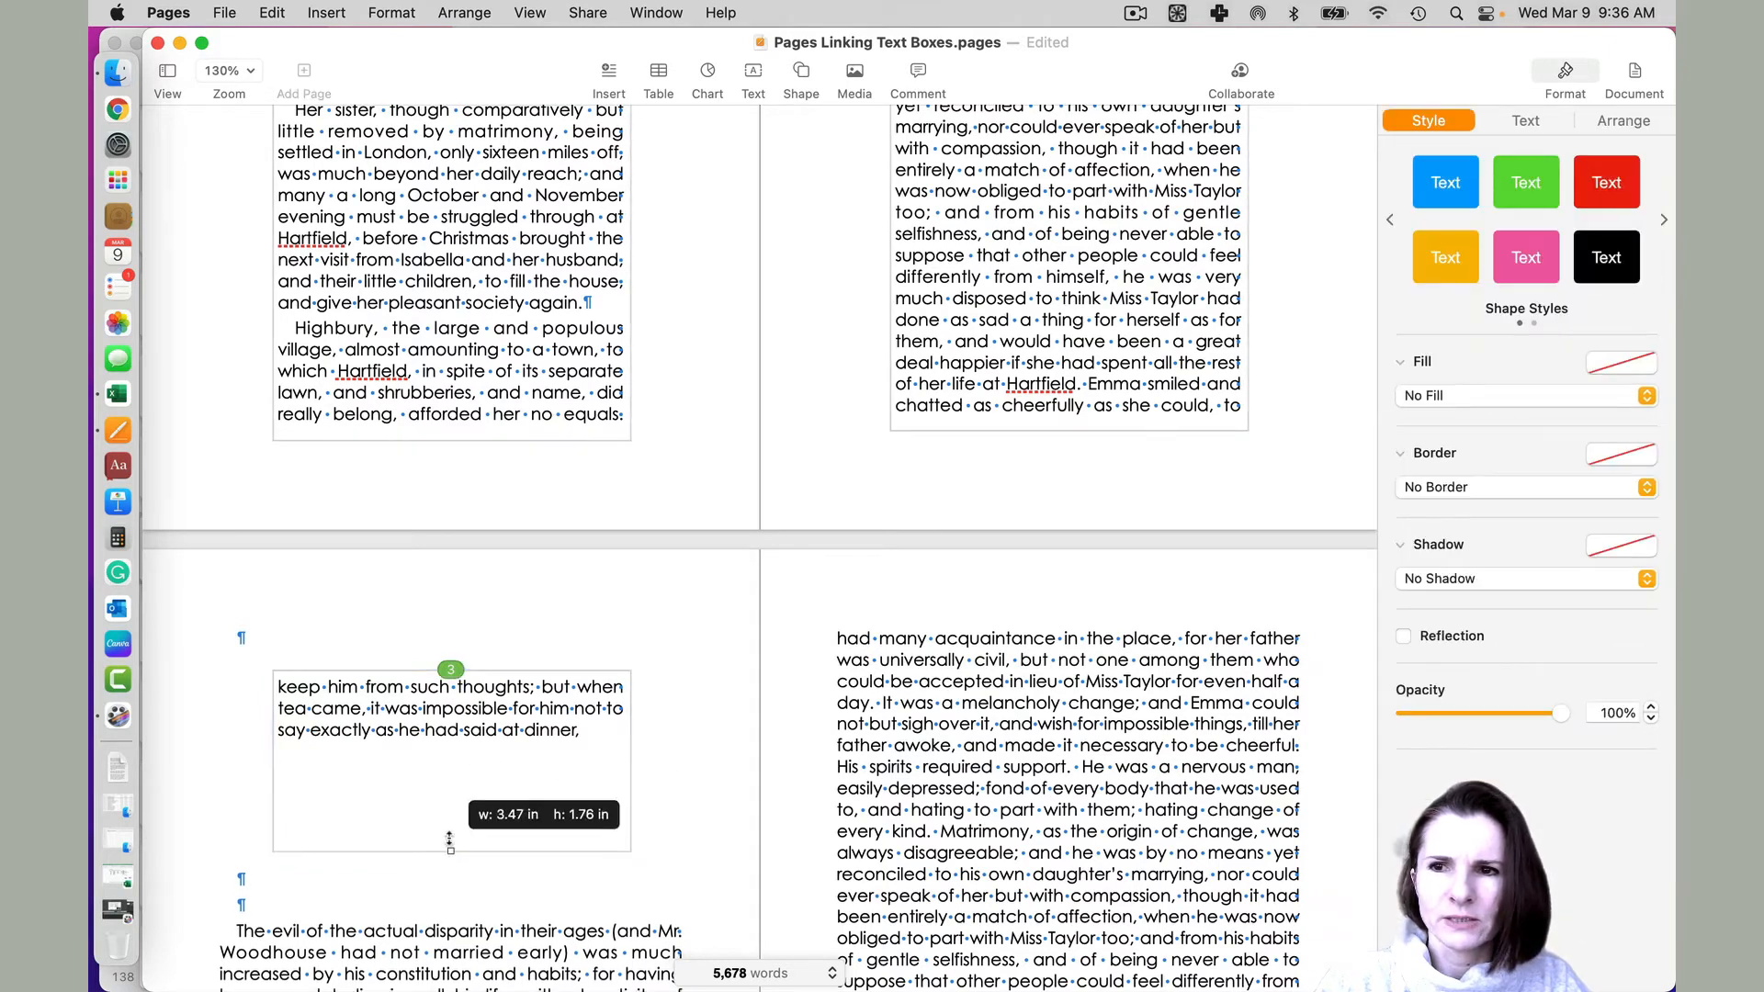
click(692, 630)
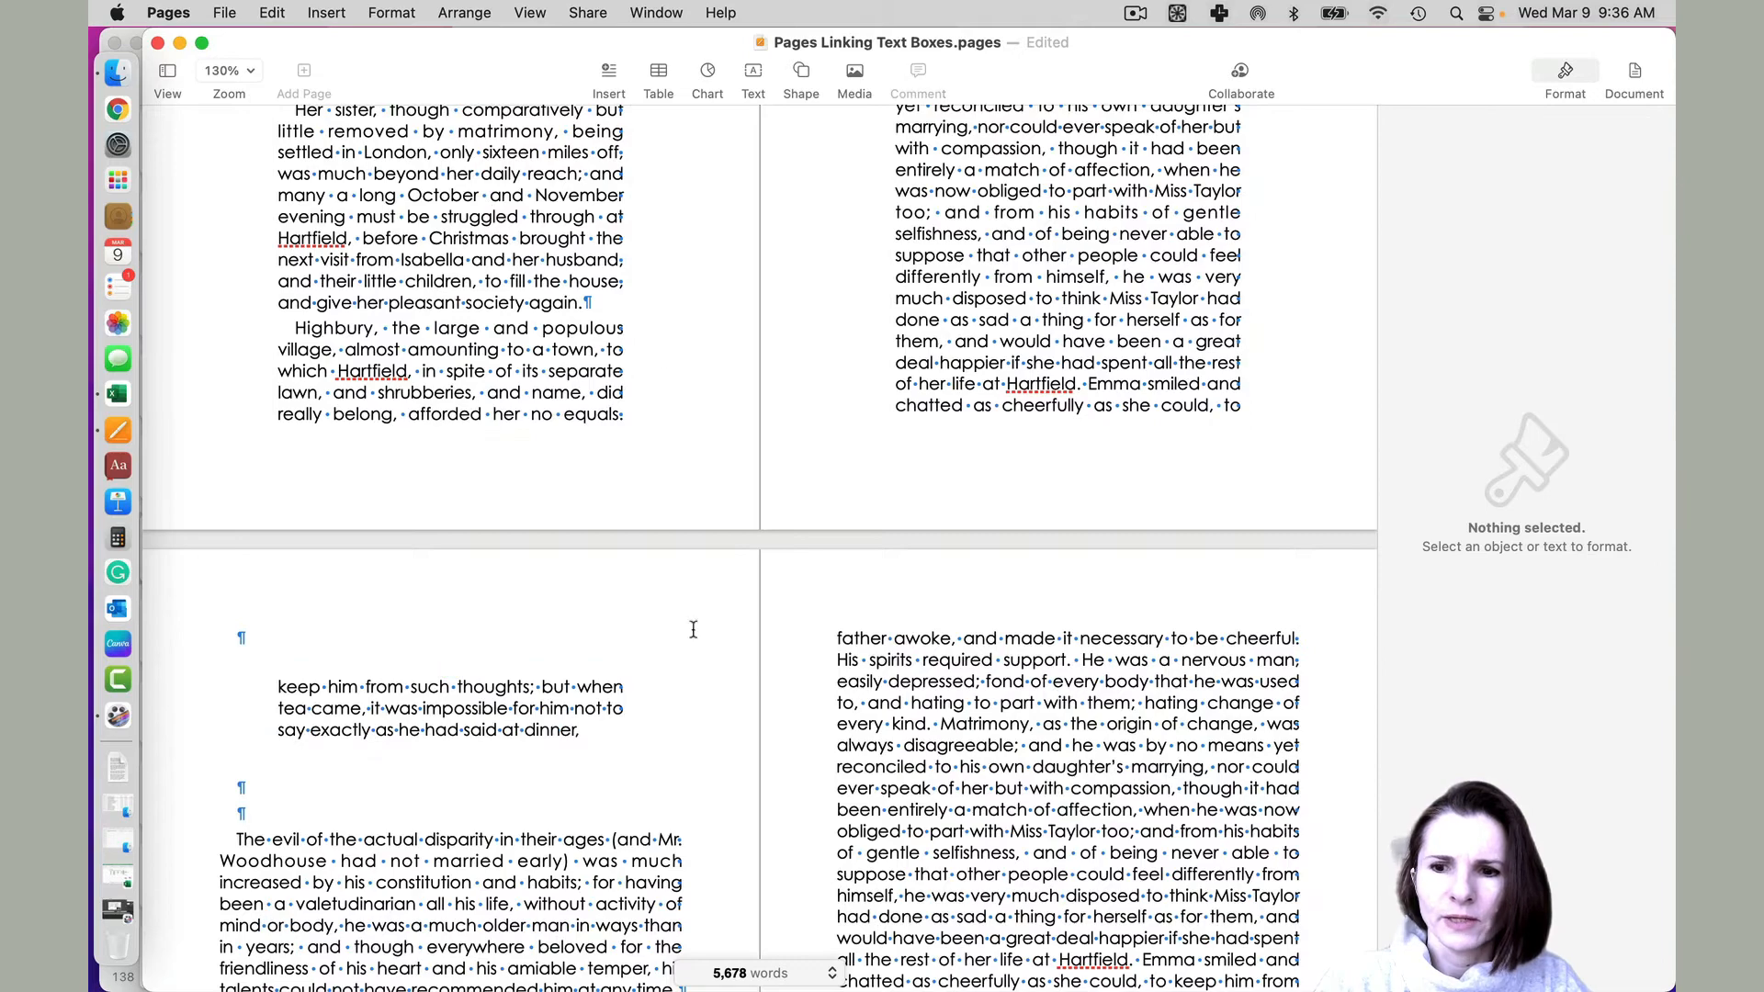
scroll(up, 3)
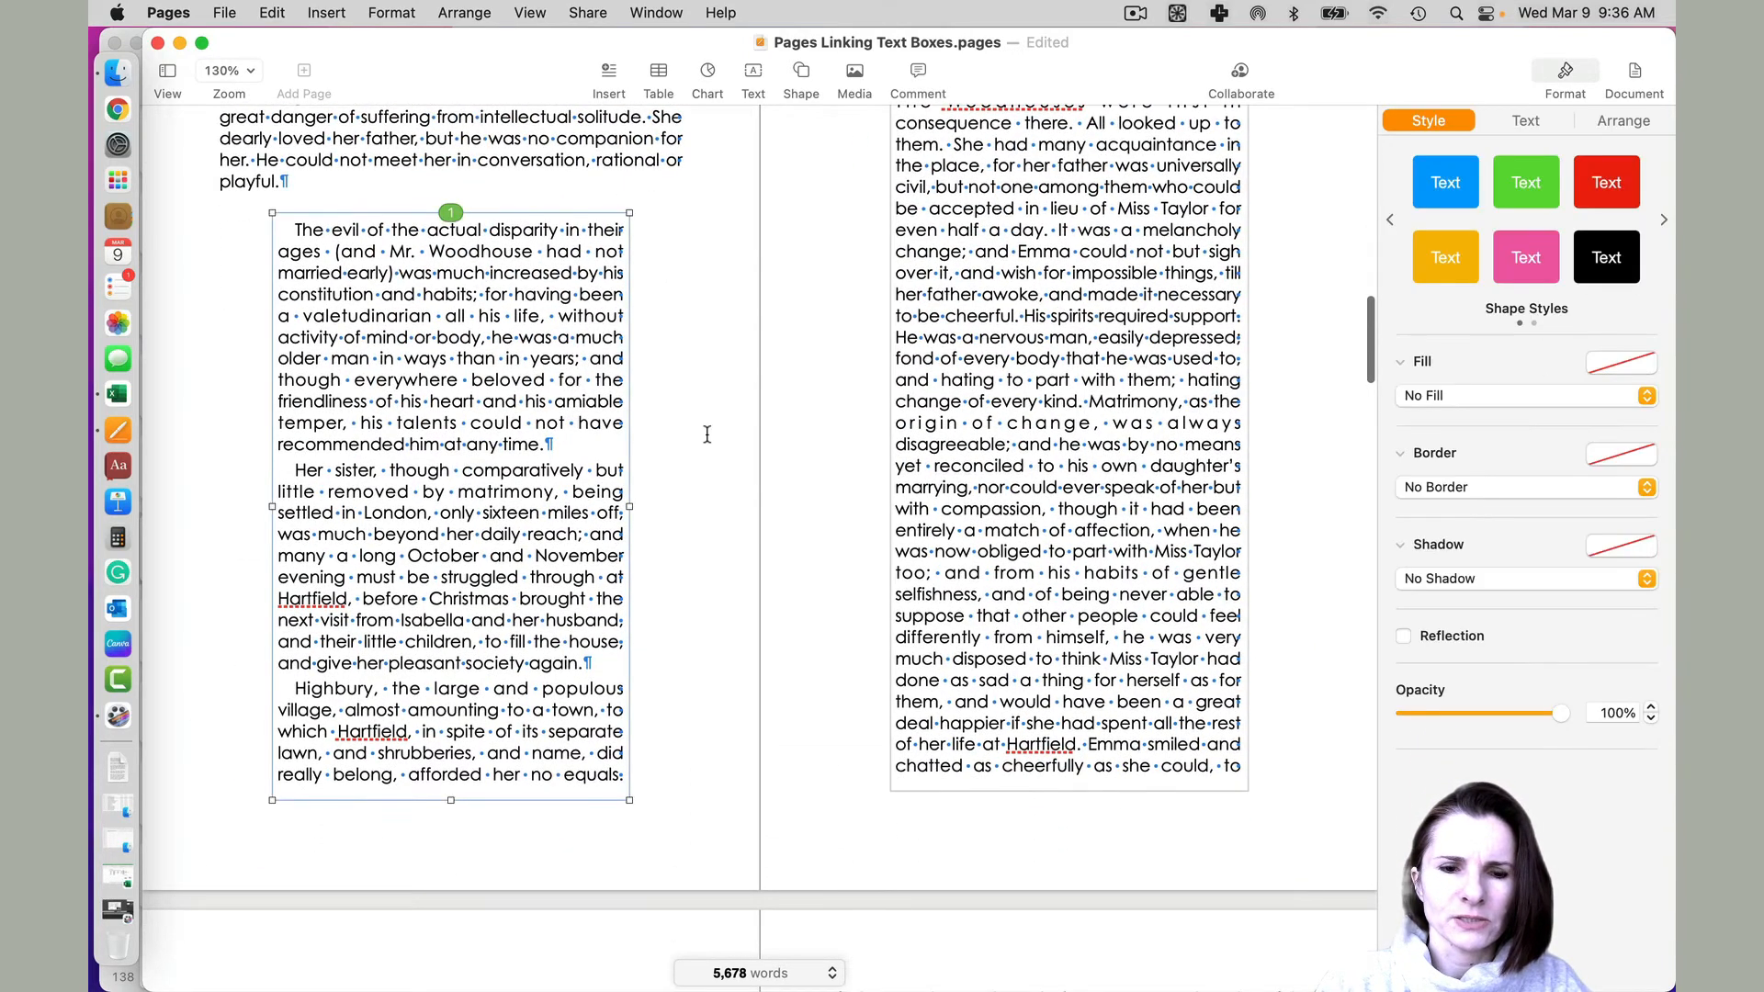
scroll(up, 3)
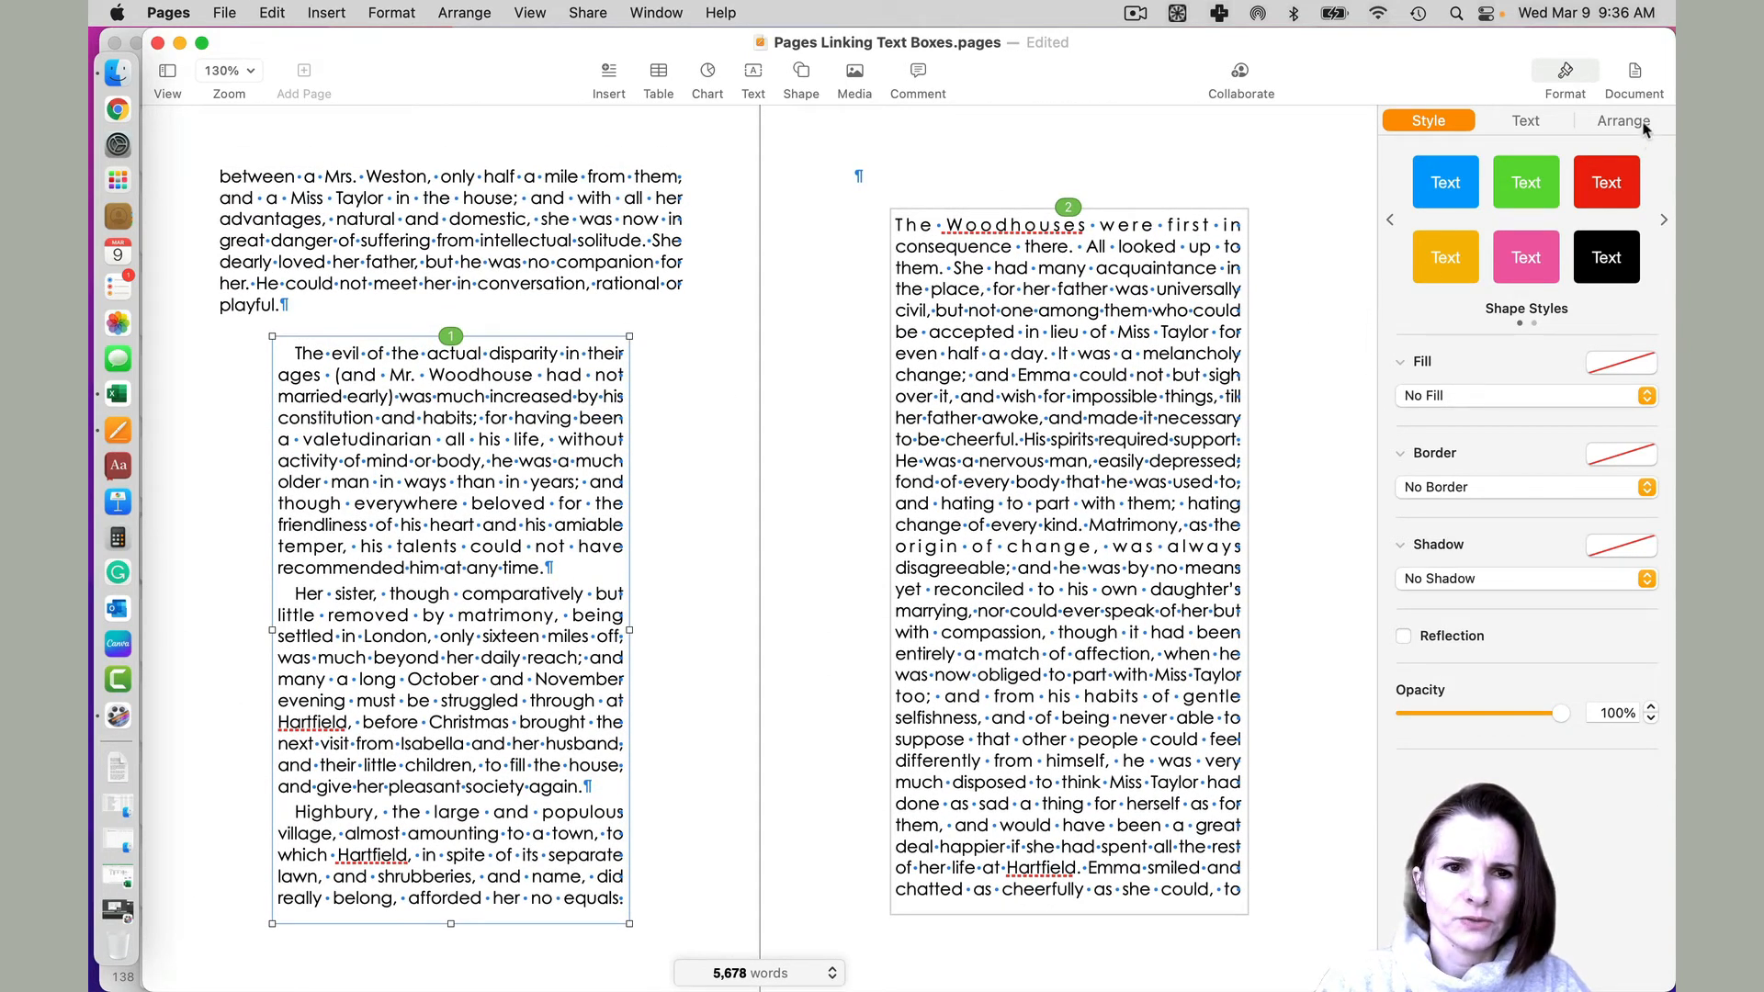
Show Arrange settings for the locked story box, about 3.47 in wide, and check the pages
click(1622, 121)
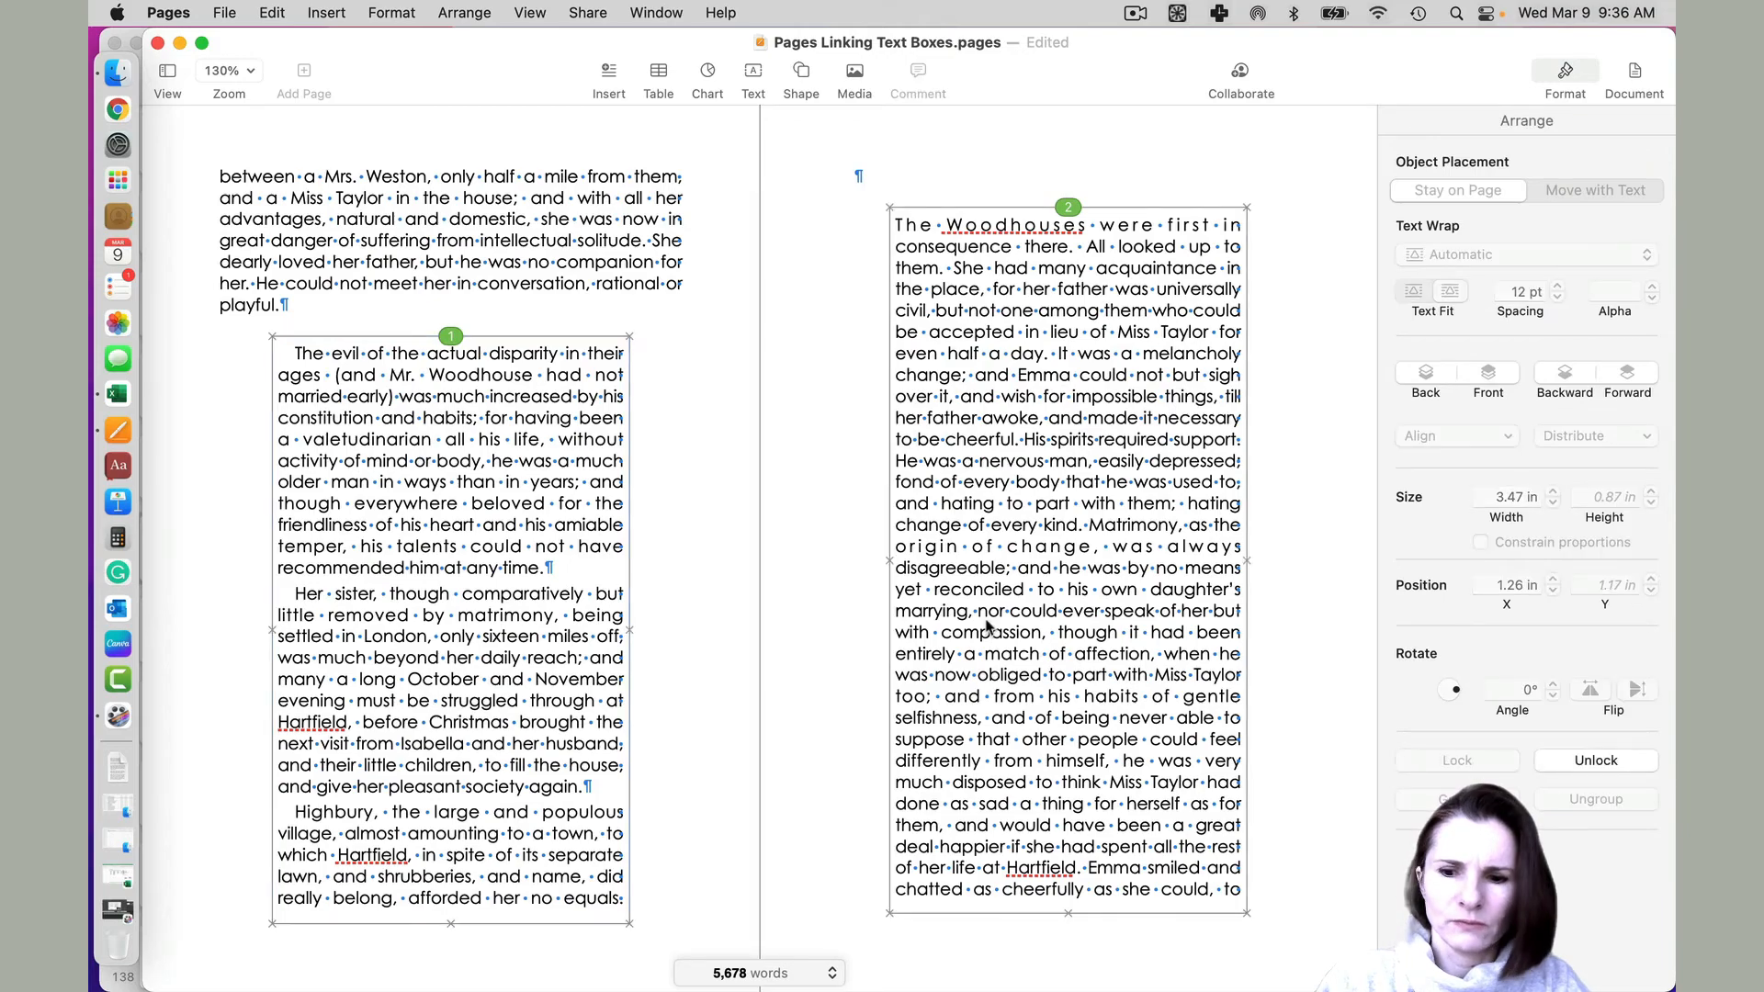
scroll(down, 3)
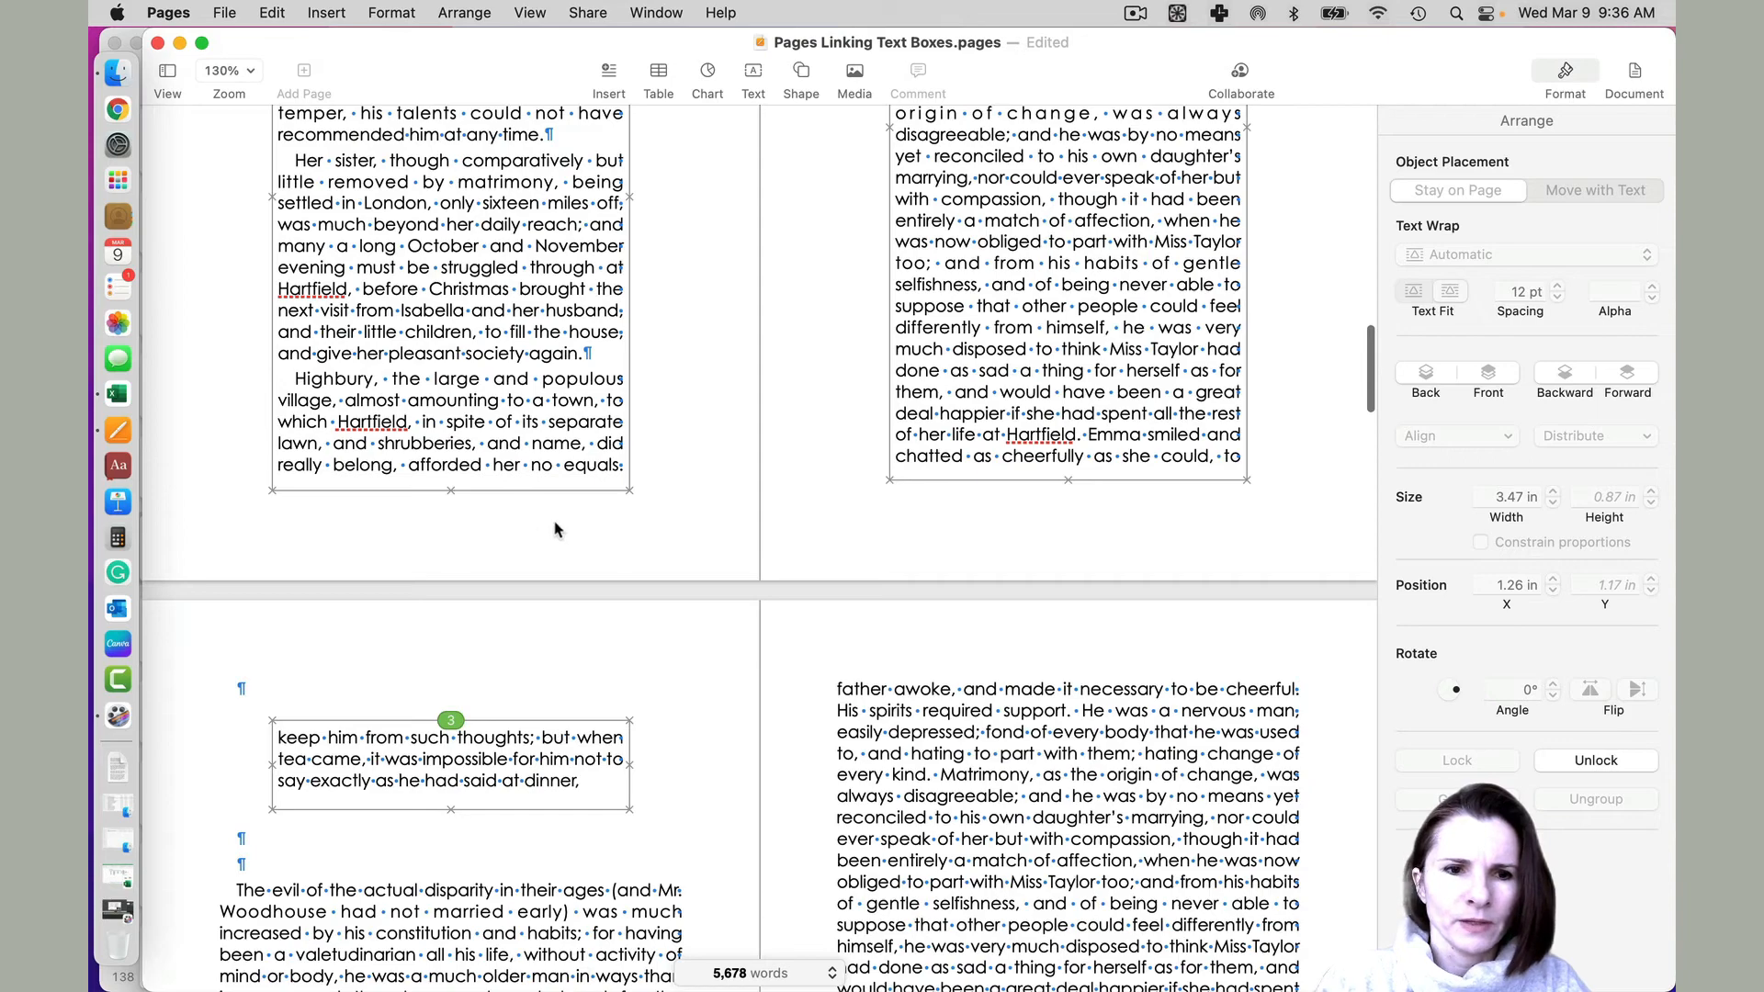
scroll(up, 3)
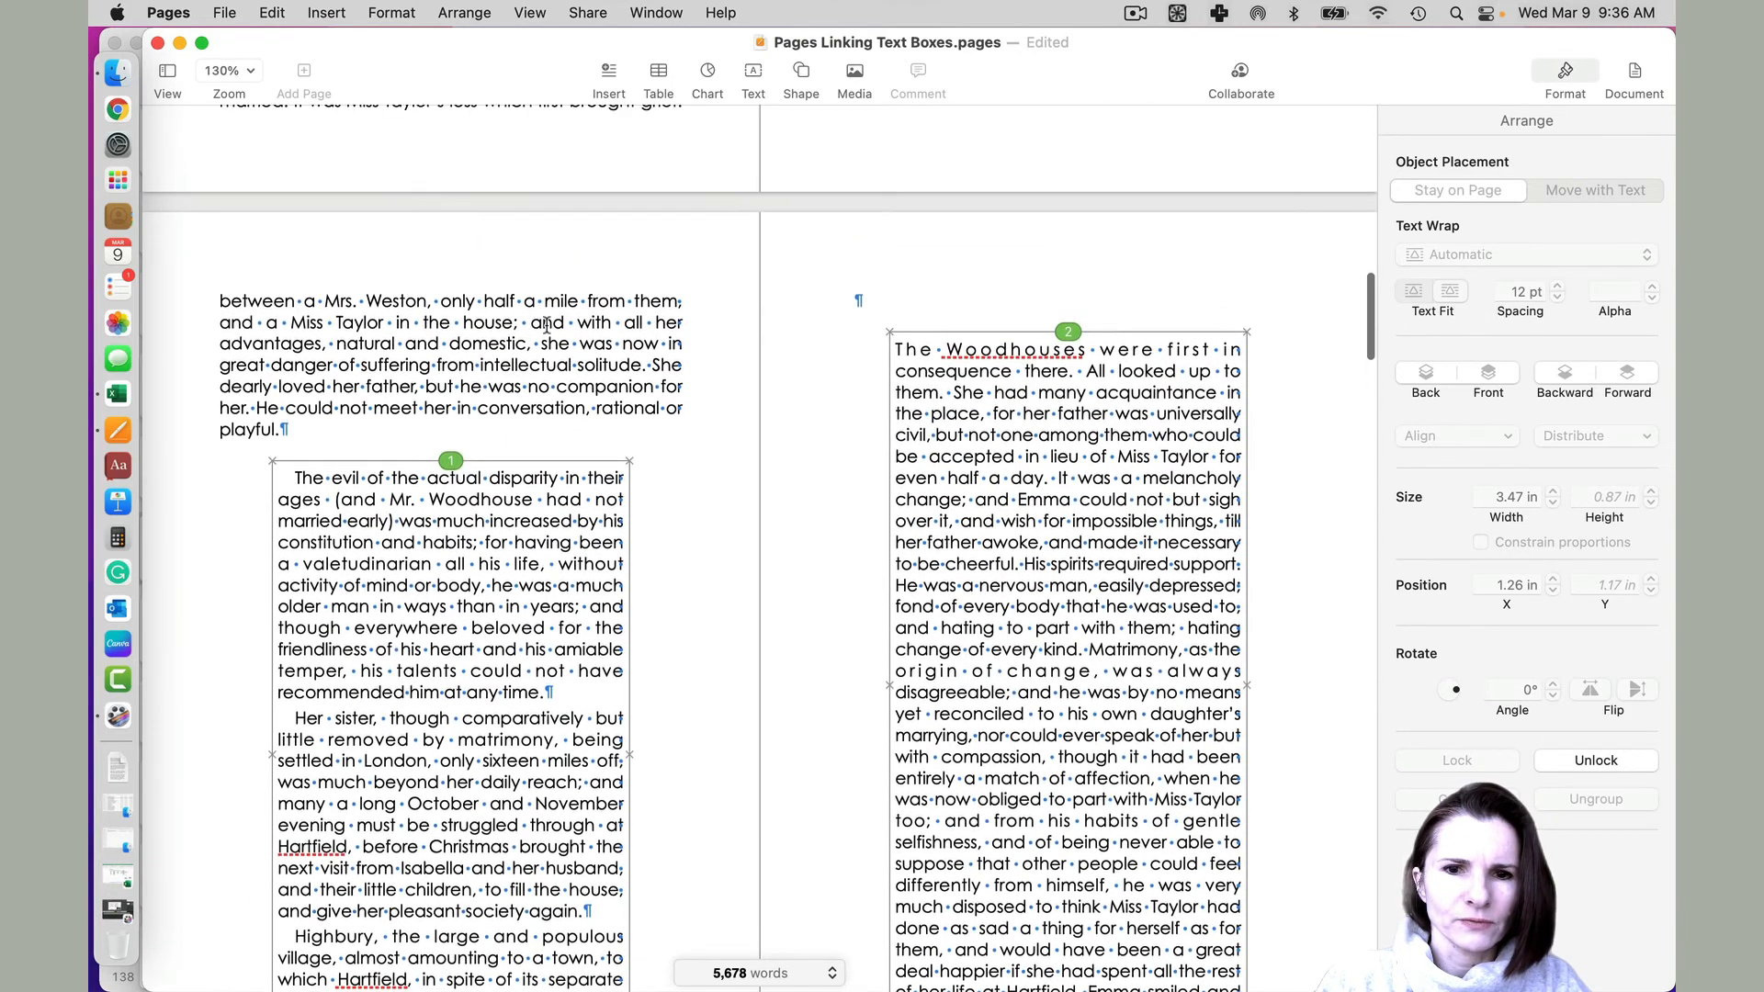
scroll(down, 3)
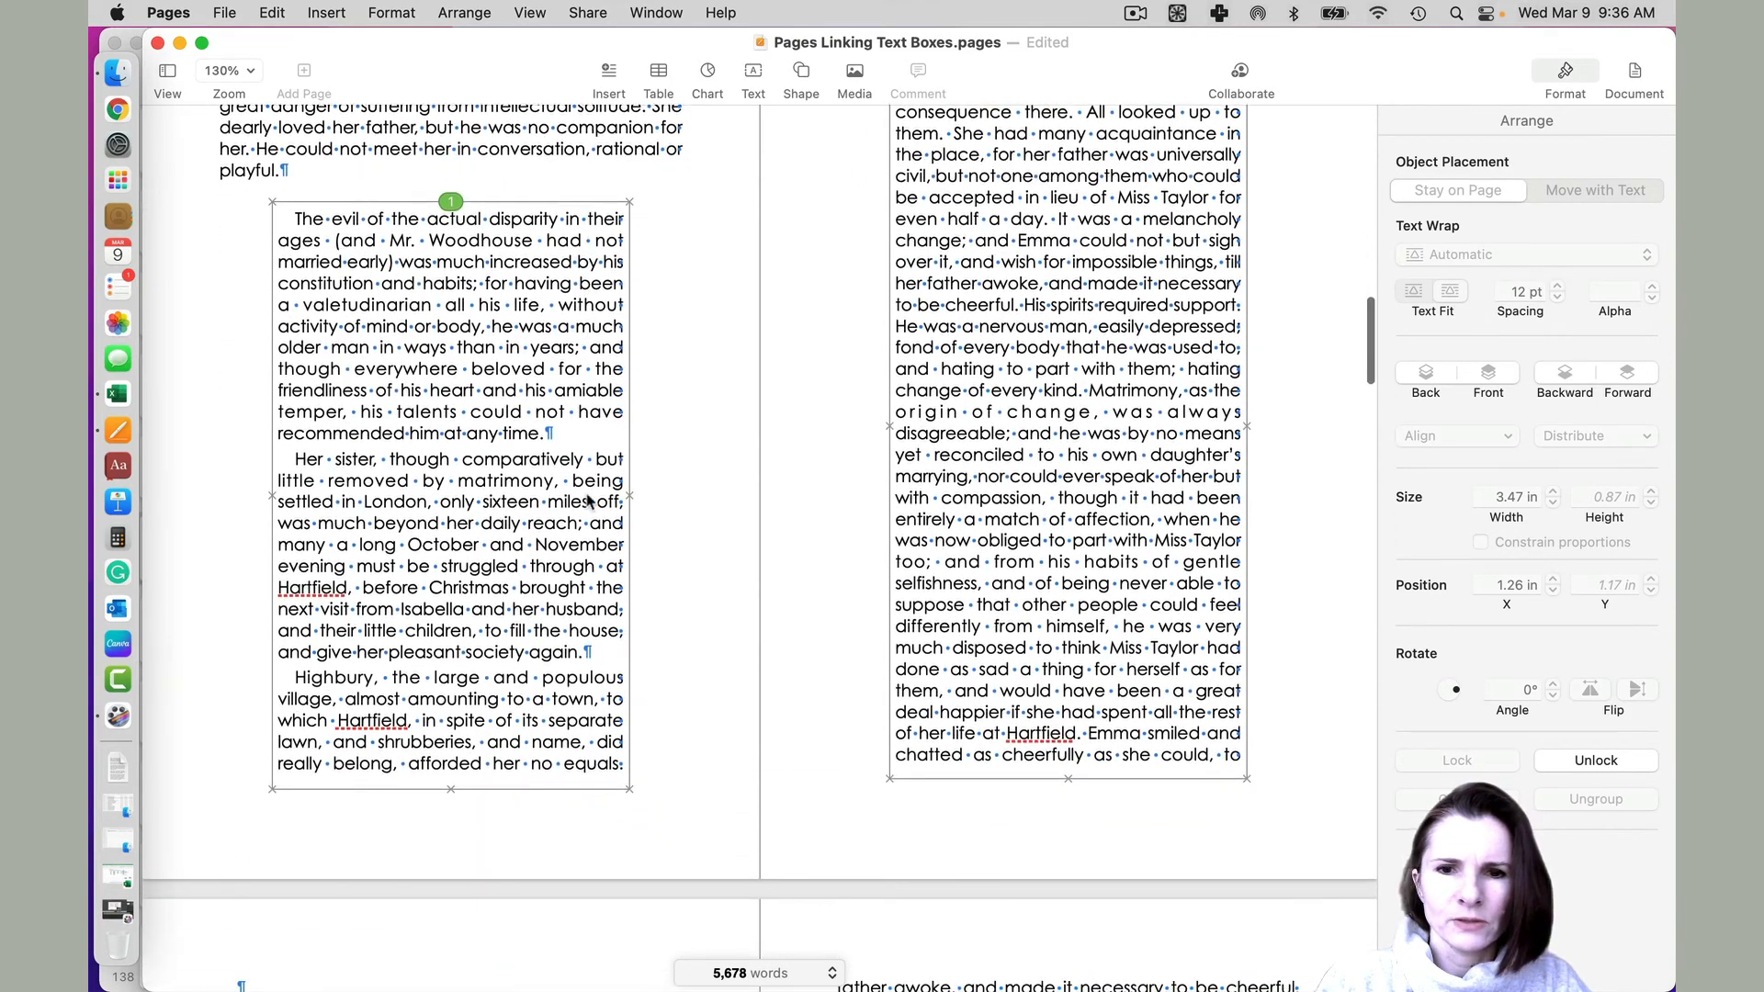